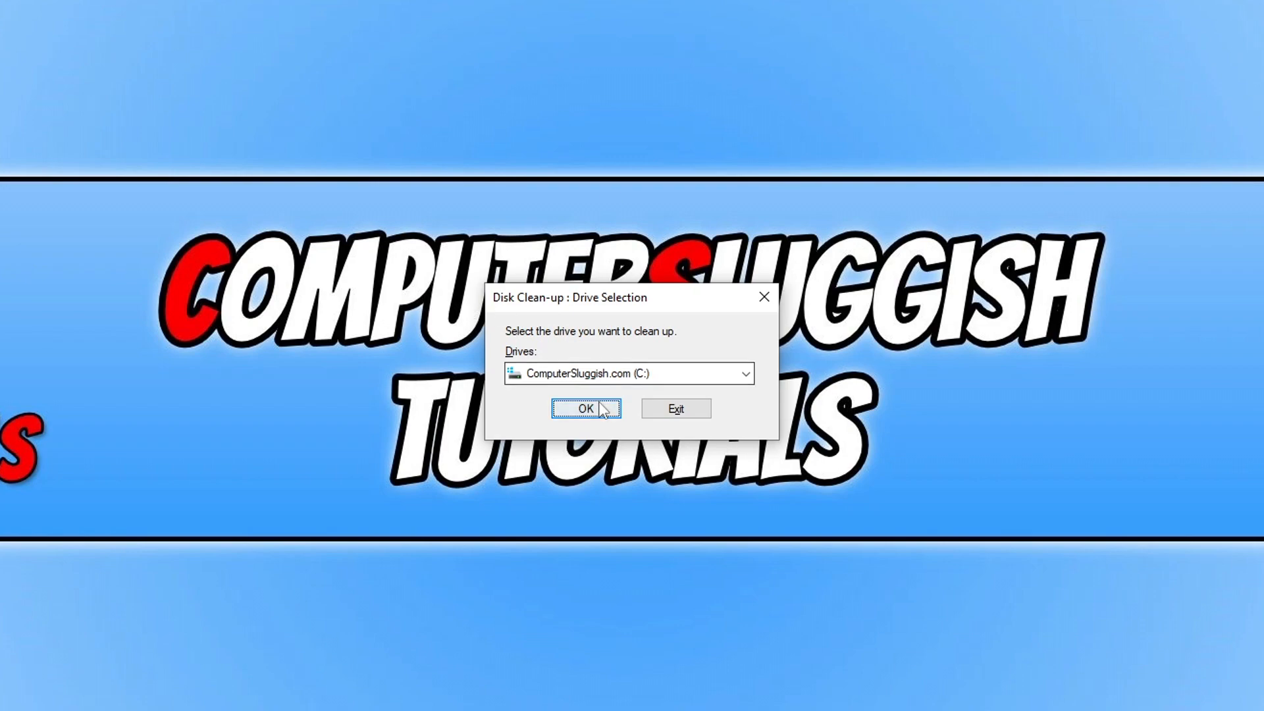
Step: Start Disk Clean-up on drive C: and scroll through the deletable file categories
{"action": "left_click", "coordinate": [585, 409]}
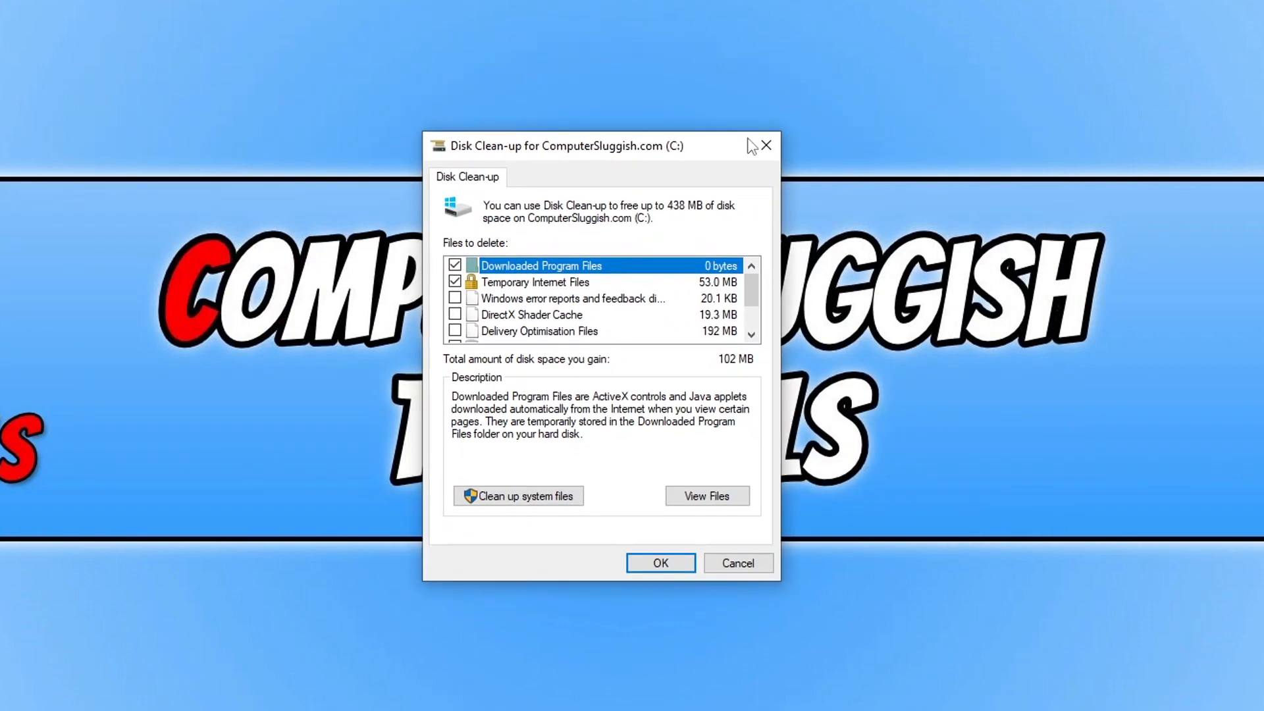
{"action": "mouse_move", "coordinate": [764, 302]}
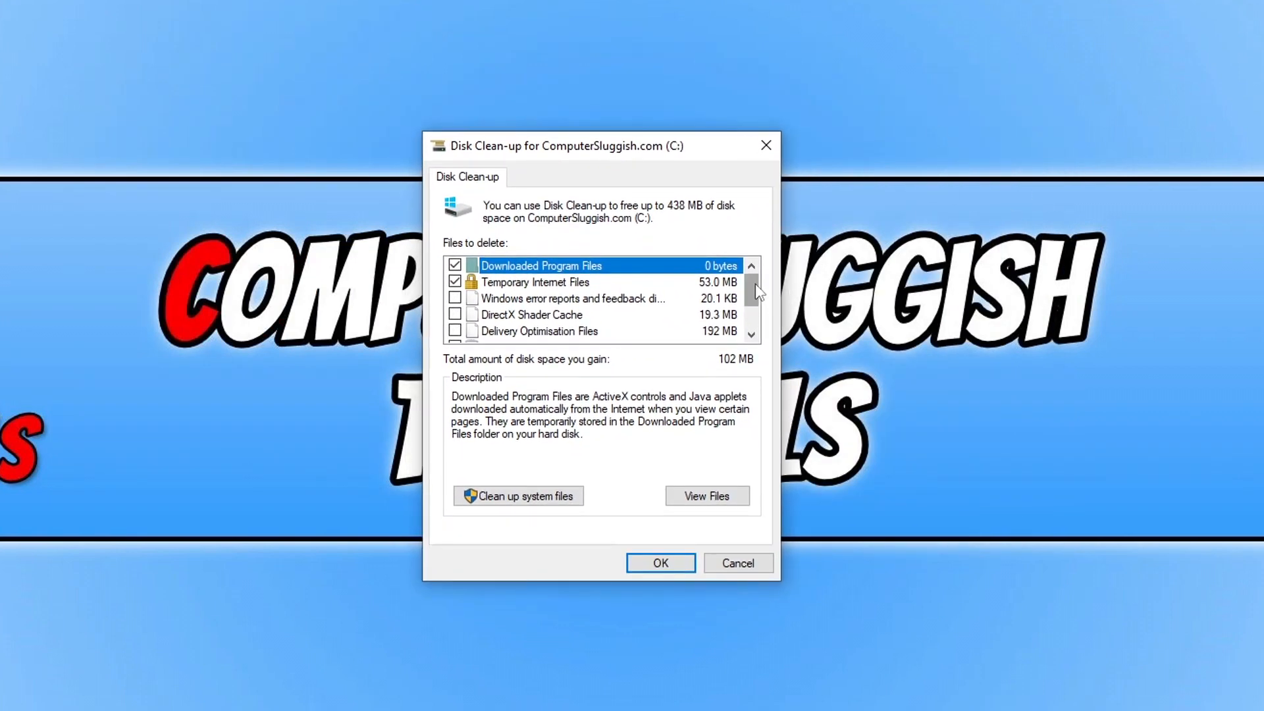
{"action": "scroll", "scroll_direction": "down", "scroll_amount": 3}
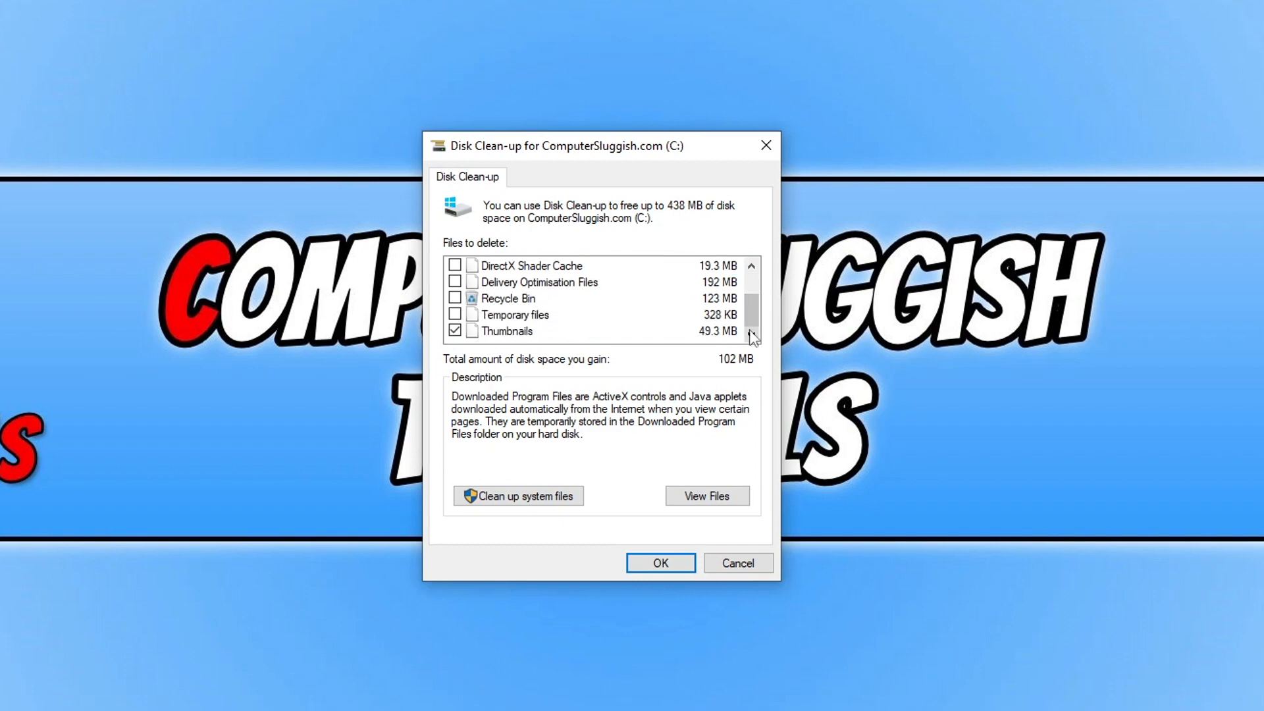
{"action": "mouse_move", "coordinate": [740, 507]}
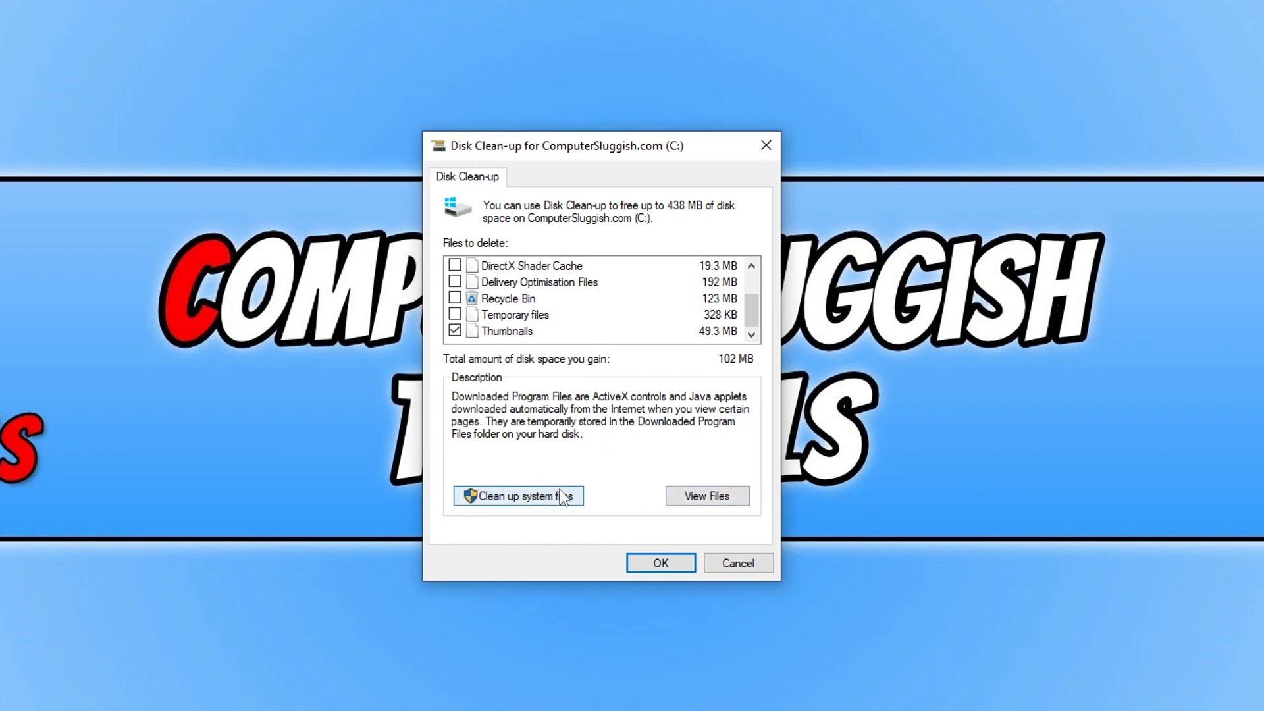
Step: Rescan drive C: including system files, review the 1.89 GB list, then view More Options
{"action": "left_click", "coordinate": [517, 496]}
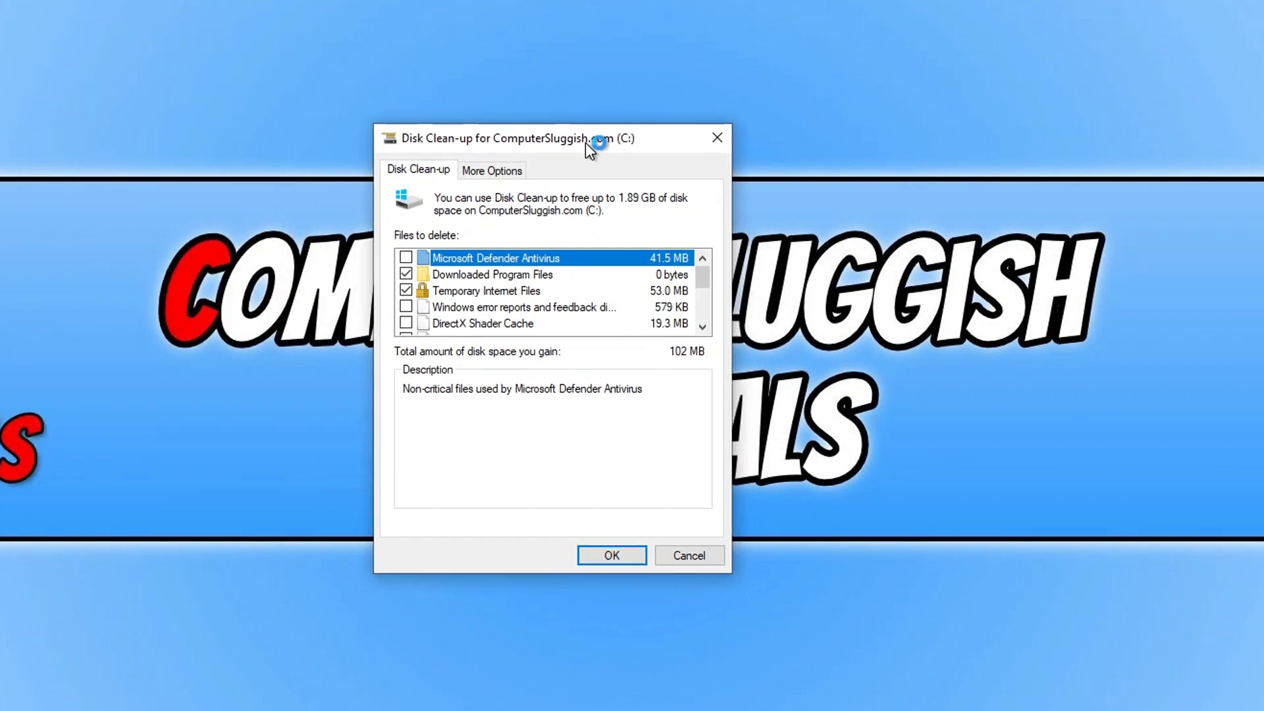
{"action": "scroll", "scroll_direction": "down", "scroll_amount": 3}
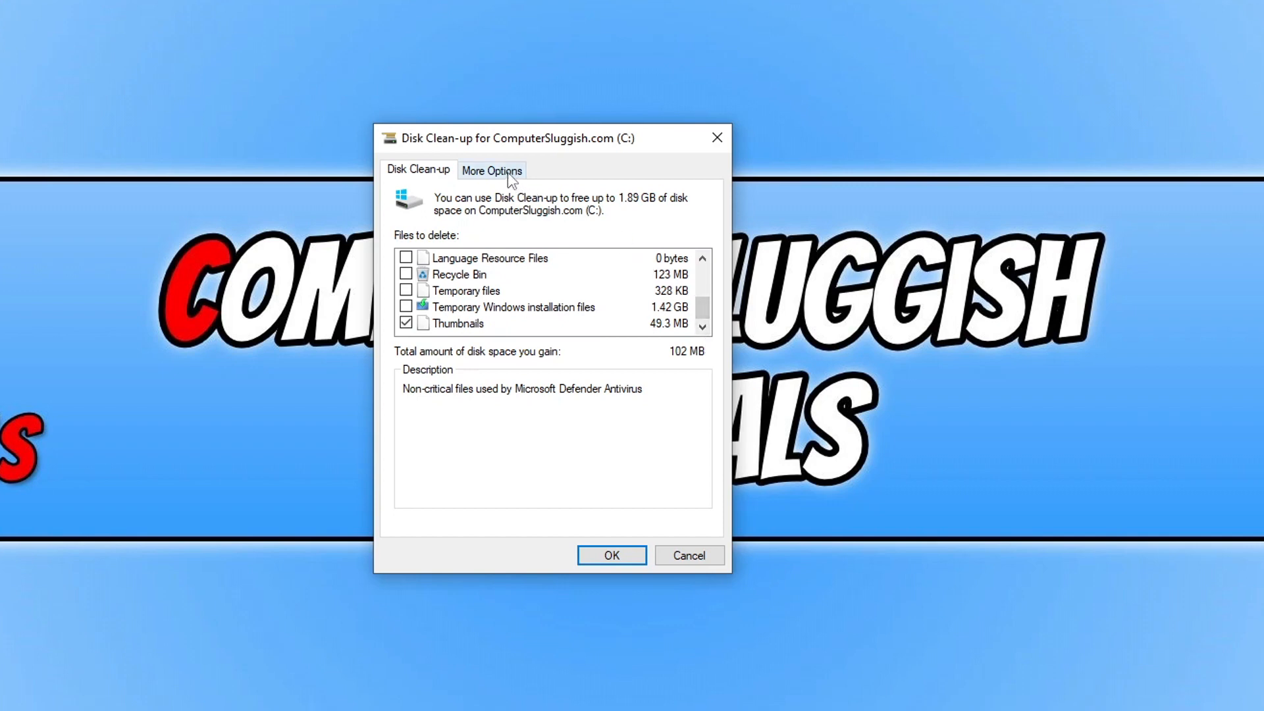
{"action": "left_click", "coordinate": [491, 170]}
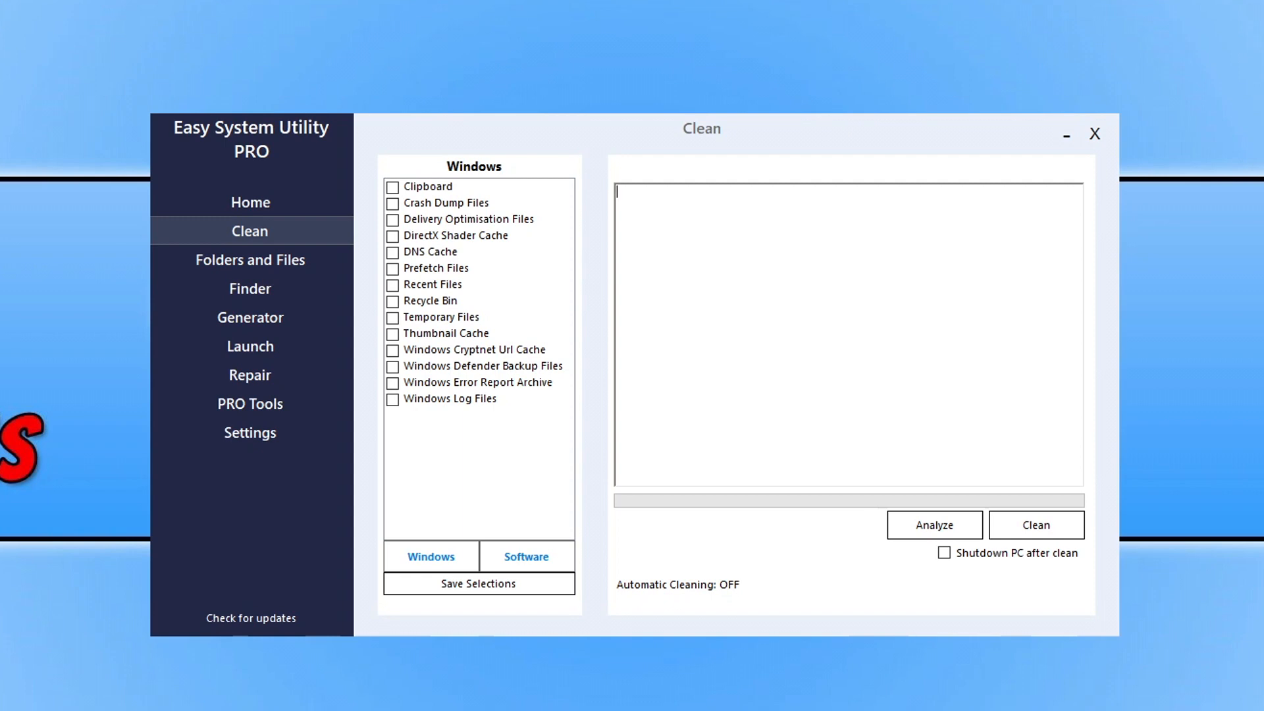
{"action": "mouse_move", "coordinate": [593, 91]}
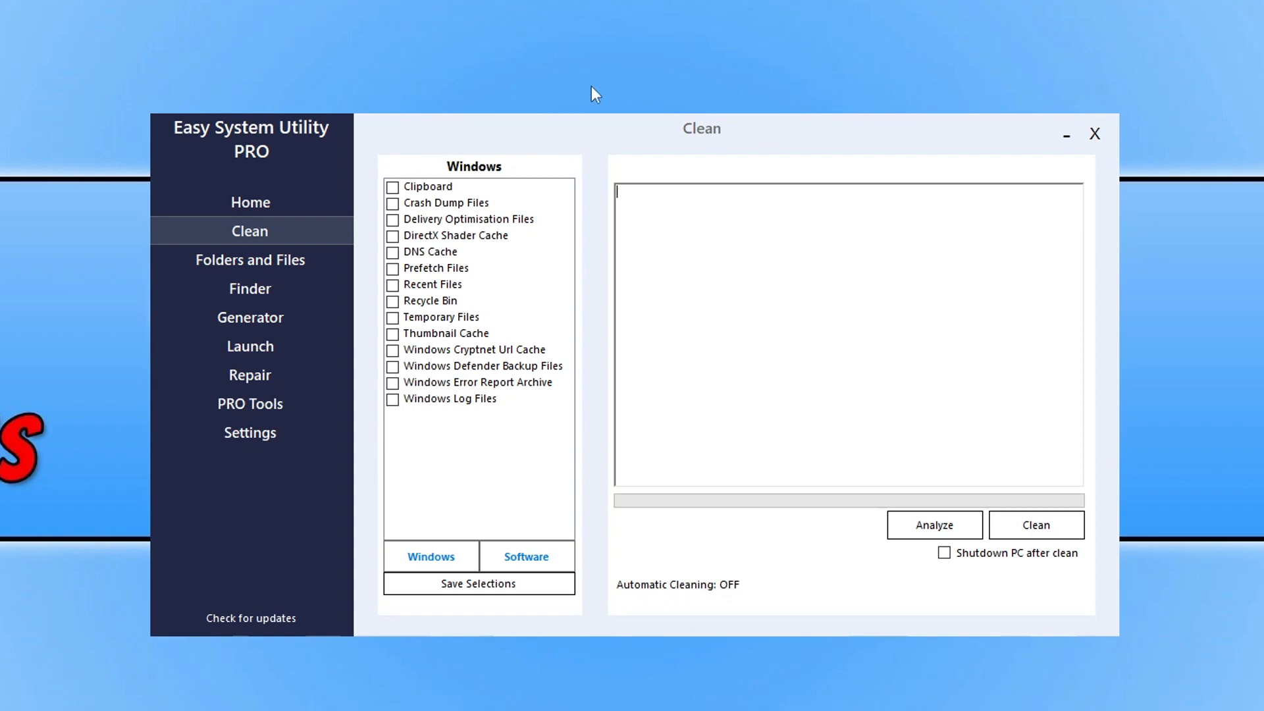
{"action": "mouse_move", "coordinate": [626, 266]}
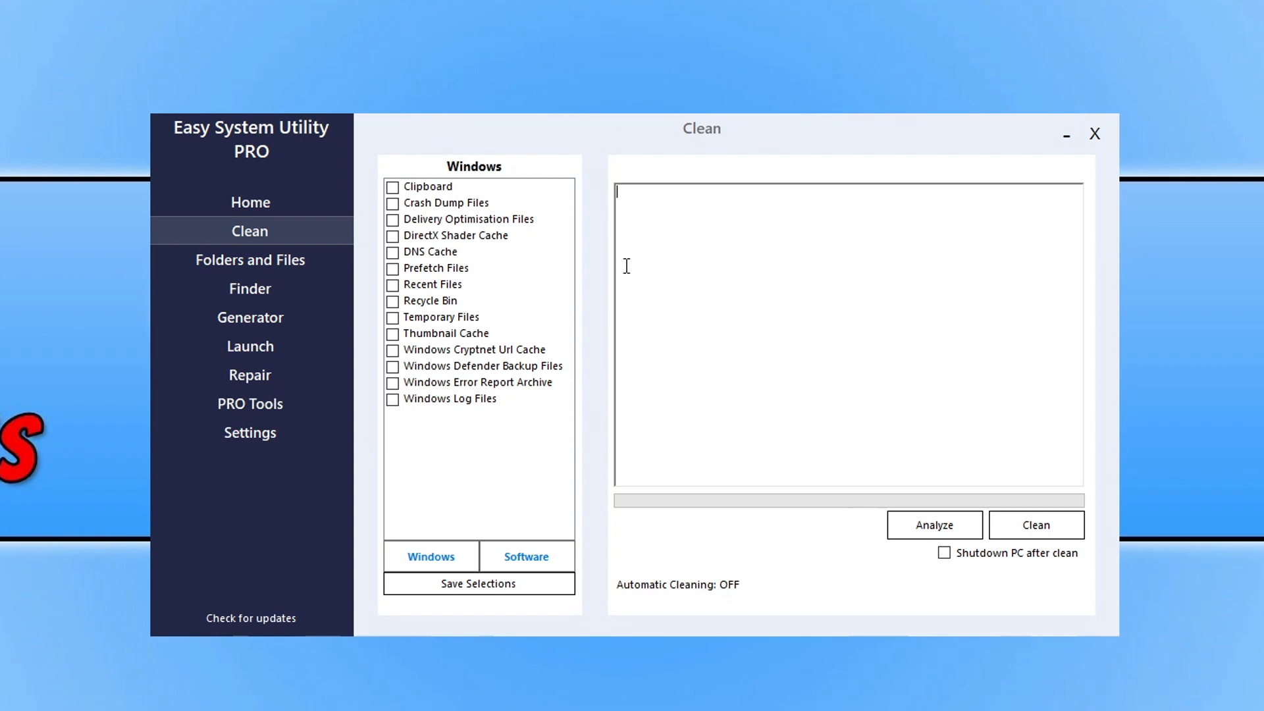
{"action": "mouse_move", "coordinate": [539, 215]}
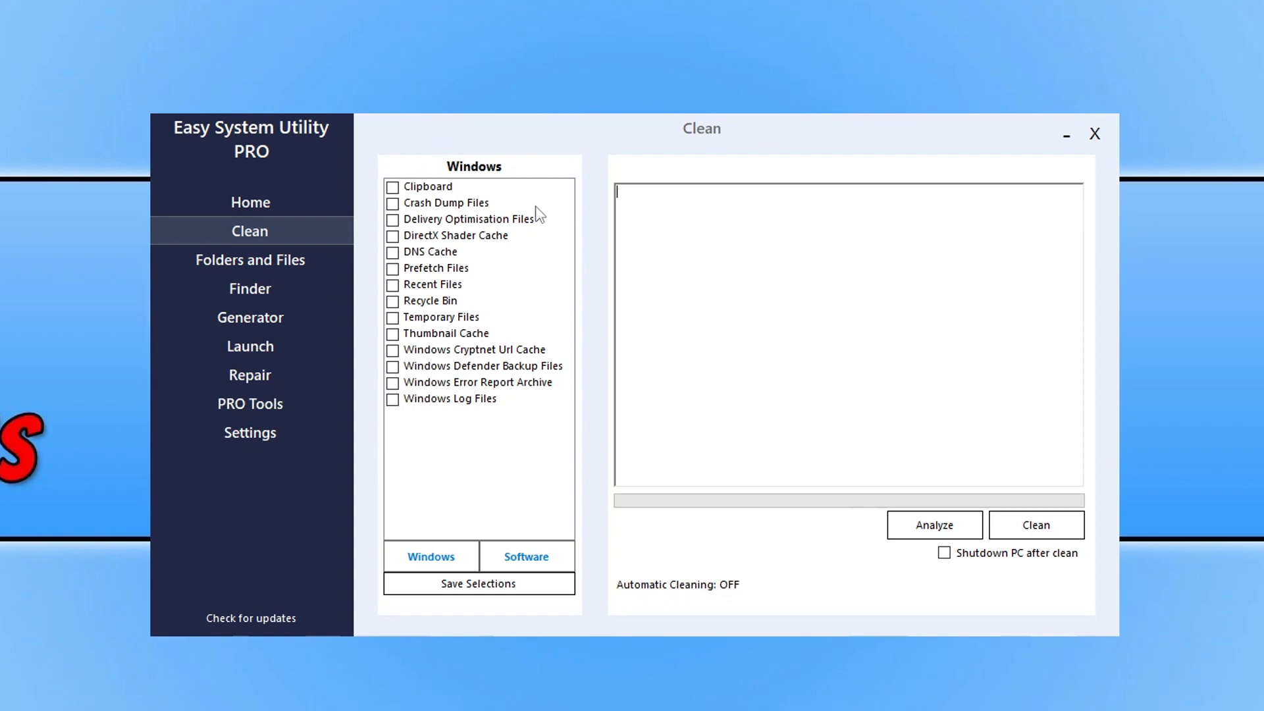
Step: Show the Software junk list of browser and app caches, then go to Folders and Files
{"action": "left_click", "coordinate": [526, 557]}
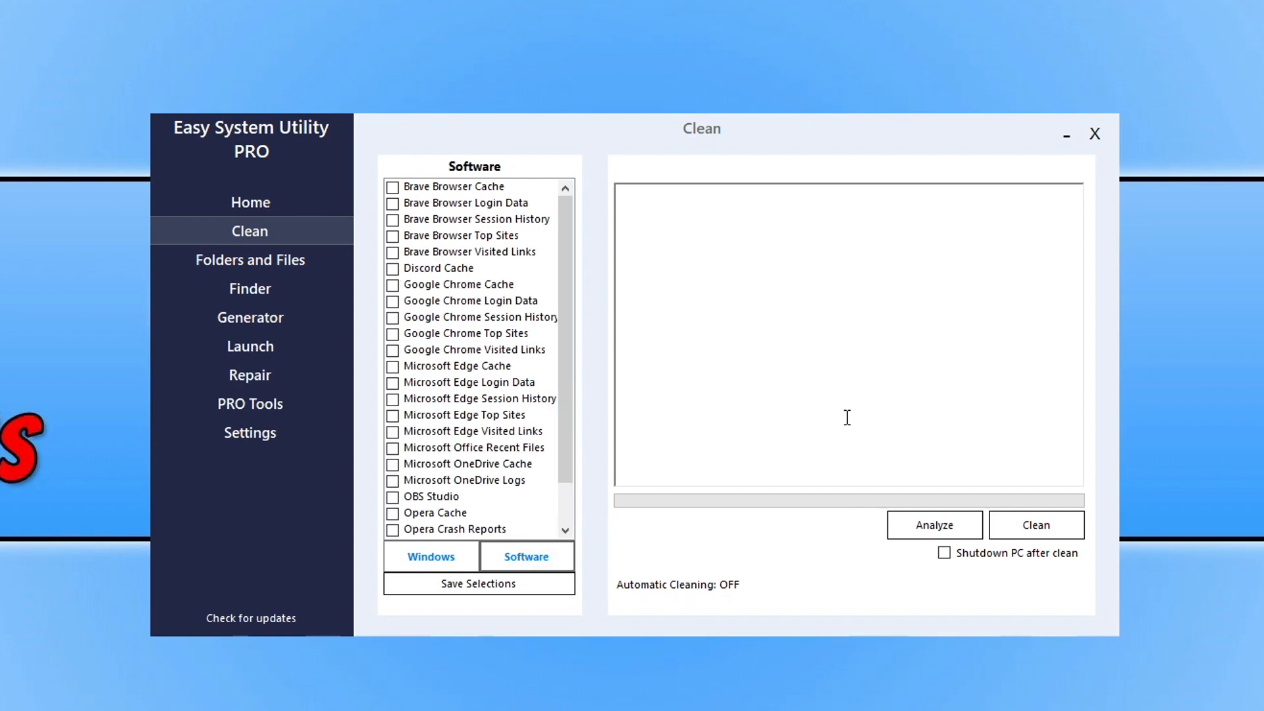
{"action": "mouse_move", "coordinate": [856, 527]}
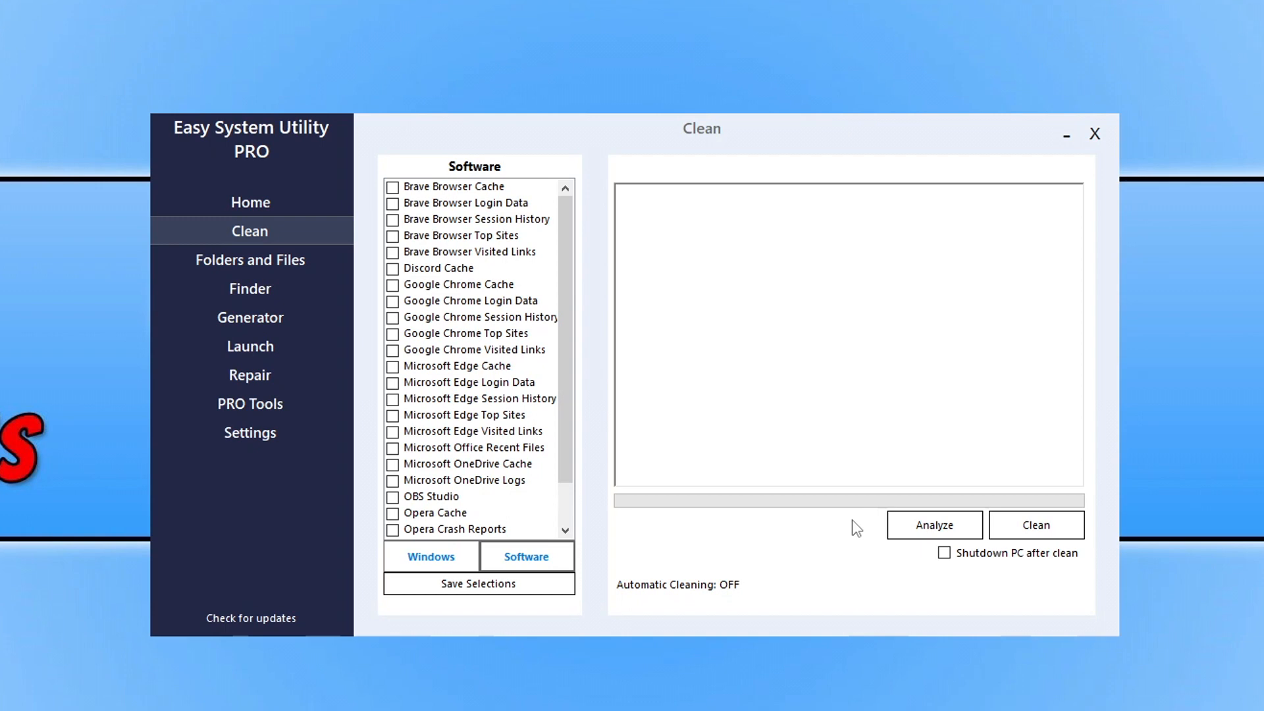
{"action": "mouse_move", "coordinate": [337, 256]}
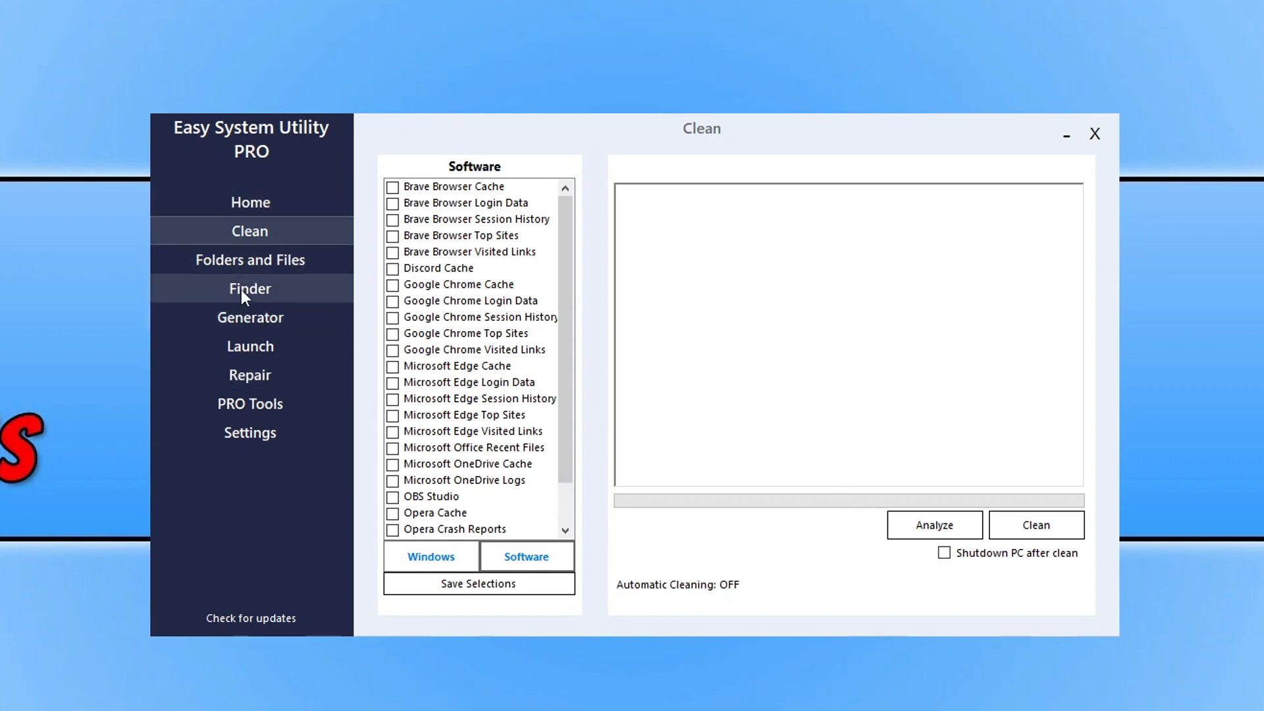
{"action": "left_click", "coordinate": [250, 259]}
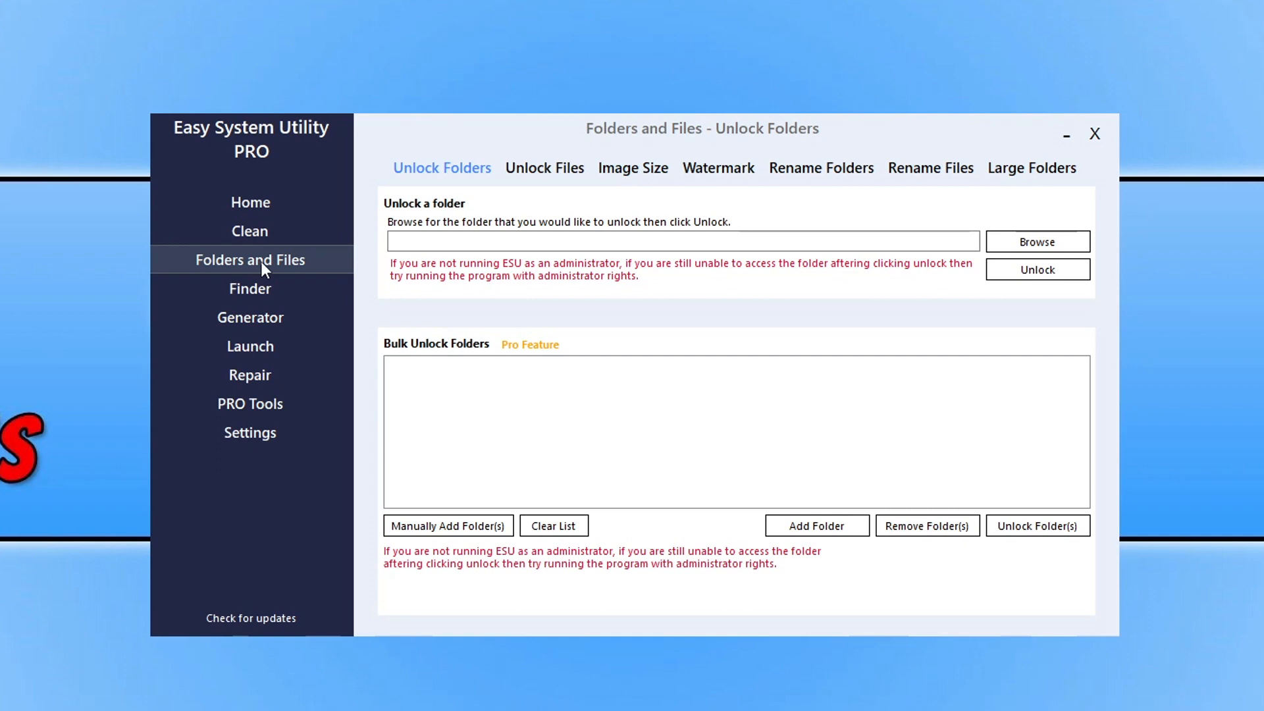
Step: Switch to the Large Folders tool for permanently deleting large folders
{"action": "left_click", "coordinate": [1031, 168]}
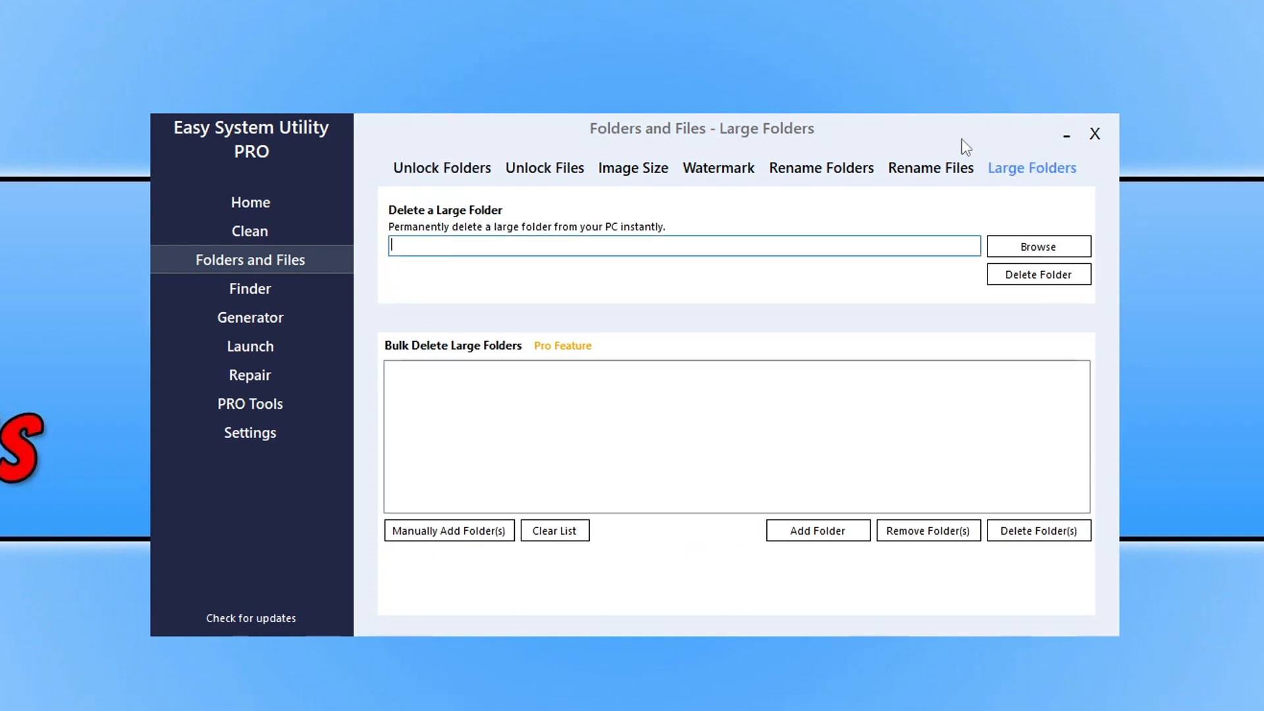
{"action": "mouse_move", "coordinate": [1066, 42]}
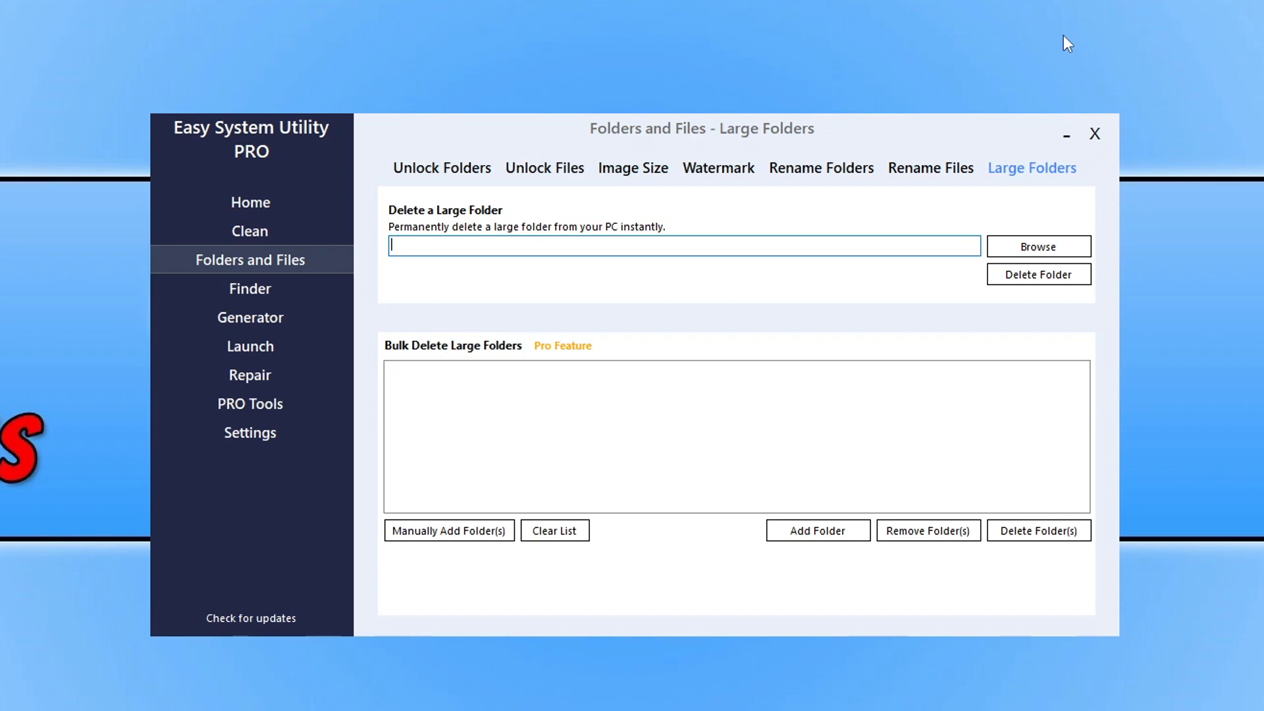
{"action": "mouse_move", "coordinate": [958, 33]}
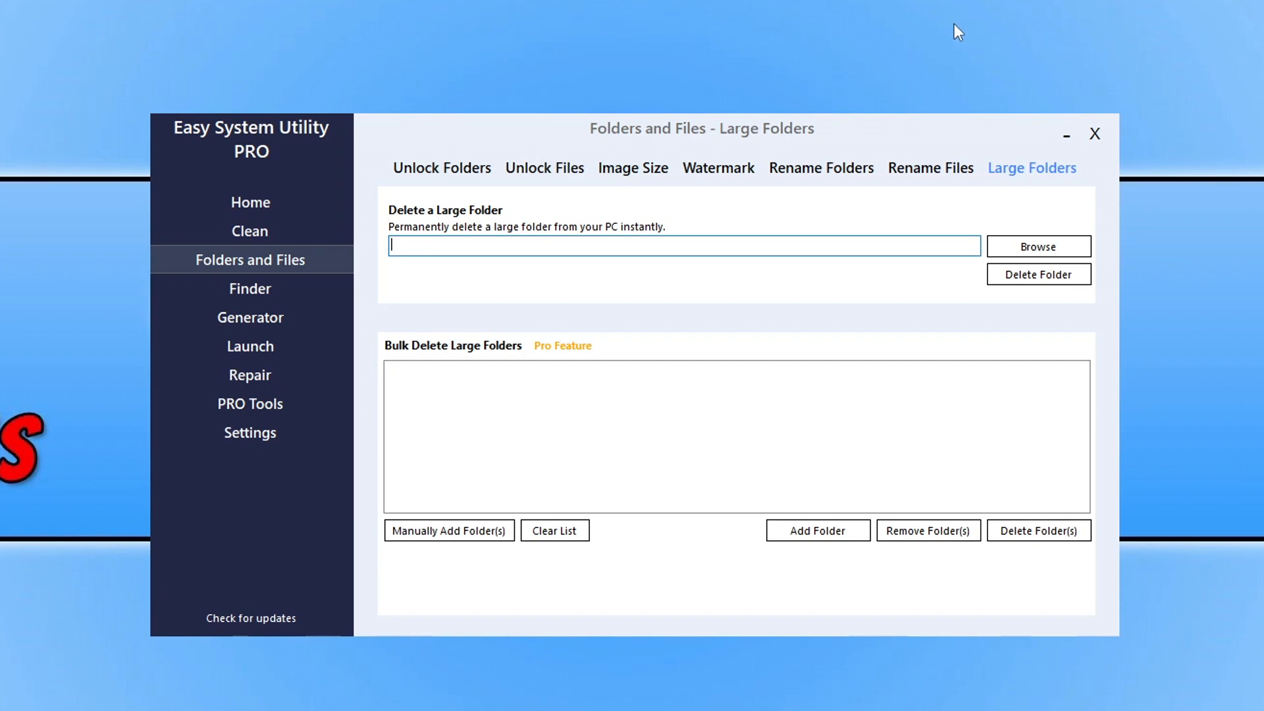
{"action": "mouse_move", "coordinate": [544, 168]}
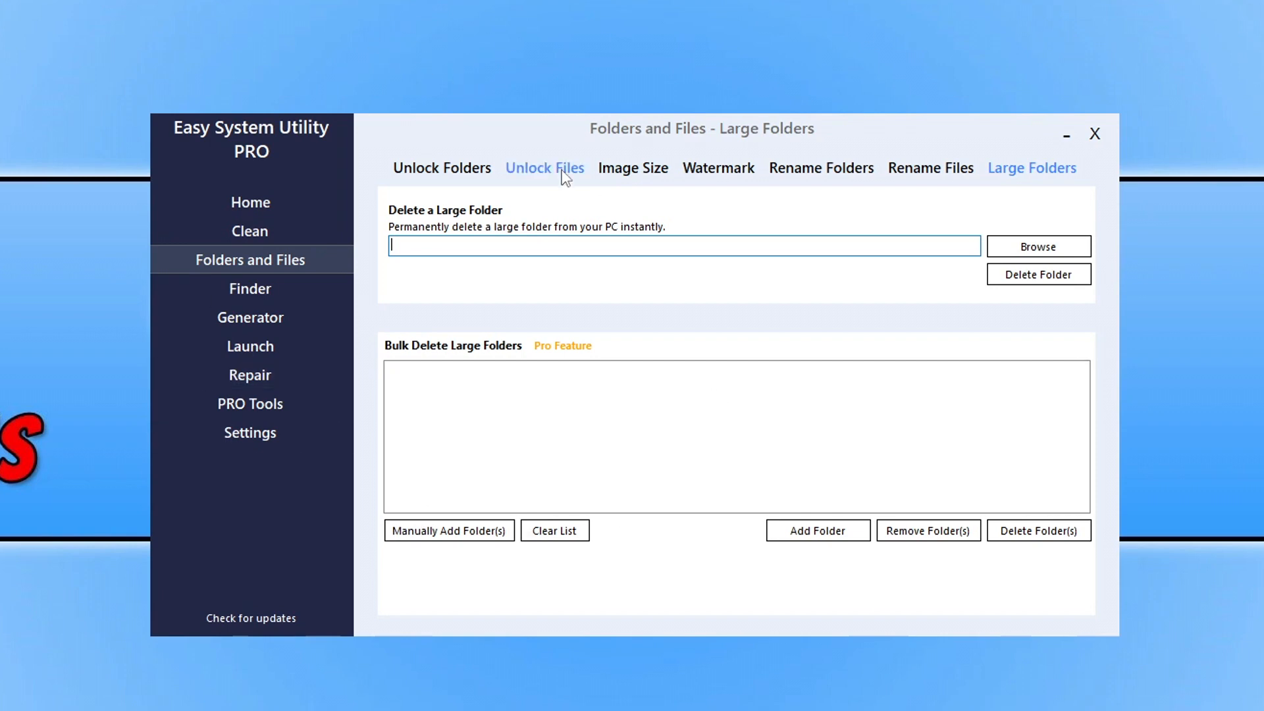
{"action": "mouse_move", "coordinate": [319, 235]}
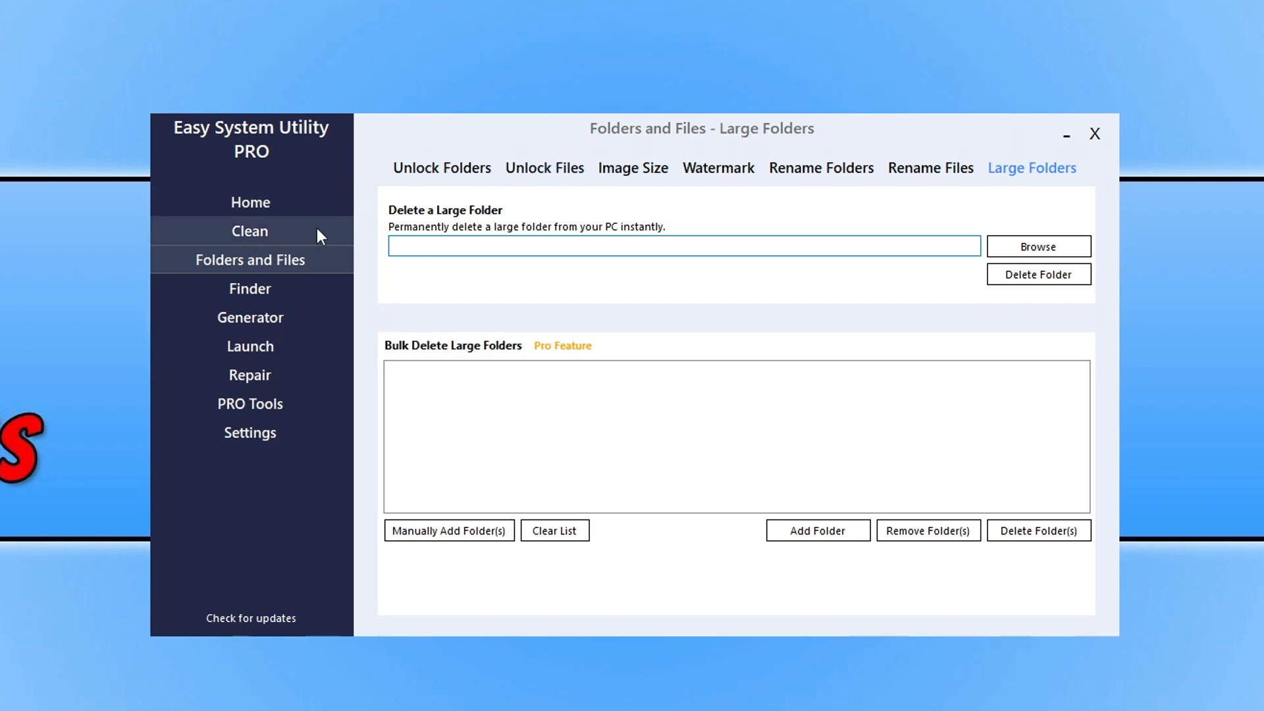
Step: Return to the Clean page and list Windows junk like Clipboard, DNS Cache and Recycle Bin
{"action": "left_click", "coordinate": [251, 230]}
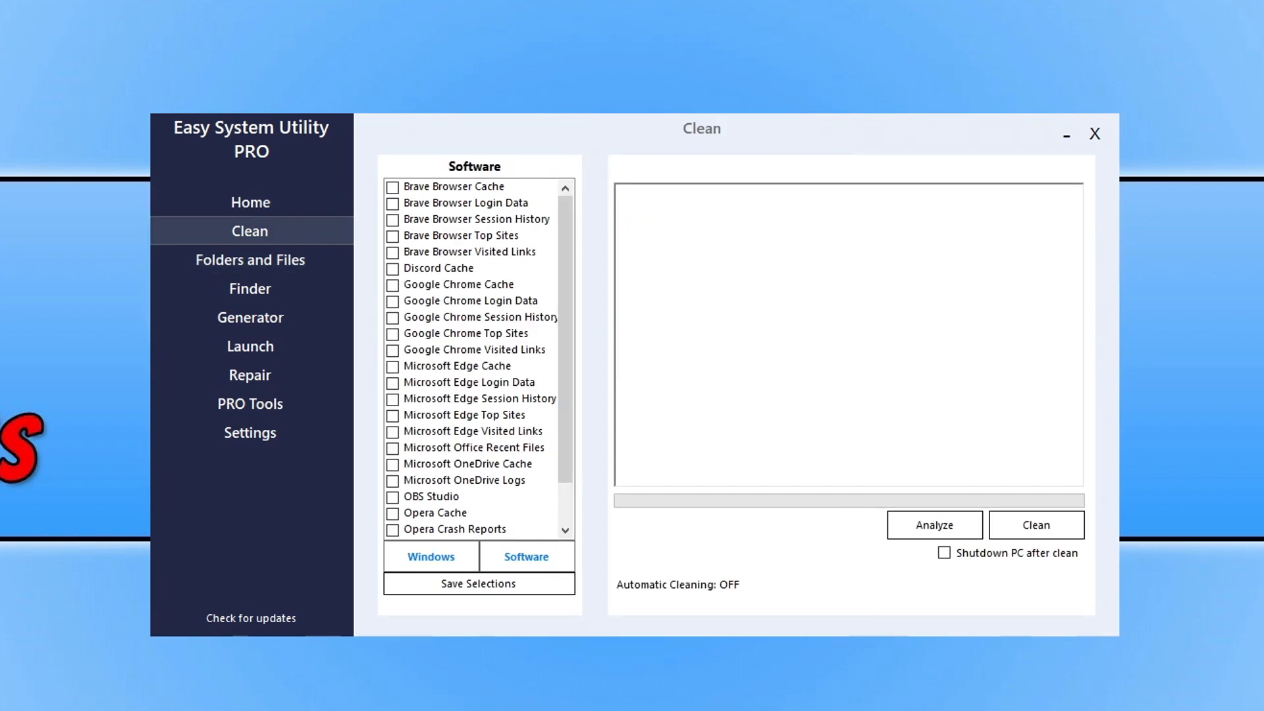
{"action": "mouse_move", "coordinate": [763, 129]}
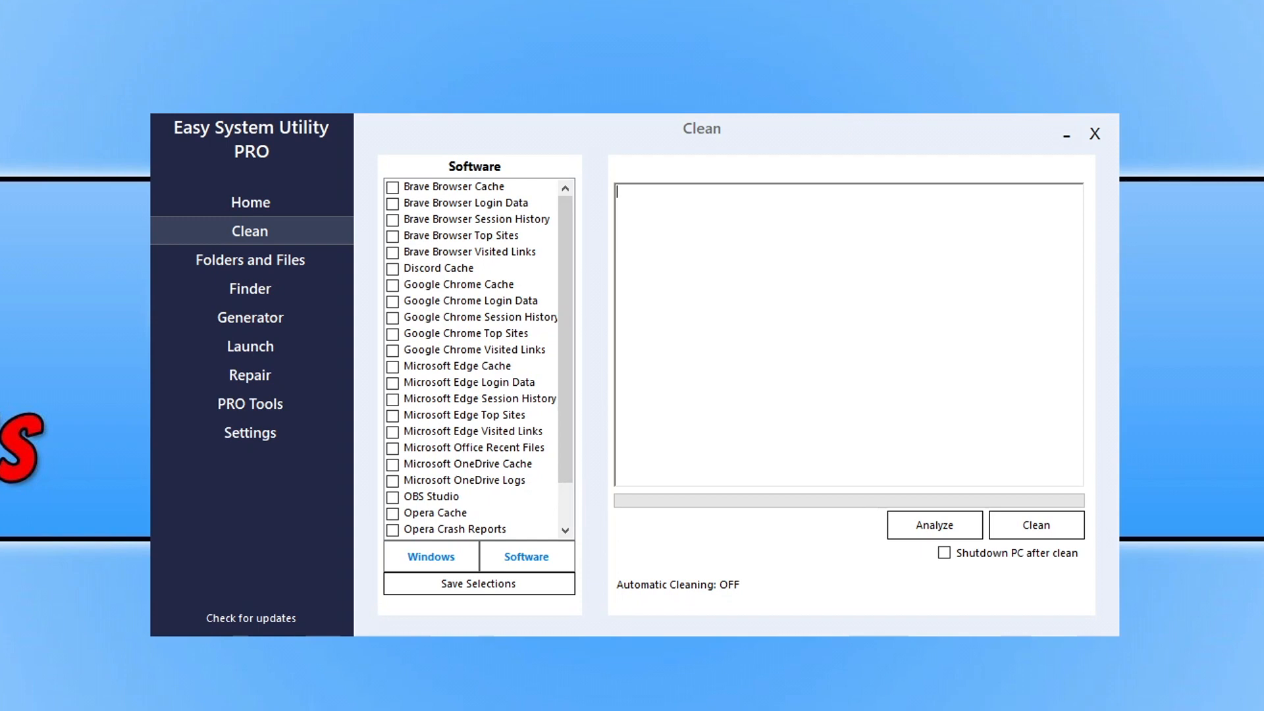
{"action": "mouse_move", "coordinate": [568, 233]}
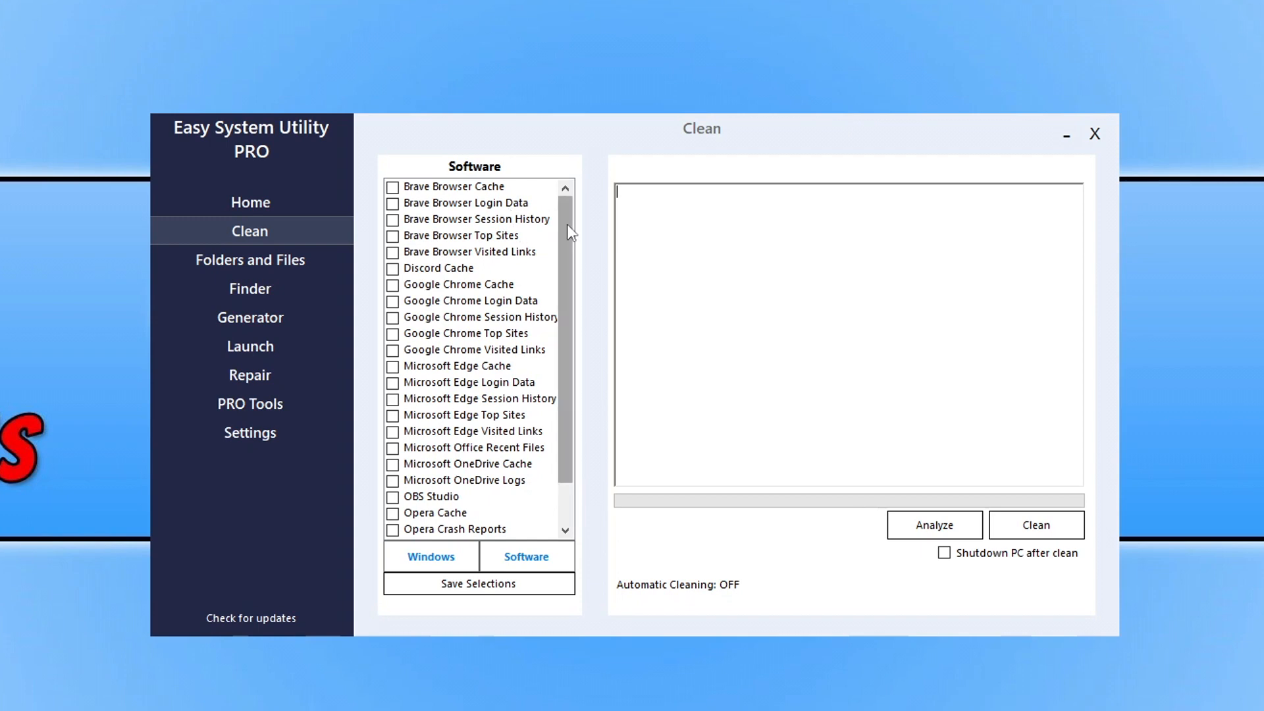
{"action": "left_click", "coordinate": [430, 556]}
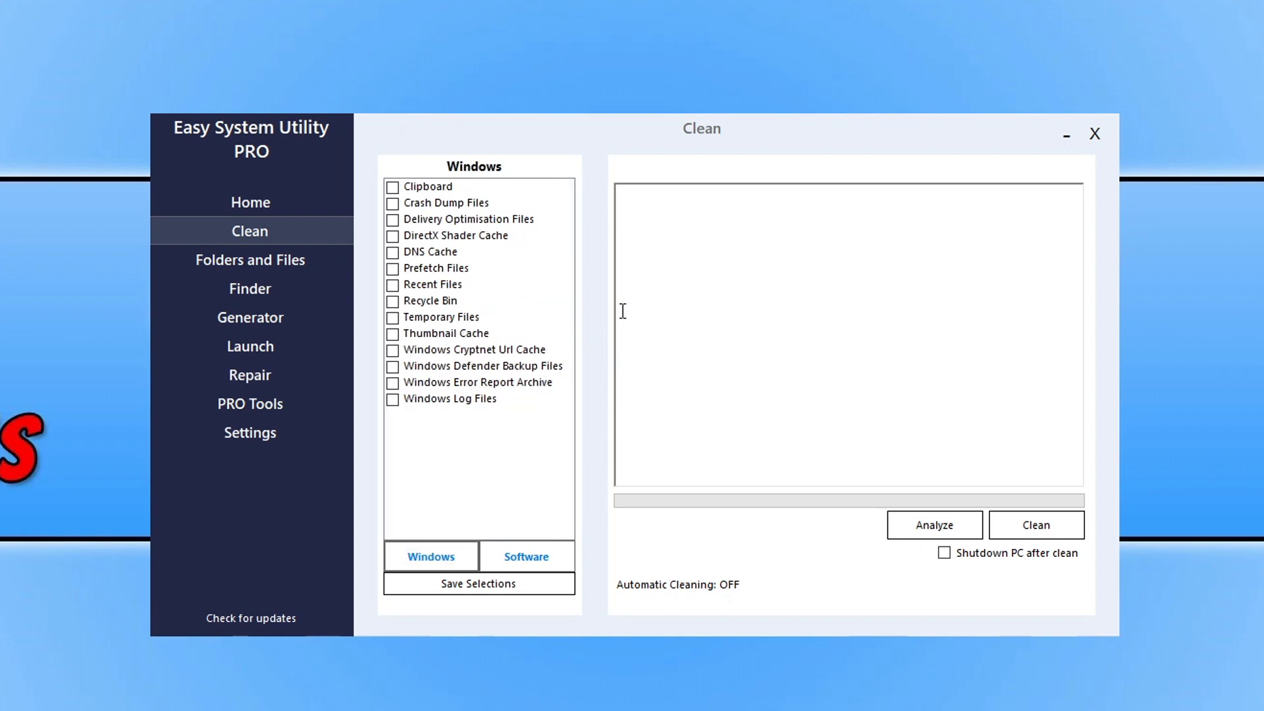
{"action": "mouse_move", "coordinate": [628, 149]}
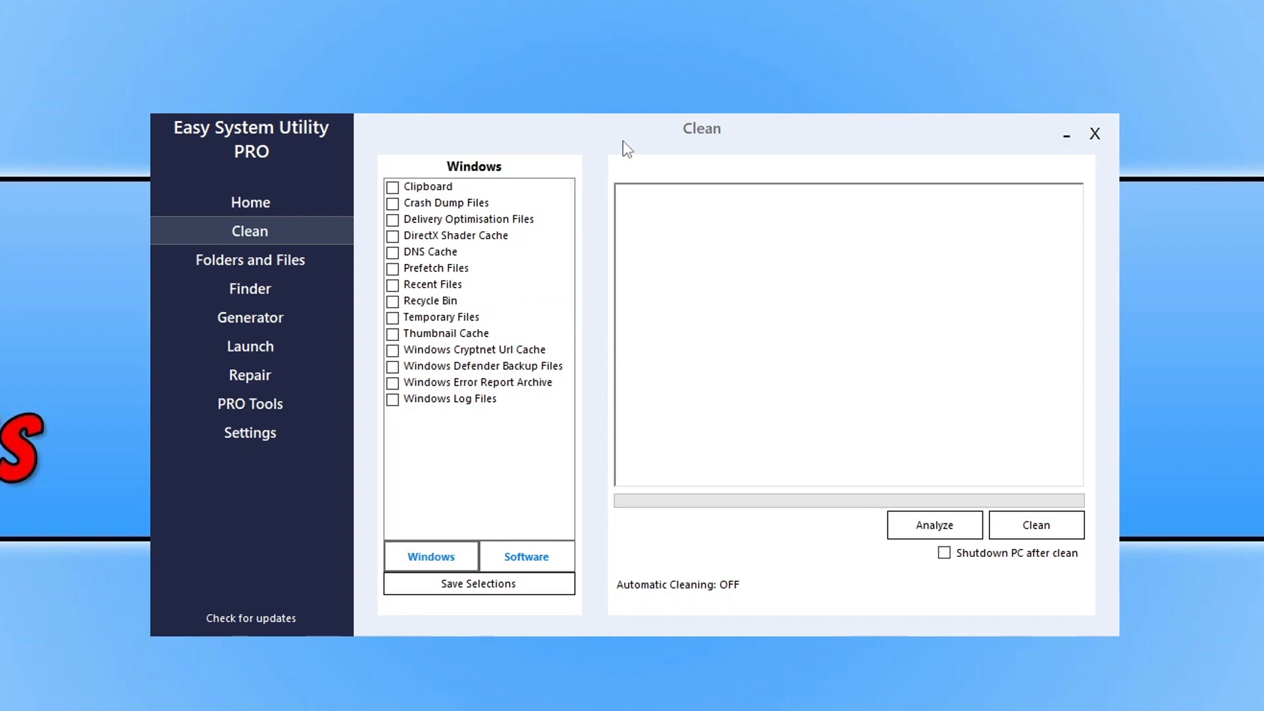
{"action": "mouse_move", "coordinate": [1054, 579]}
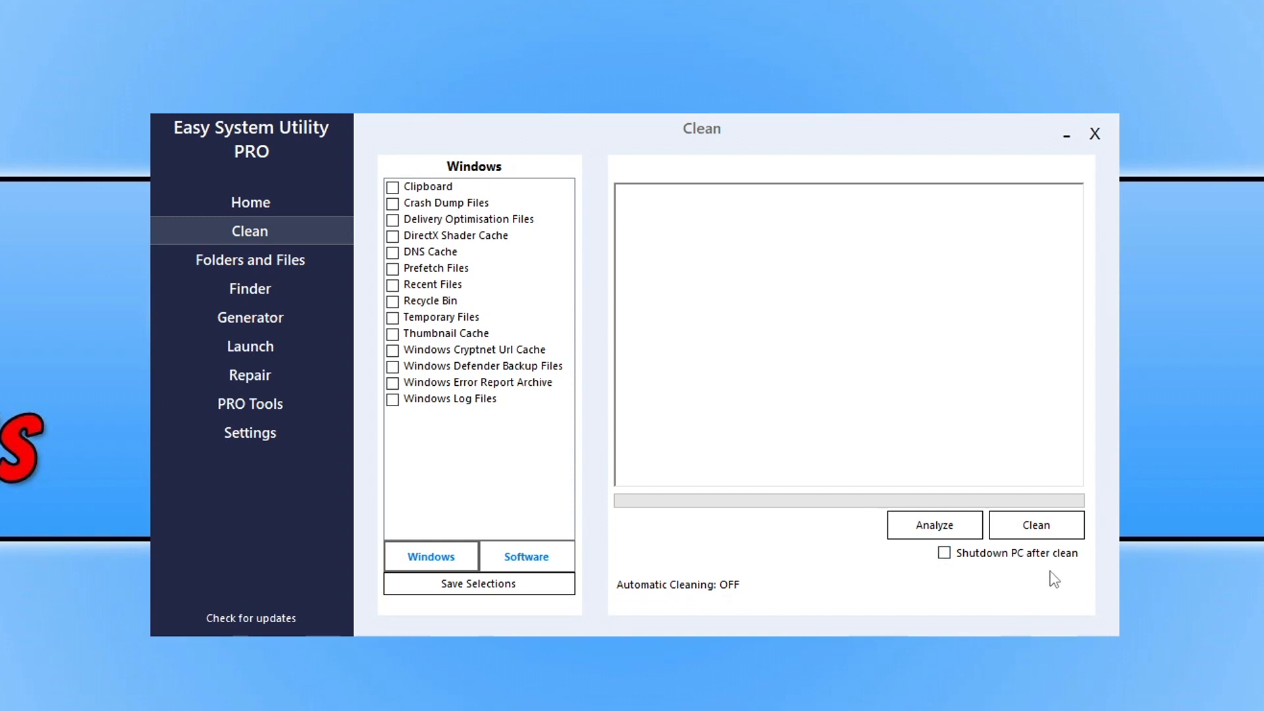
{"action": "mouse_move", "coordinate": [1136, 565]}
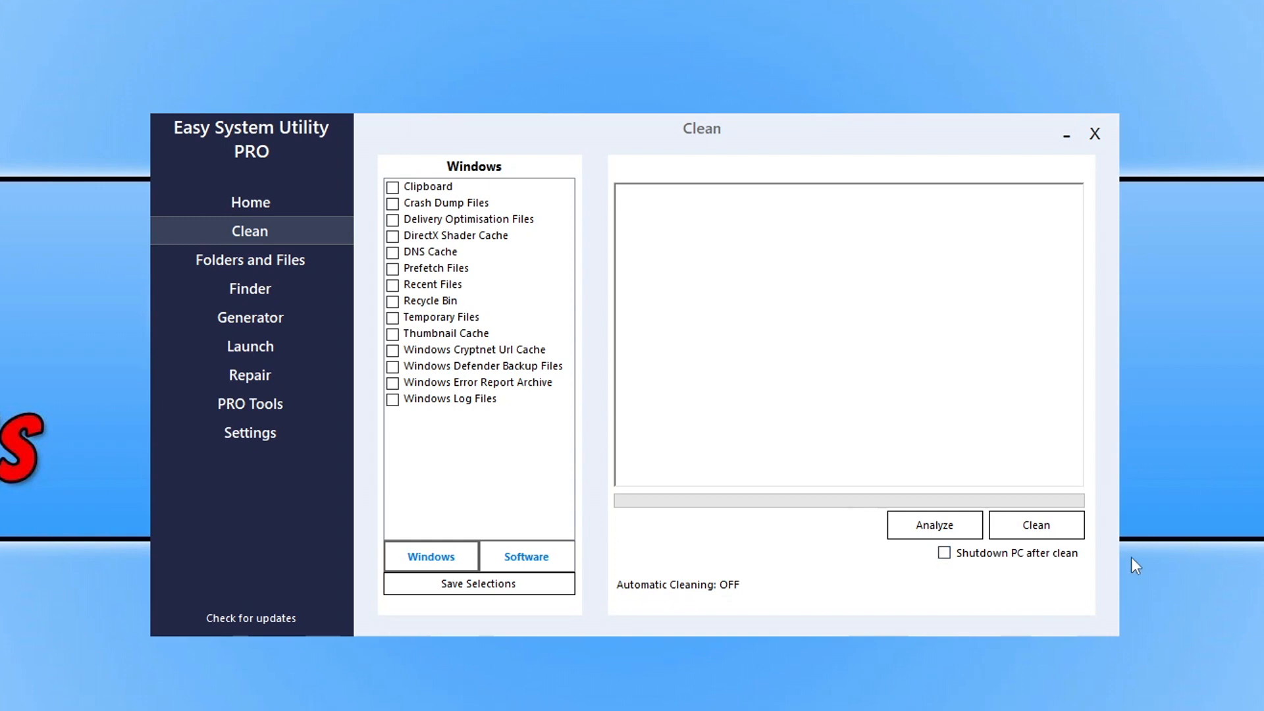
{"action": "mouse_move", "coordinate": [1056, 512]}
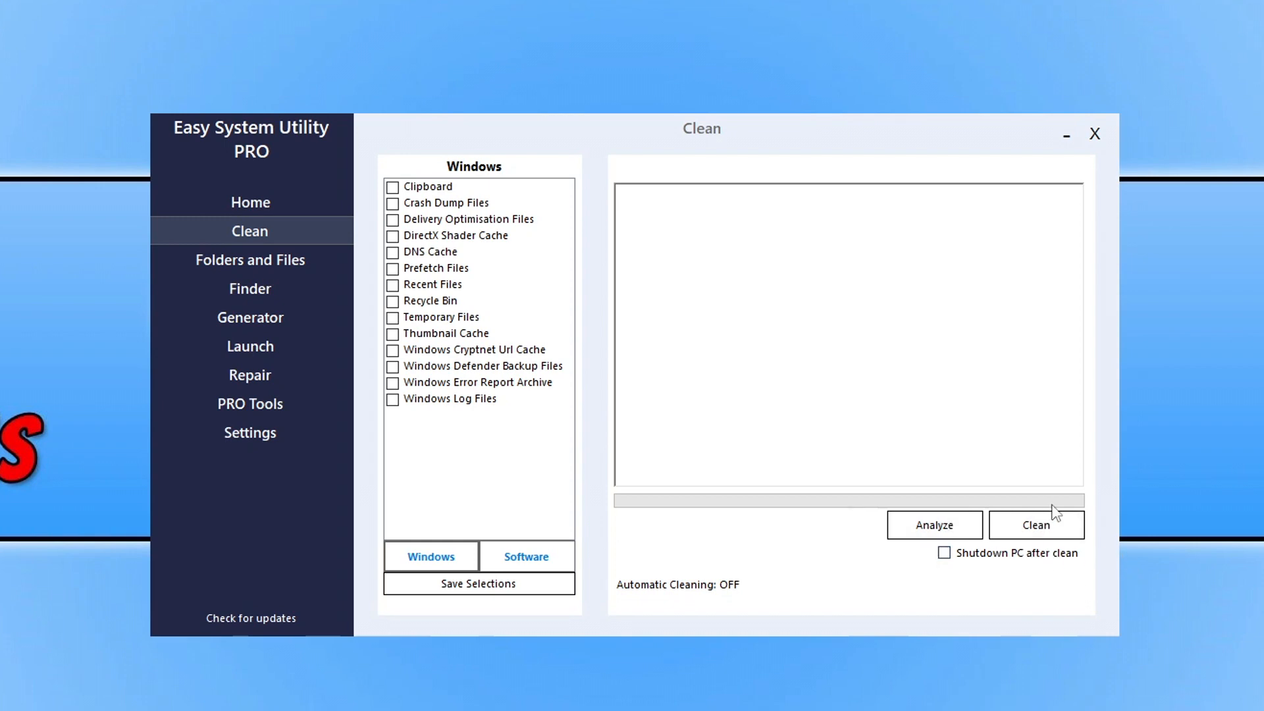
Step: Open Settings showing startup, tray, Automatic Clean schedule and Activate PRO options
{"action": "left_click", "coordinate": [251, 432]}
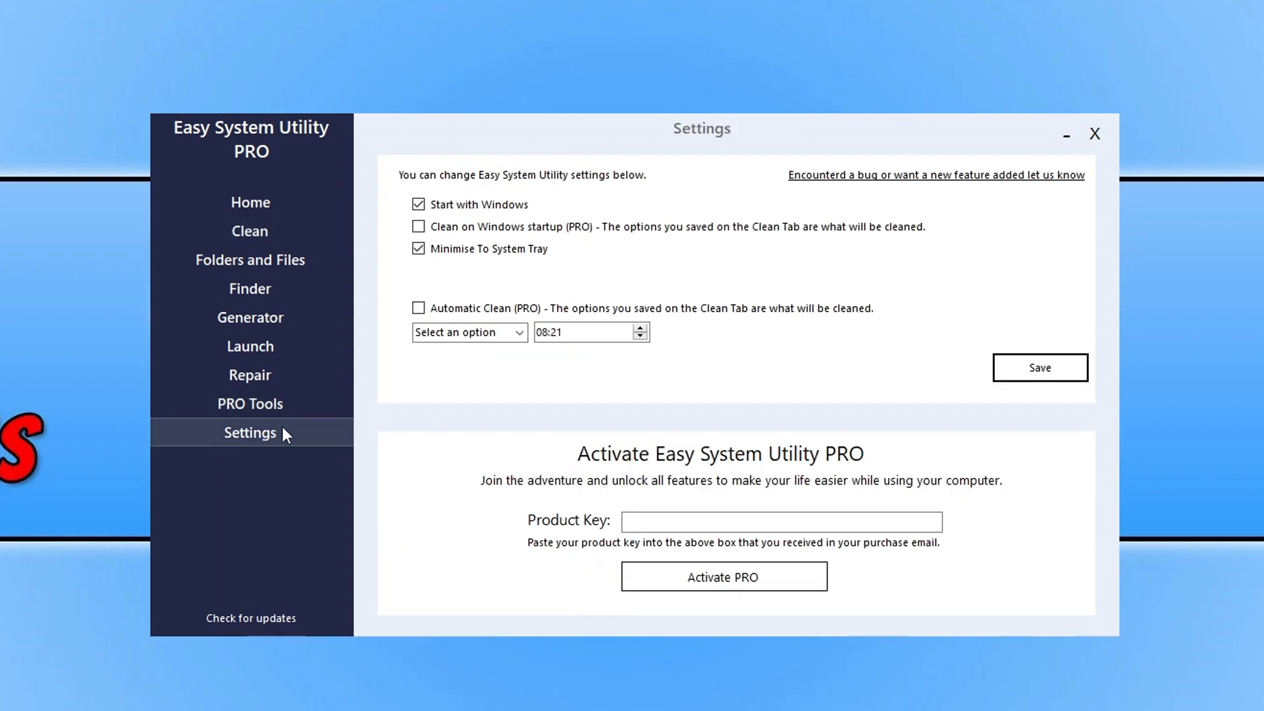
{"action": "mouse_move", "coordinate": [493, 327]}
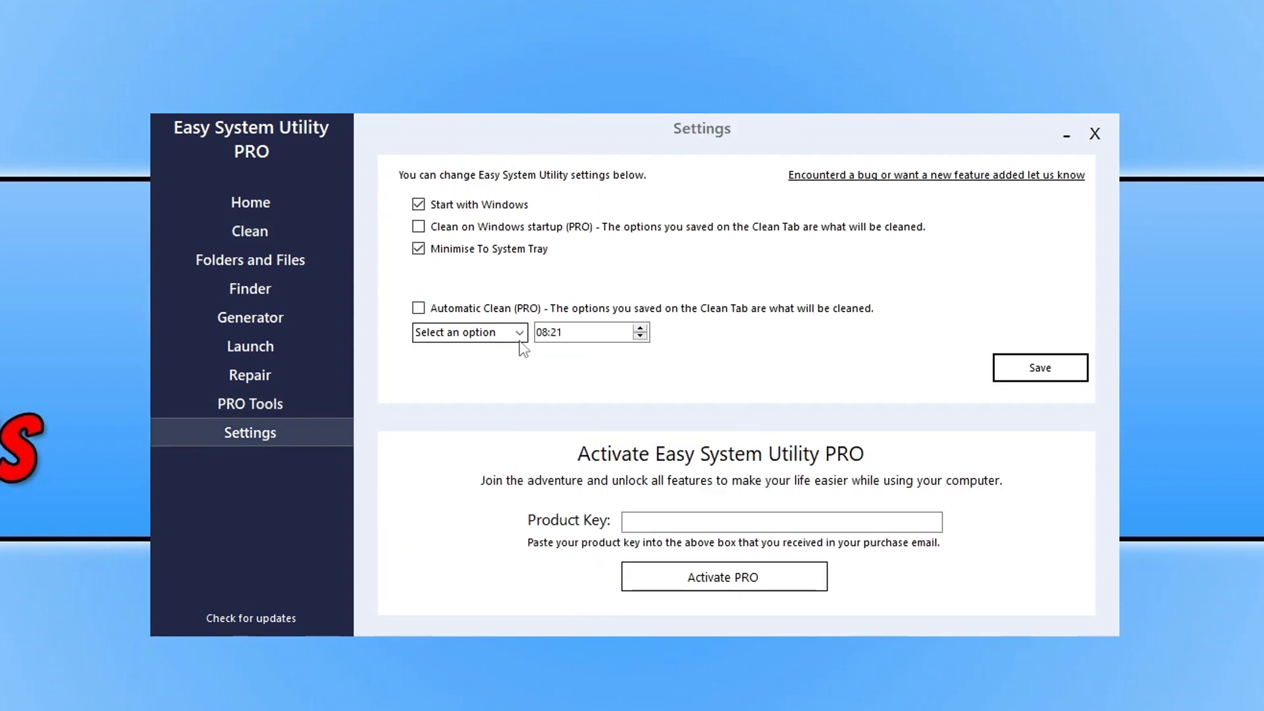
{"action": "left_click", "coordinate": [467, 332]}
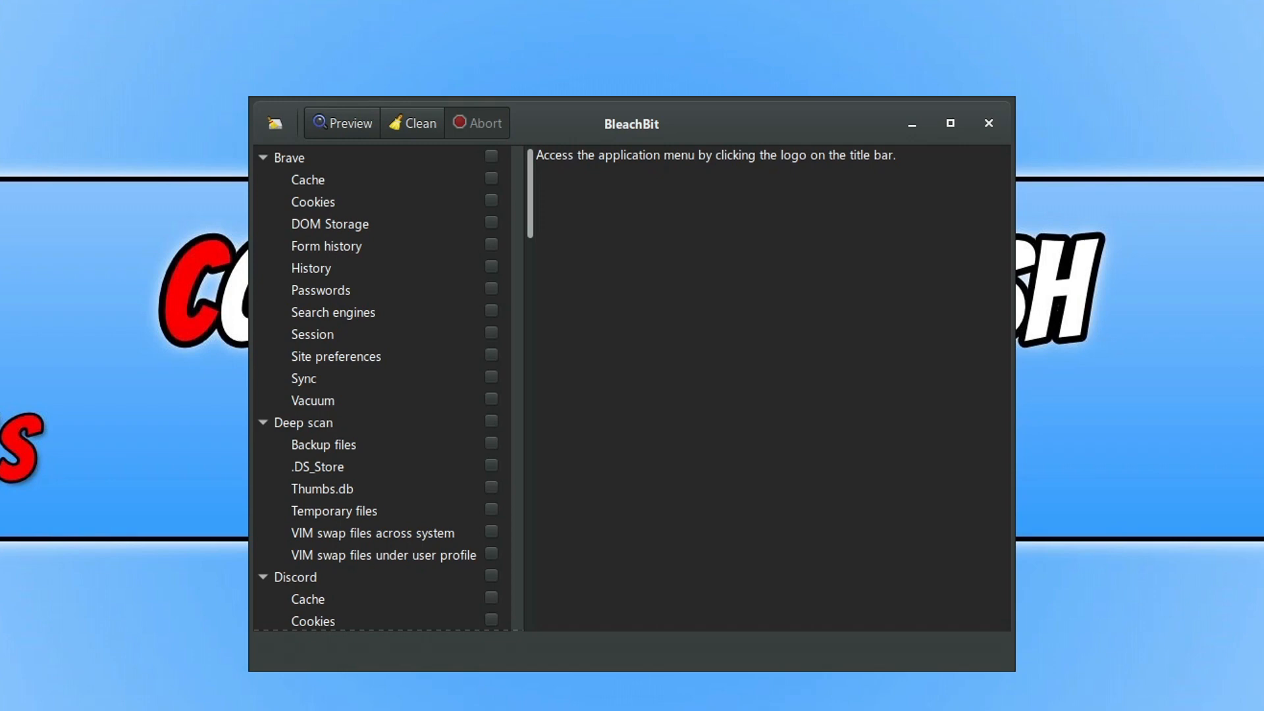
{"action": "mouse_move", "coordinate": [561, 77]}
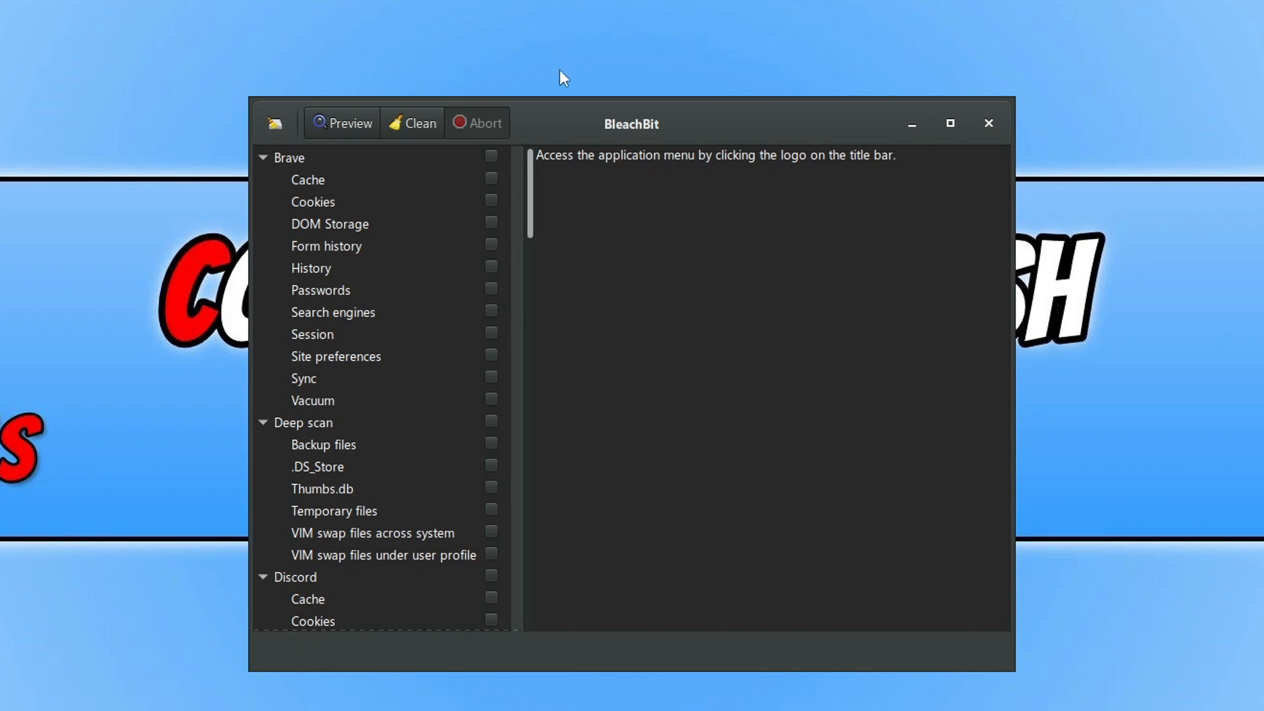
{"action": "mouse_move", "coordinate": [560, 249]}
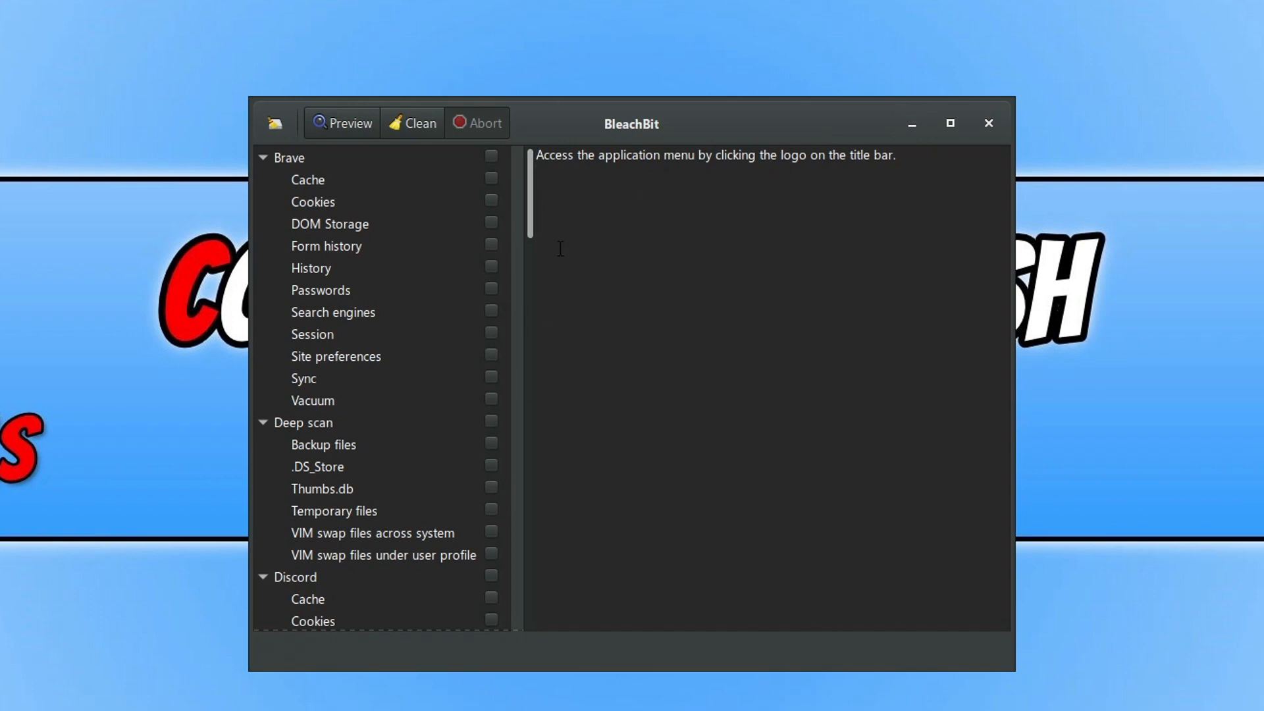
{"action": "mouse_move", "coordinate": [370, 98]}
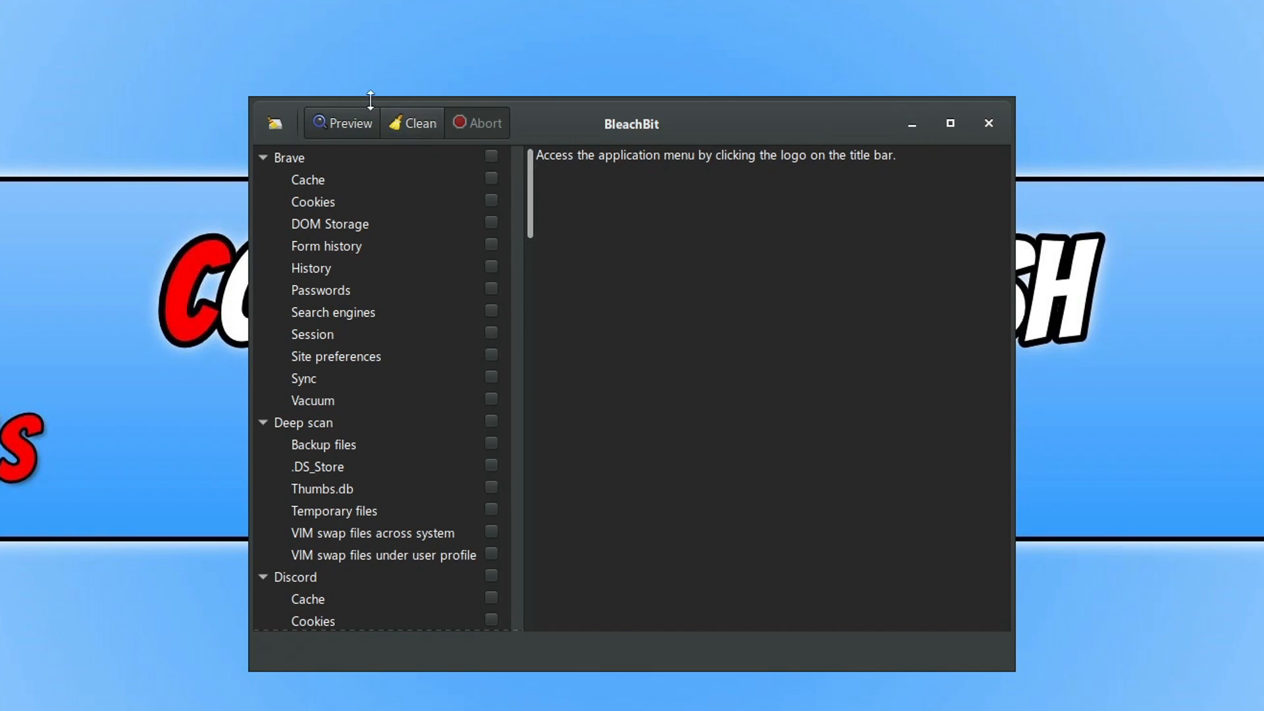
{"action": "mouse_move", "coordinate": [535, 180]}
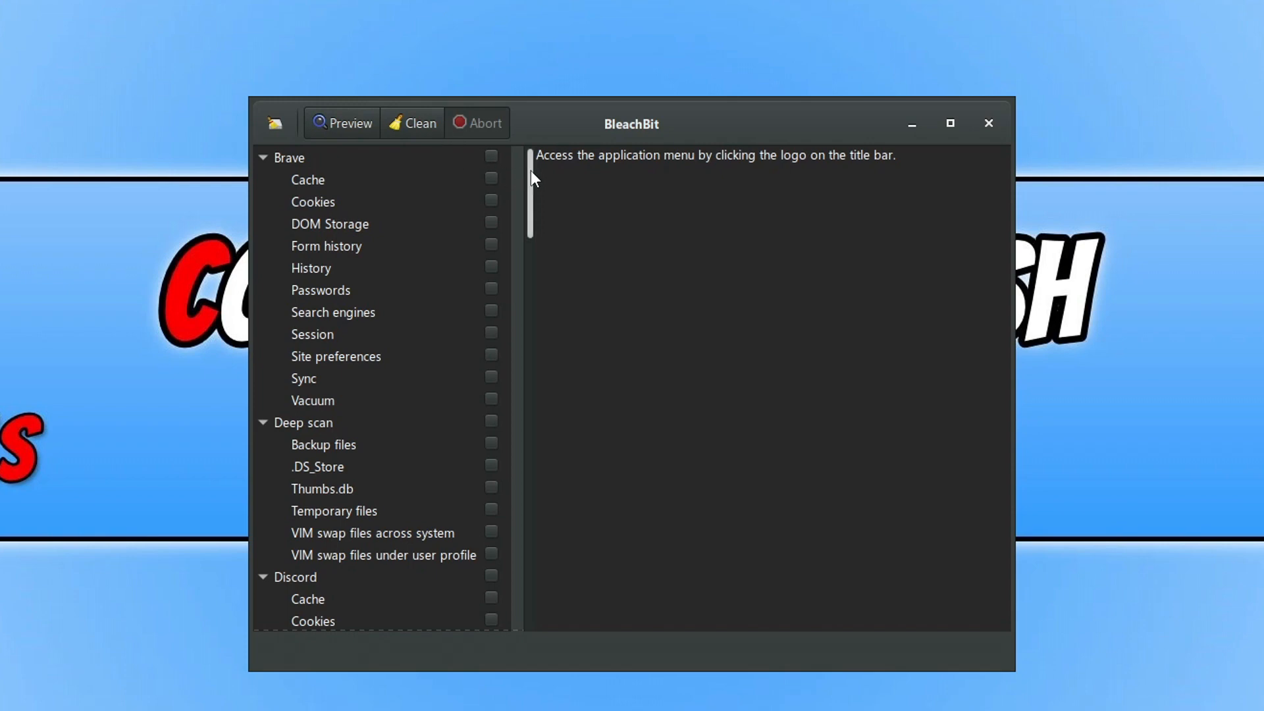
{"action": "scroll", "scroll_direction": "down", "scroll_amount": 3}
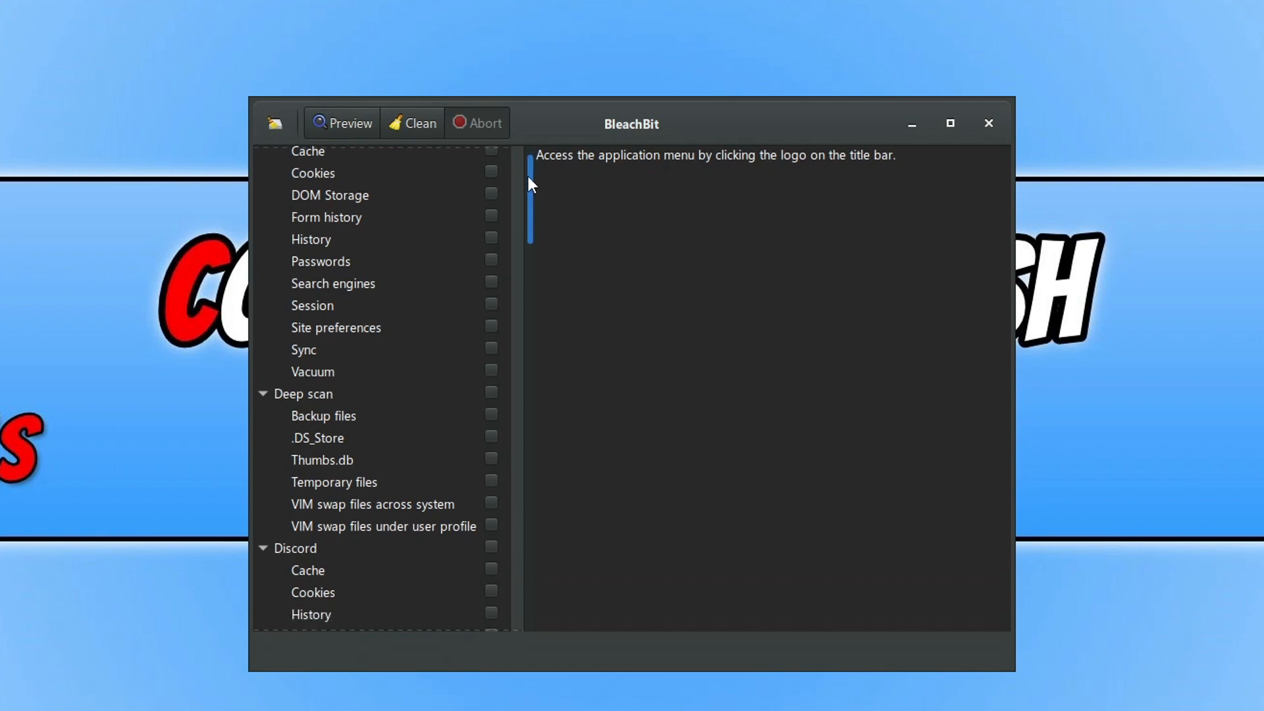
{"action": "scroll", "scroll_direction": "down", "scroll_amount": 3}
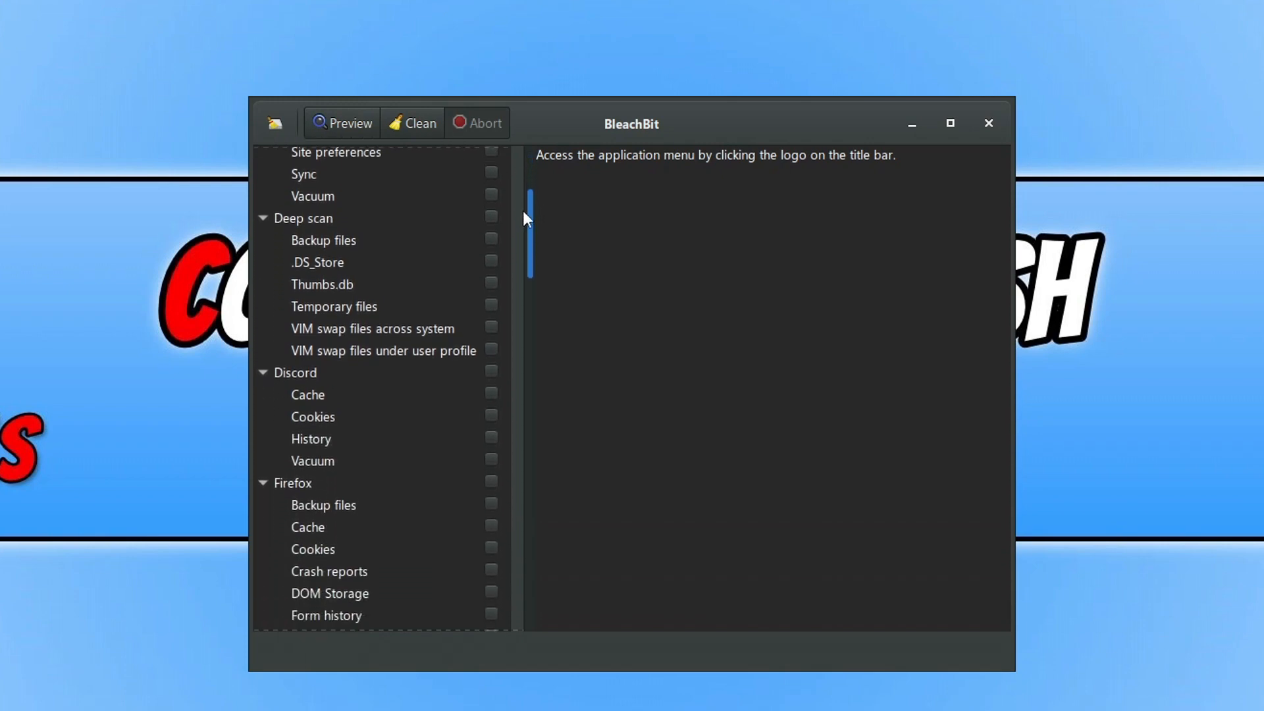
{"action": "scroll", "scroll_direction": "down", "scroll_amount": 3}
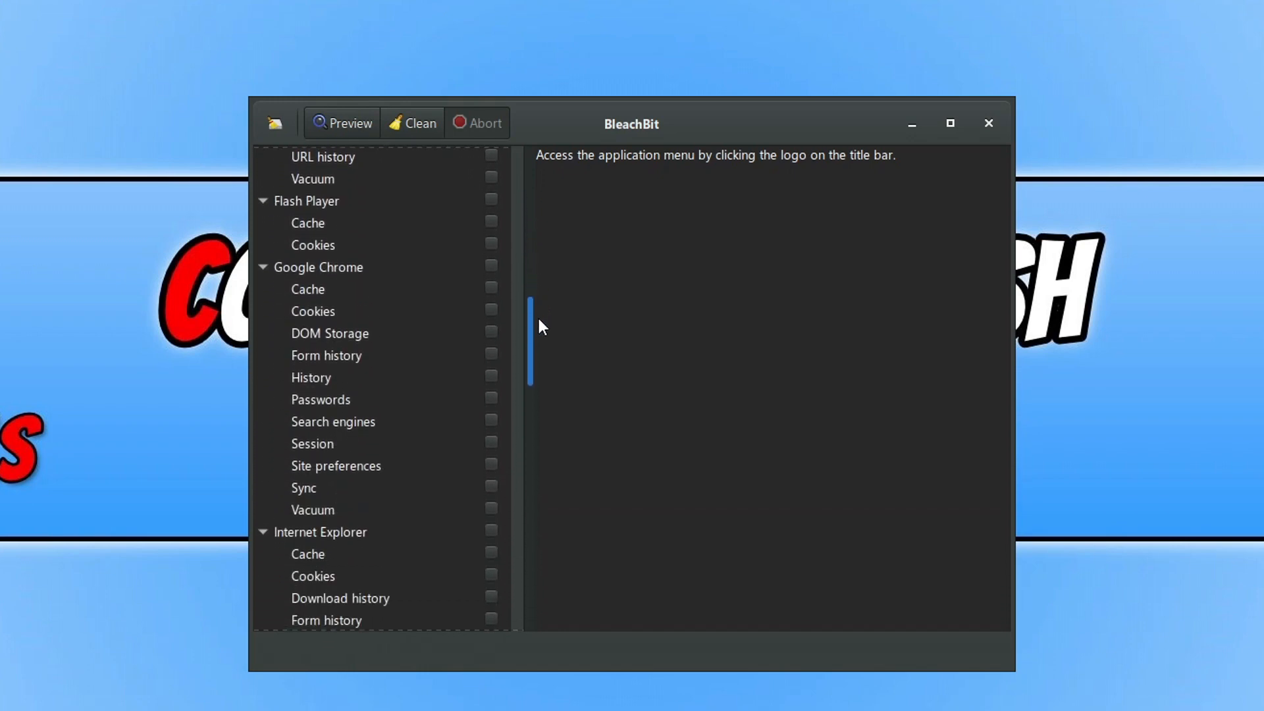
{"action": "scroll", "scroll_direction": "down", "scroll_amount": 3}
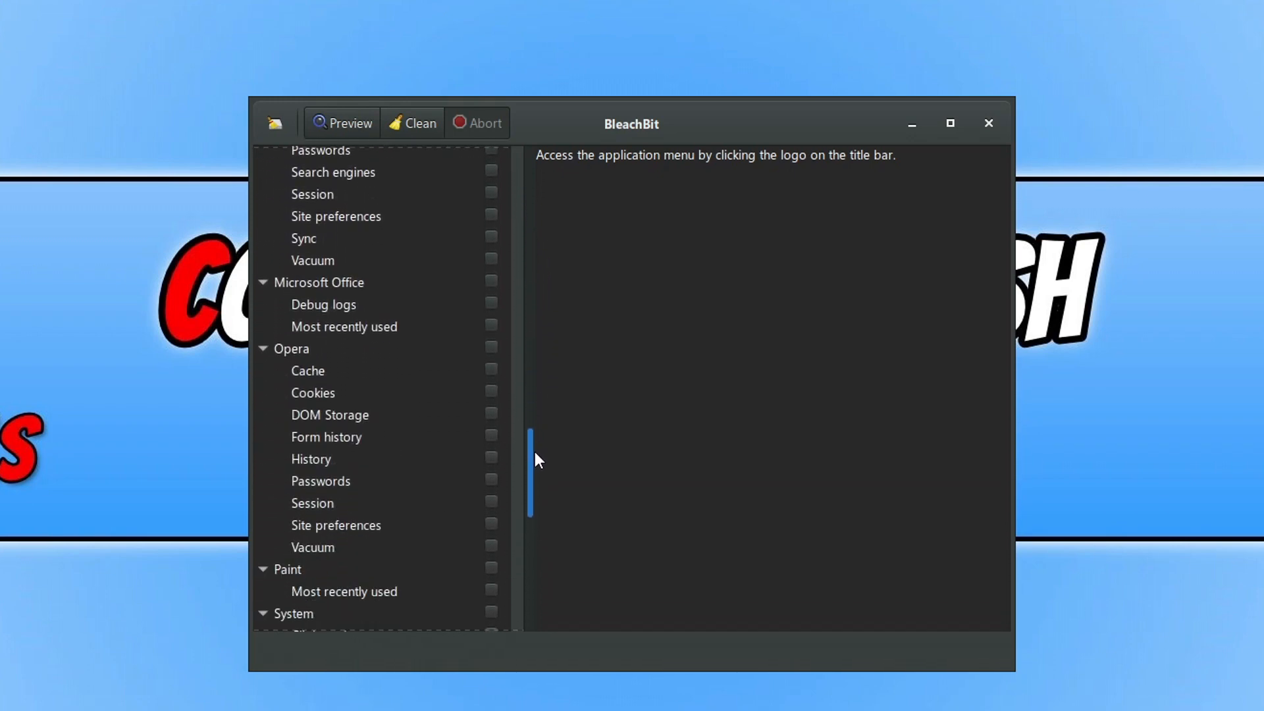
{"action": "scroll", "scroll_direction": "down", "scroll_amount": 3}
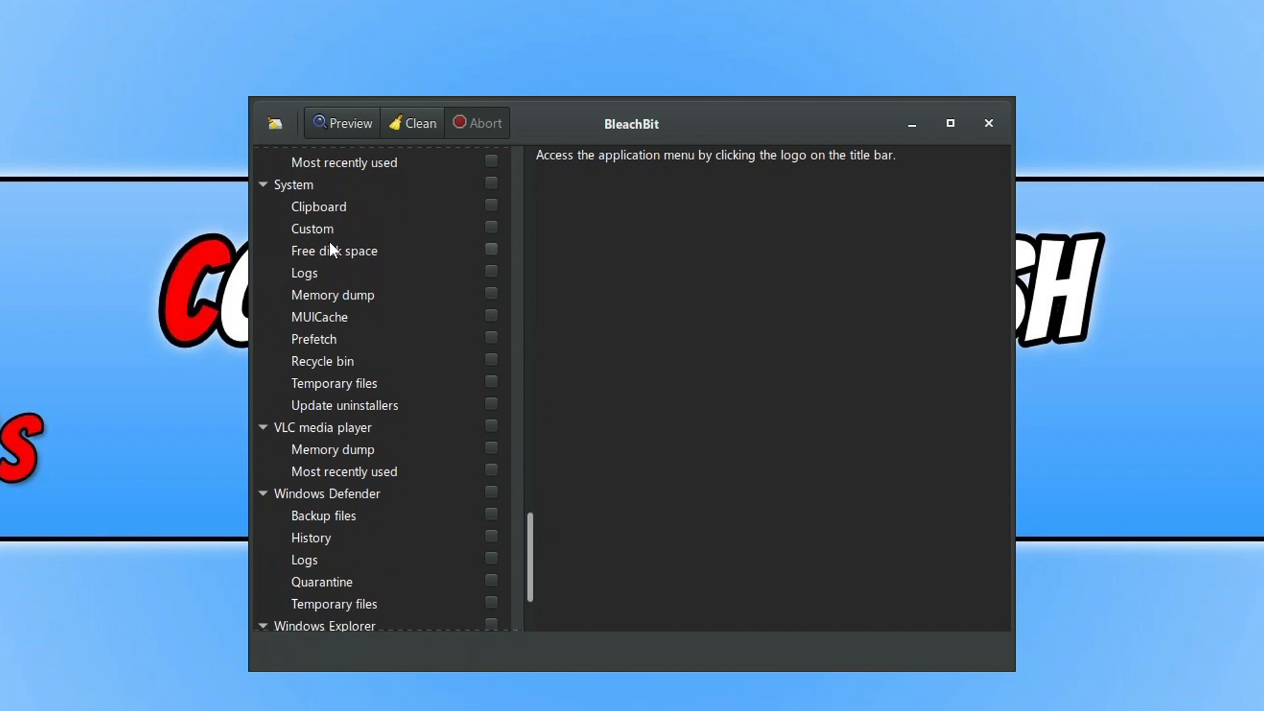
{"action": "mouse_move", "coordinate": [365, 345]}
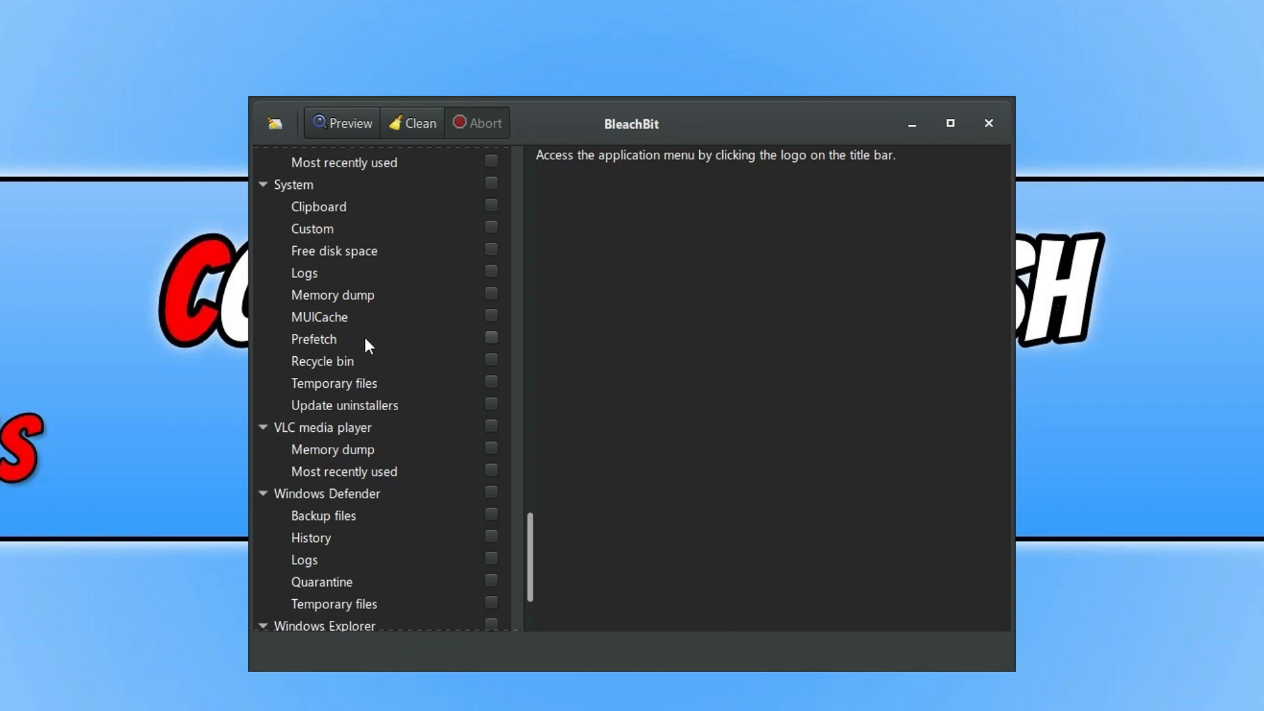
{"action": "mouse_move", "coordinate": [431, 377]}
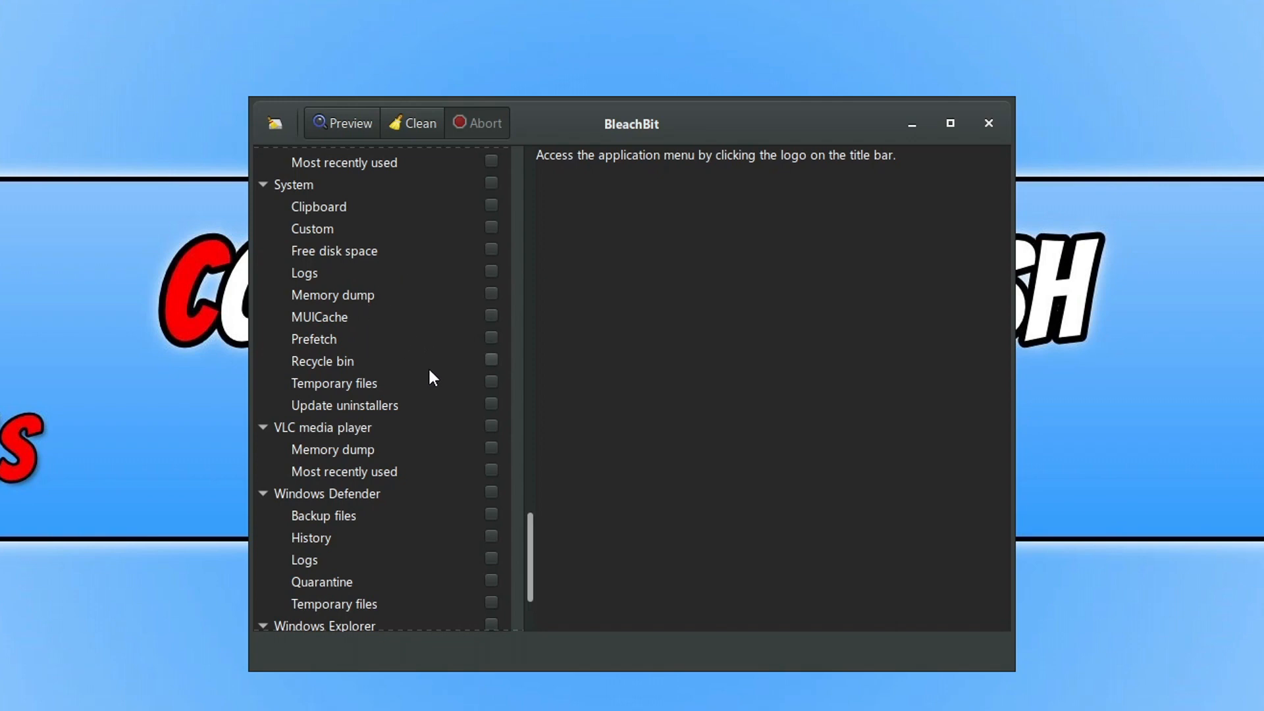
{"action": "scroll", "scroll_direction": "down", "scroll_amount": 3}
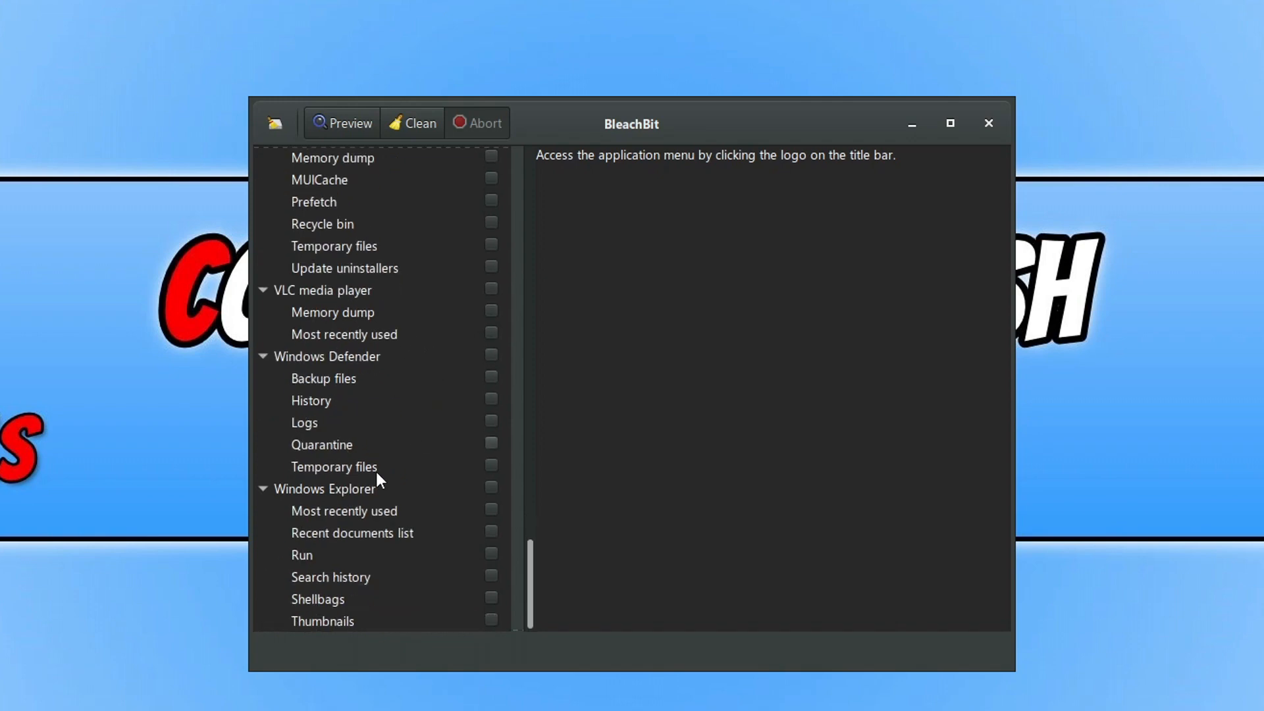
{"action": "mouse_move", "coordinate": [387, 539]}
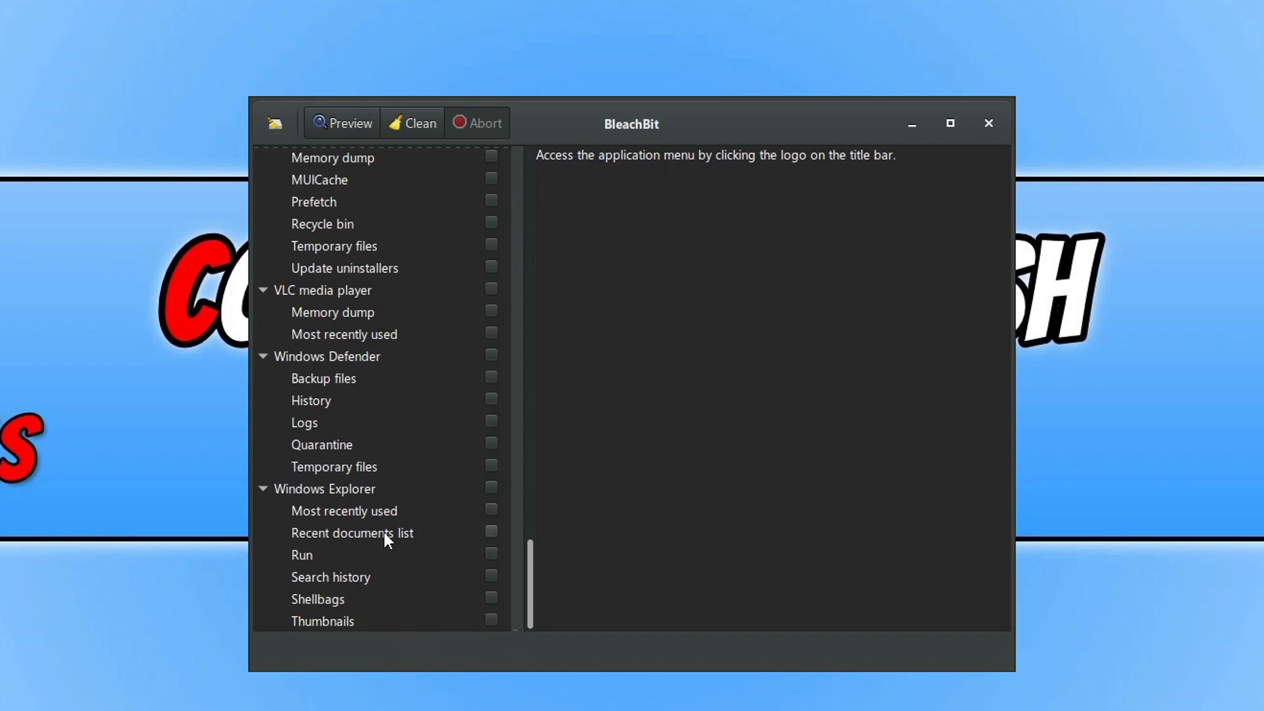
{"action": "mouse_move", "coordinate": [380, 148]}
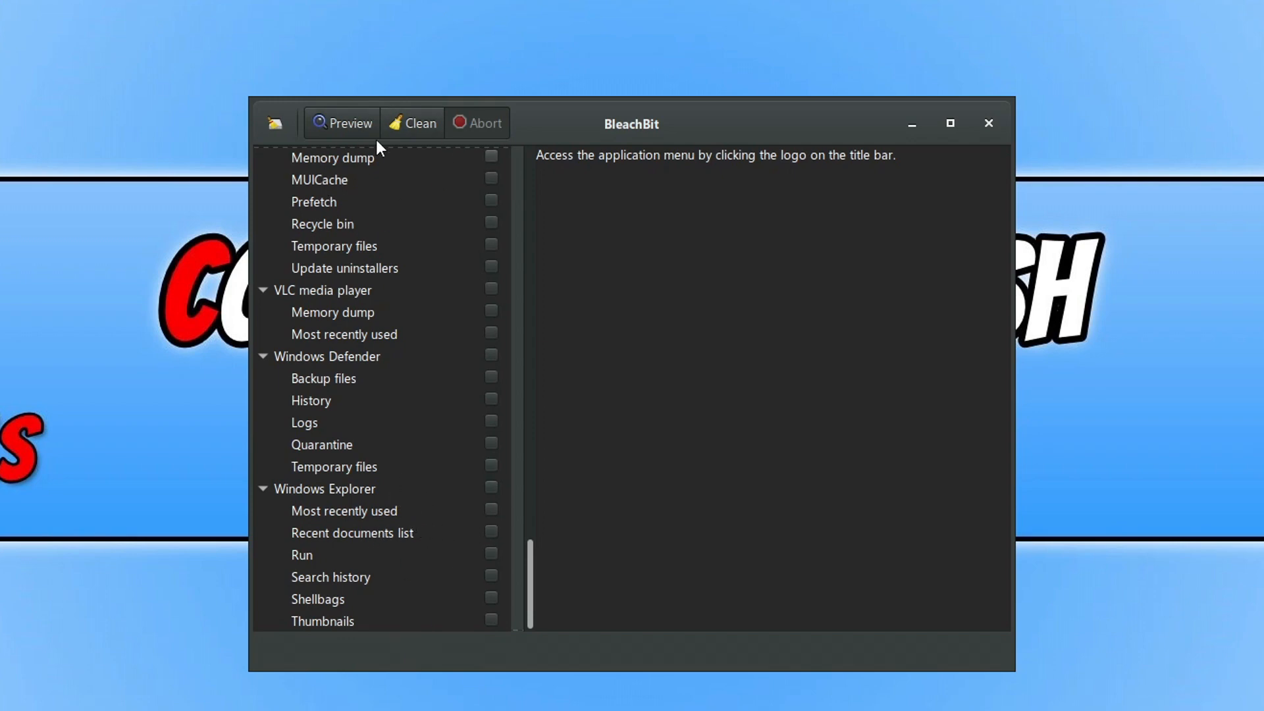
Step: Tick VLC media player's Memory dump and preview it: one file, 0B recoverable
{"action": "left_click", "coordinate": [411, 122]}
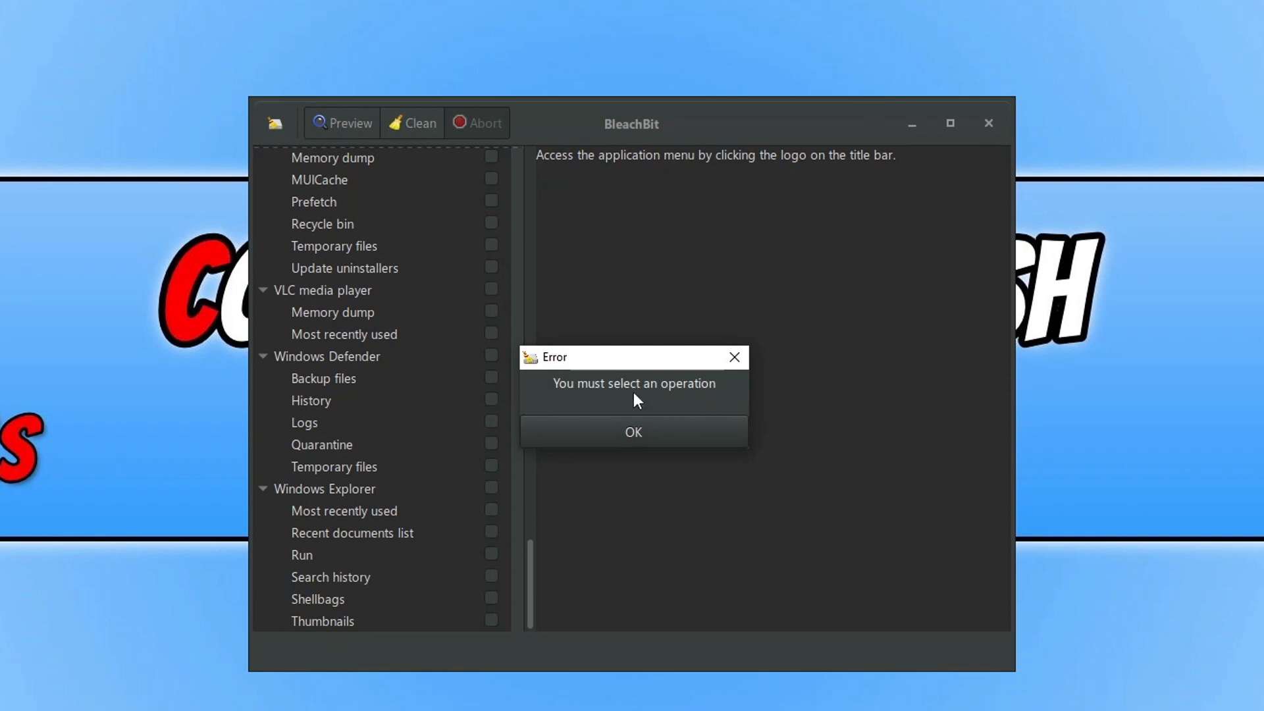
{"action": "left_click", "coordinate": [633, 431]}
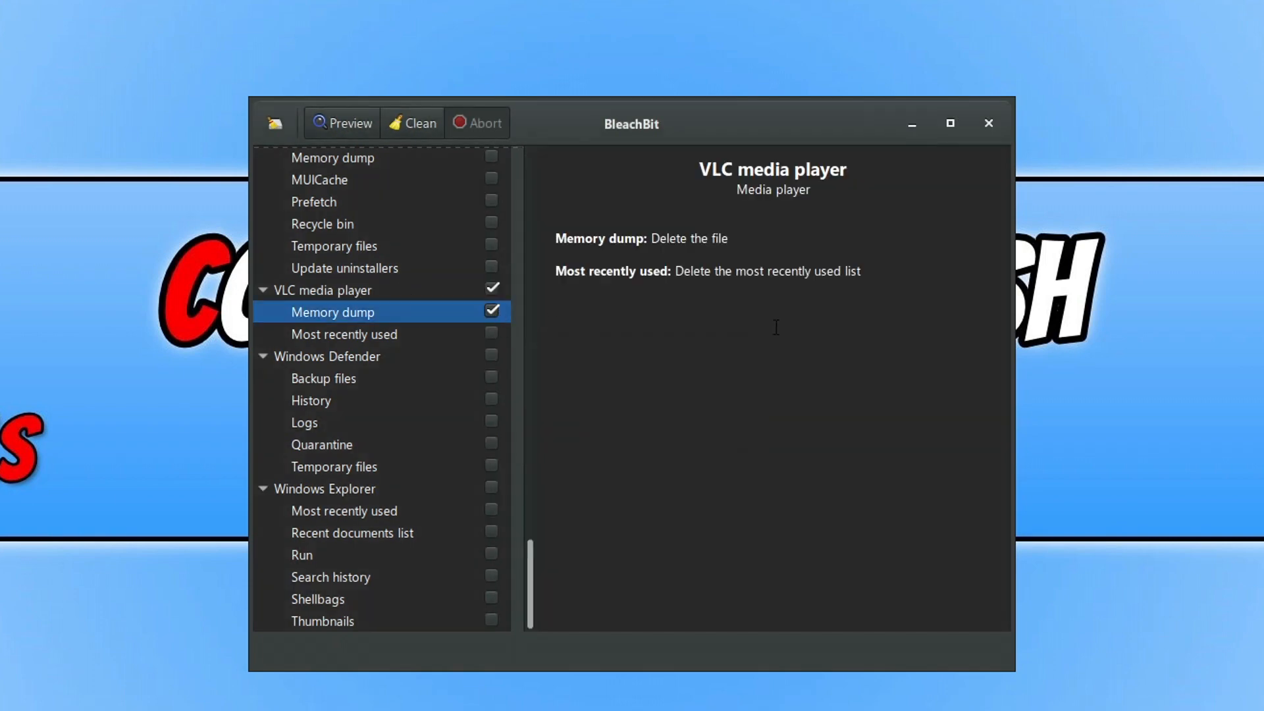
{"action": "left_click", "coordinate": [341, 122]}
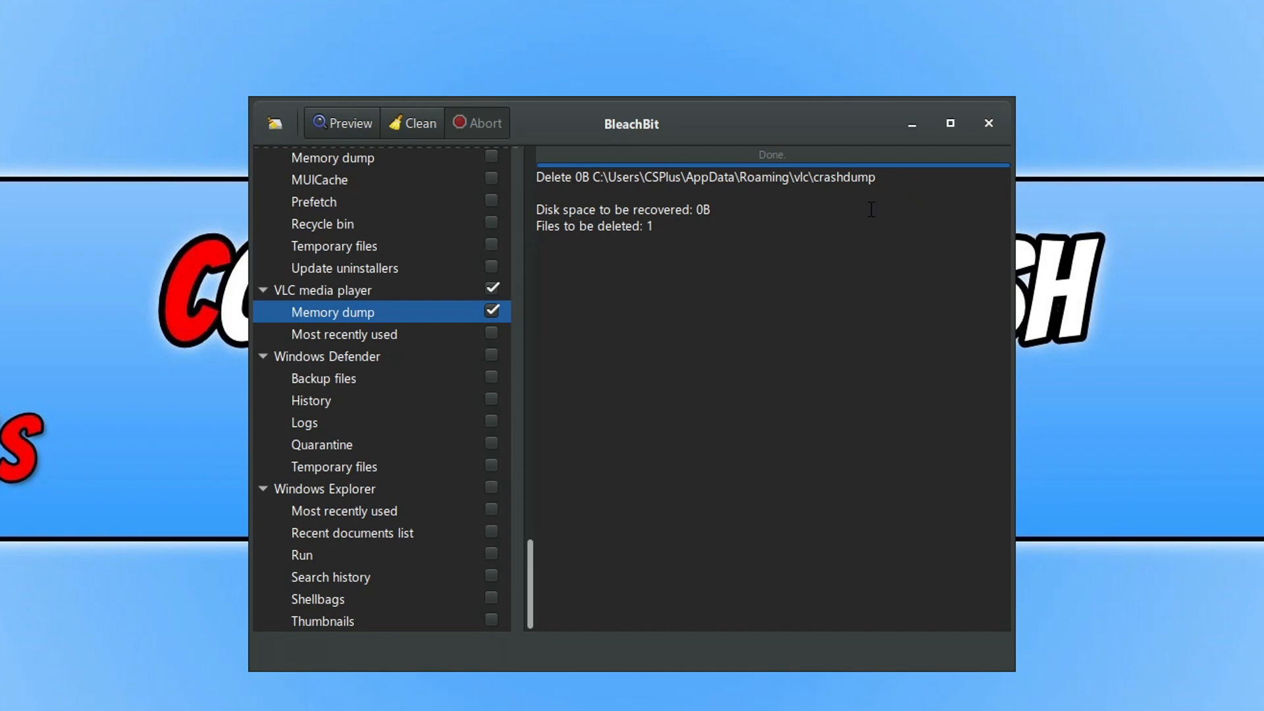
{"action": "mouse_move", "coordinate": [856, 209]}
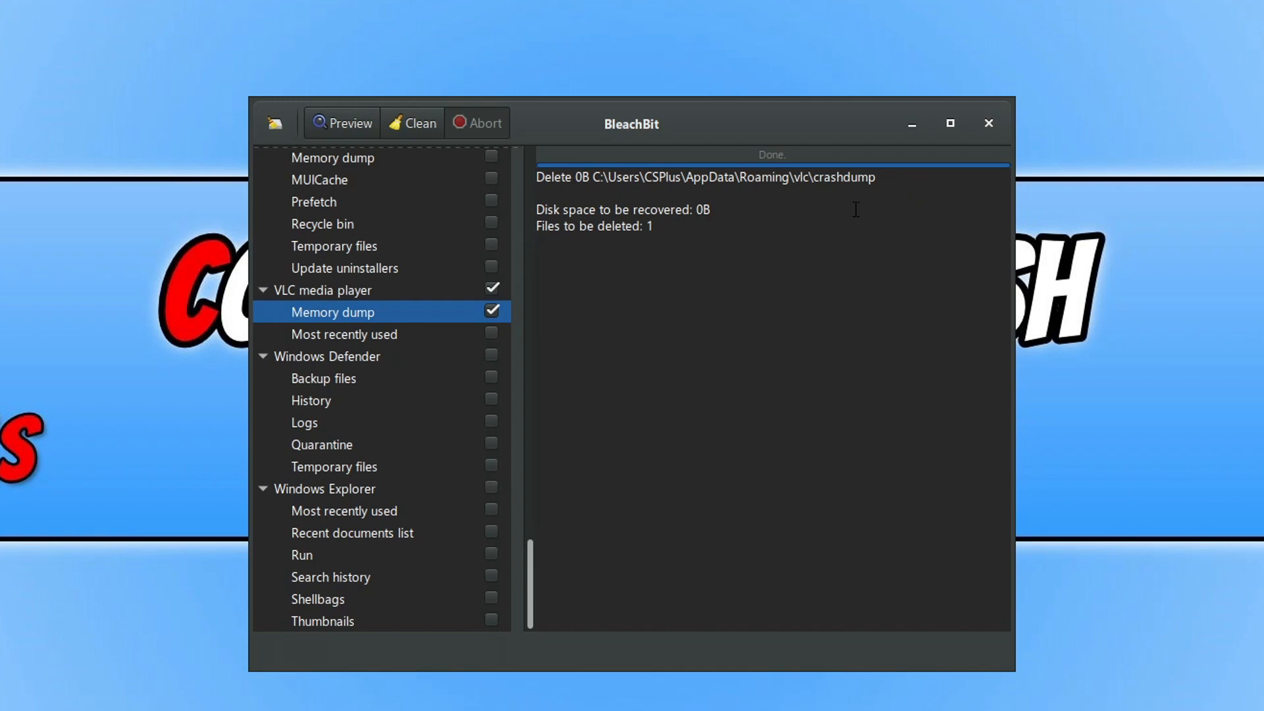
{"action": "mouse_move", "coordinate": [452, 7]}
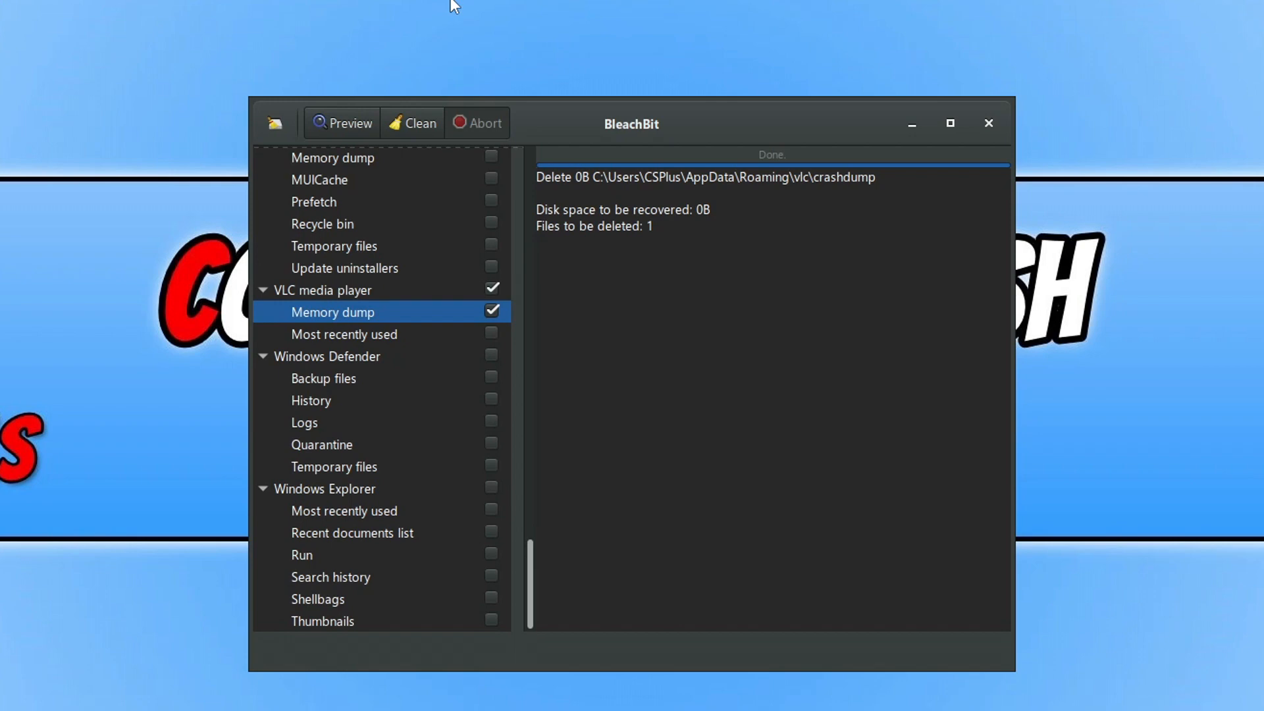
{"action": "mouse_move", "coordinate": [415, 122]}
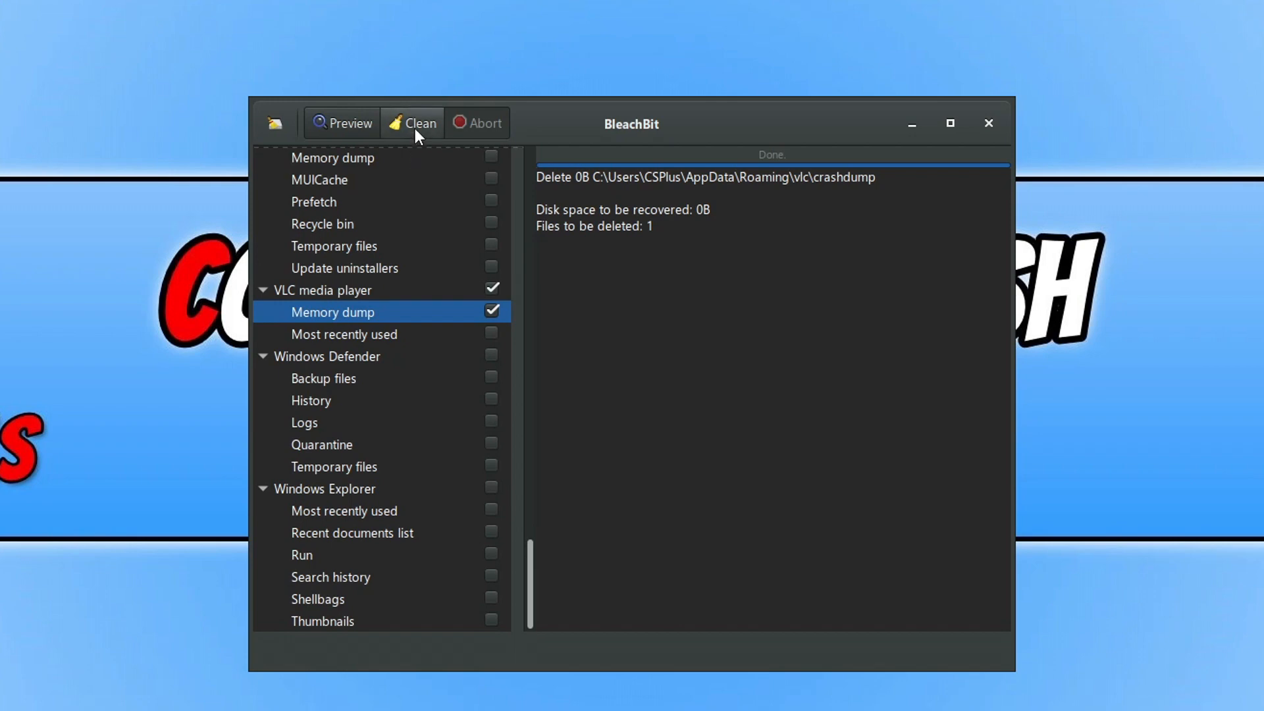
{"action": "mouse_move", "coordinate": [498, 129]}
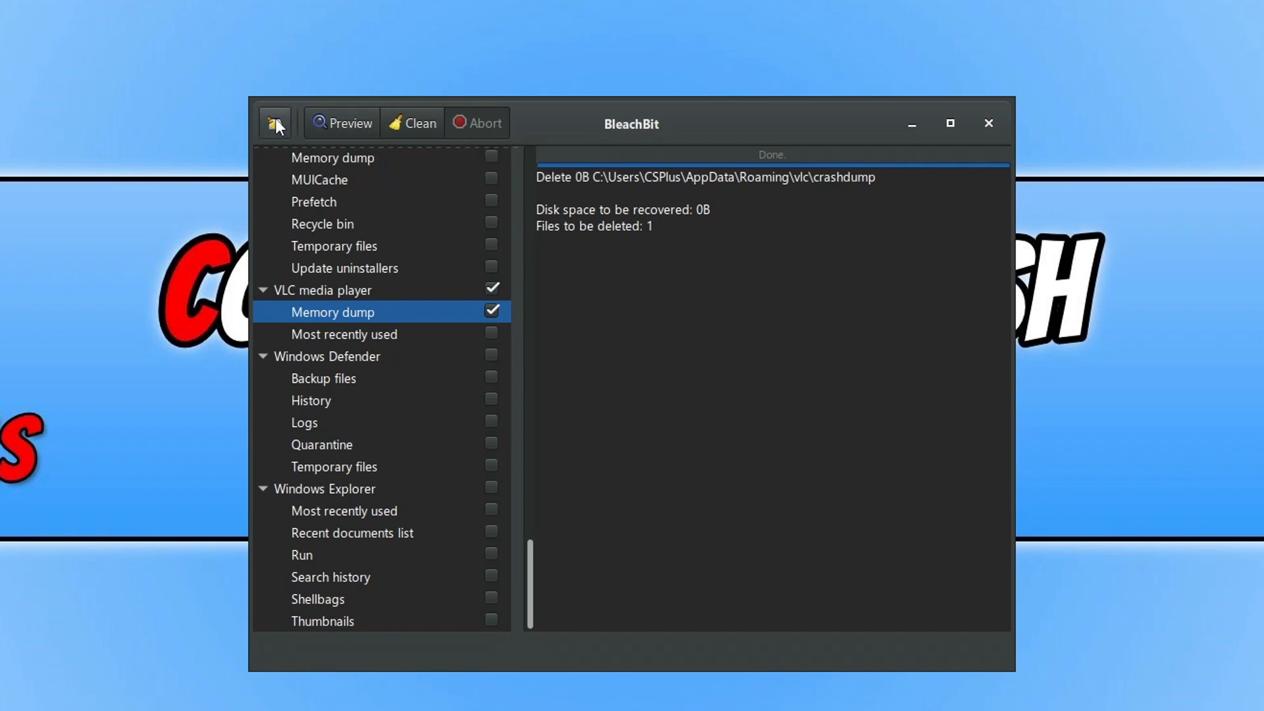
Step: Open BleachBit's application menu with shredding, free-space wiping and preferences
{"action": "left_click", "coordinate": [274, 123]}
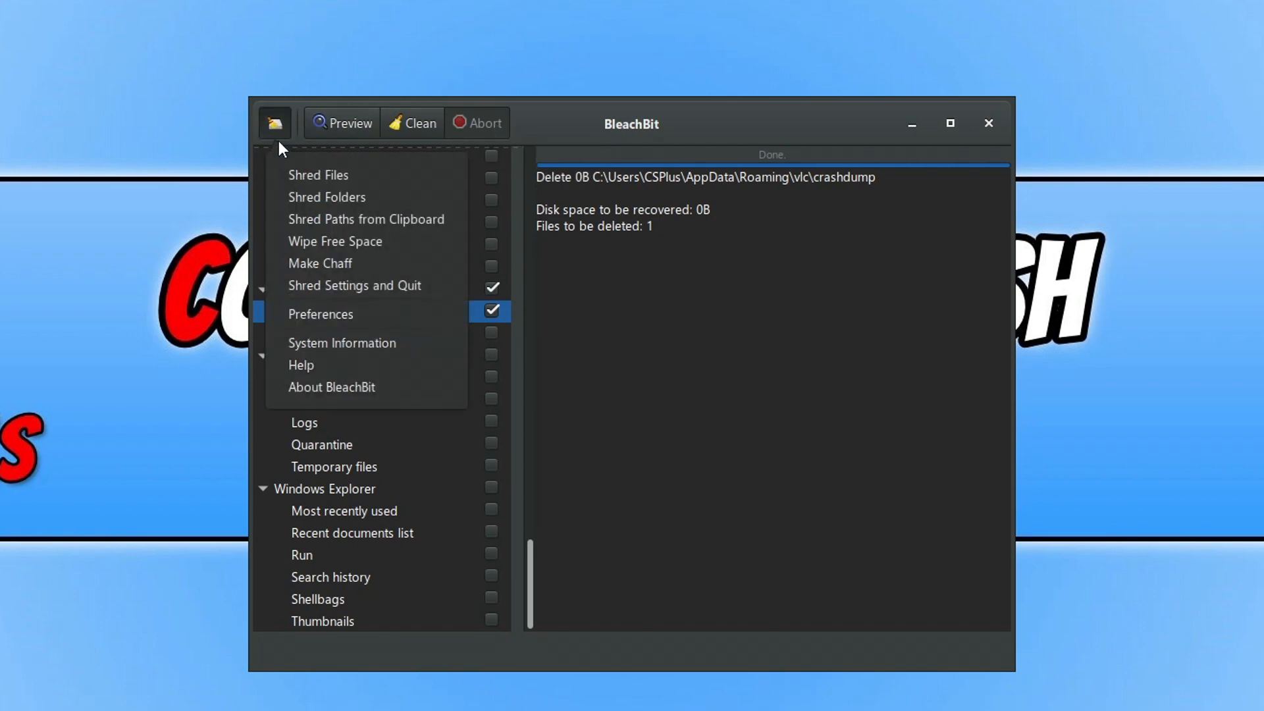
{"action": "mouse_move", "coordinate": [371, 202]}
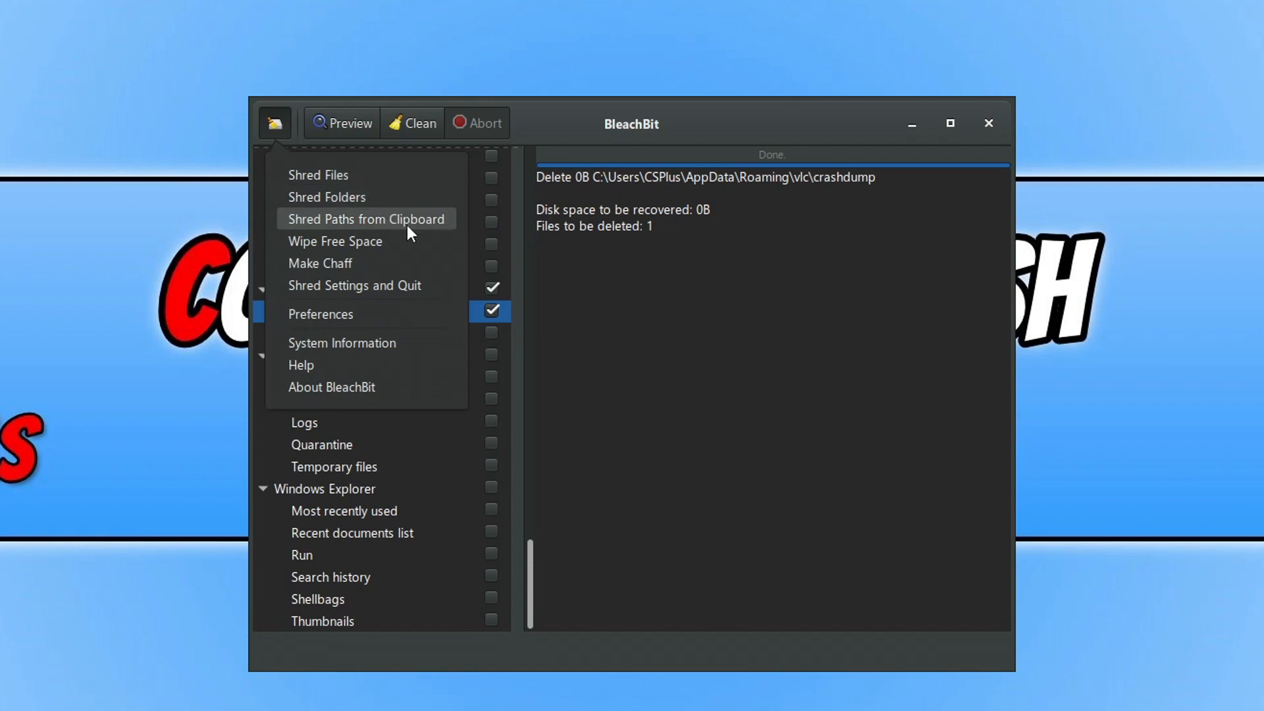
{"action": "mouse_move", "coordinate": [359, 313]}
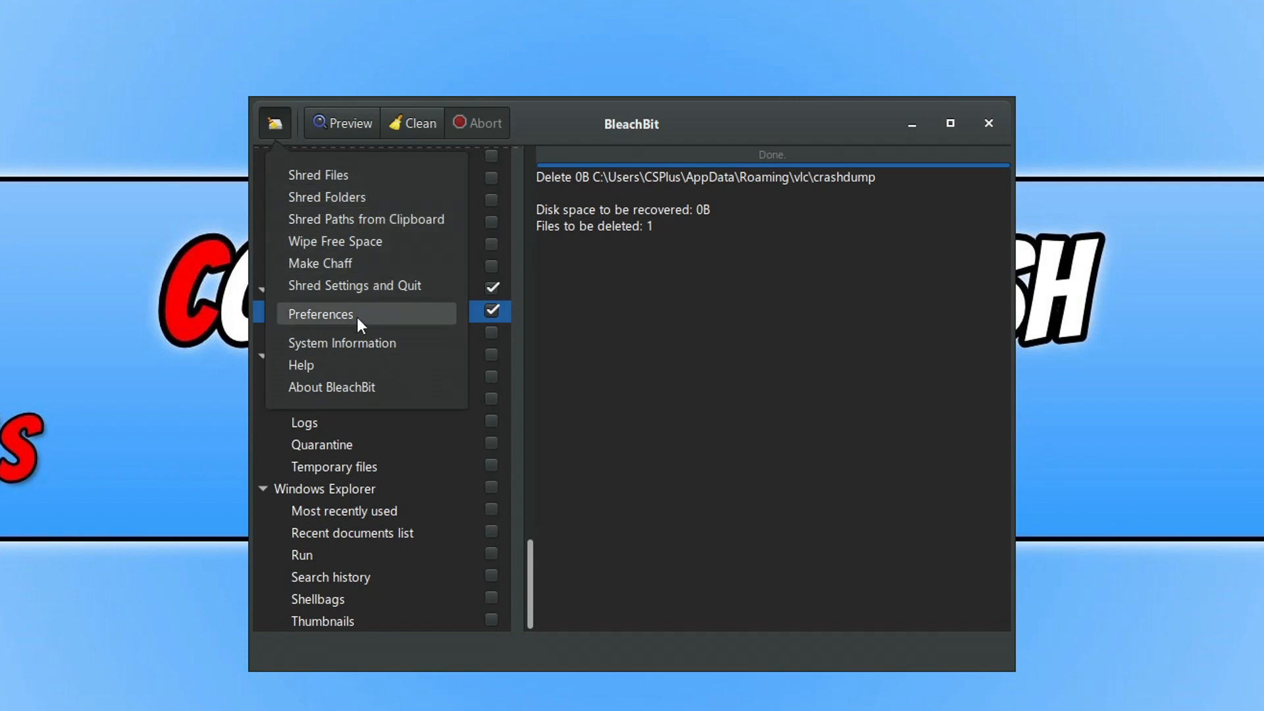
Step: Browse the Custom, Drives and Whitelist pages of BleachBit Preferences, then close it
{"action": "left_click", "coordinate": [321, 313]}
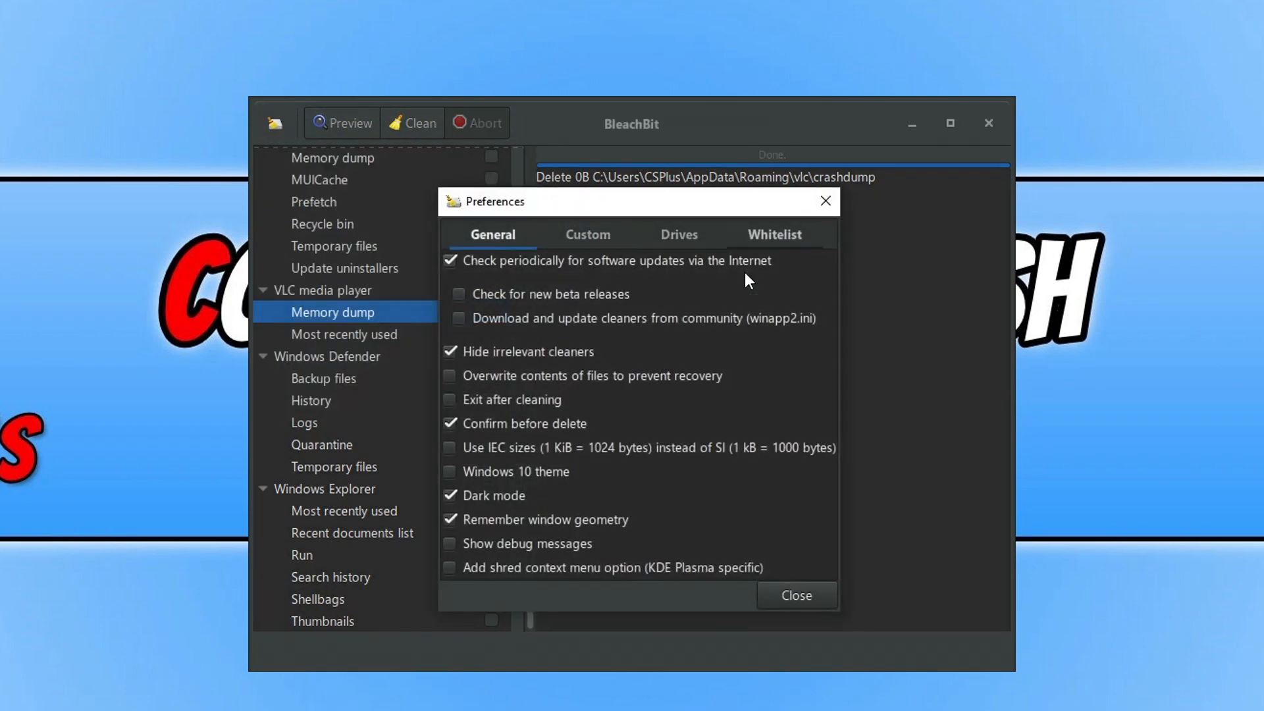
{"action": "mouse_move", "coordinate": [546, 553]}
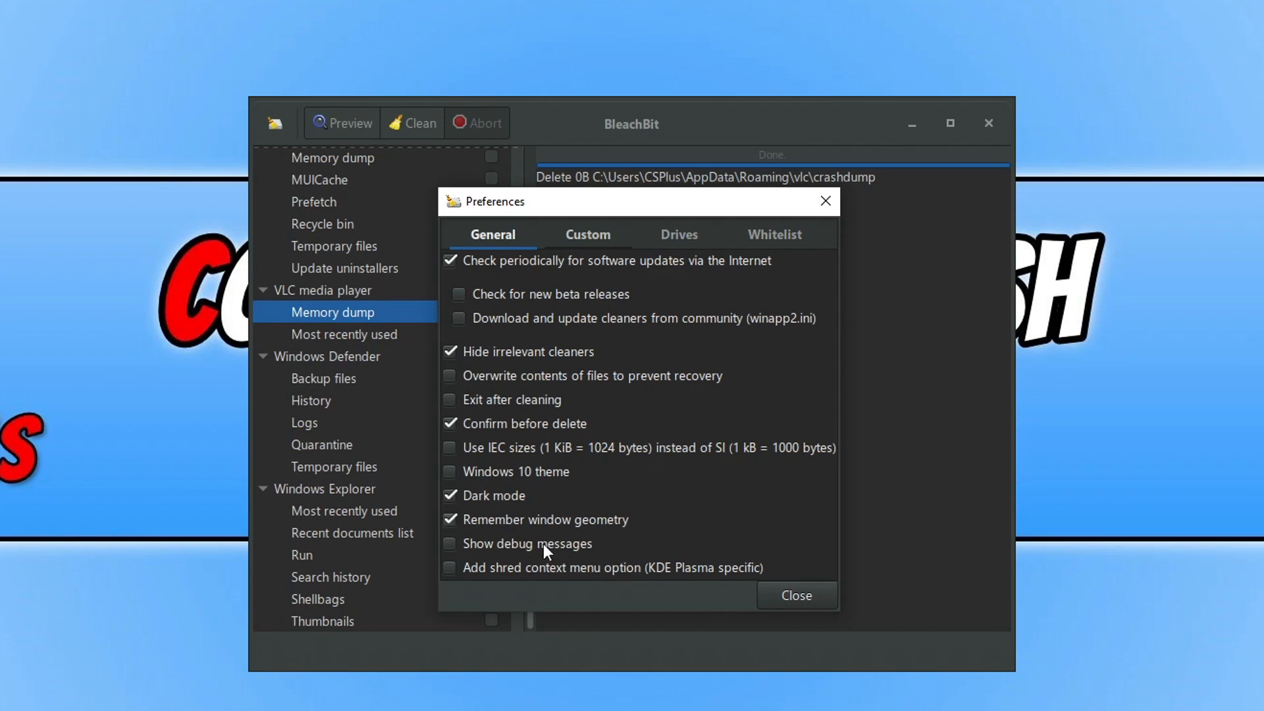
{"action": "left_click", "coordinate": [586, 235]}
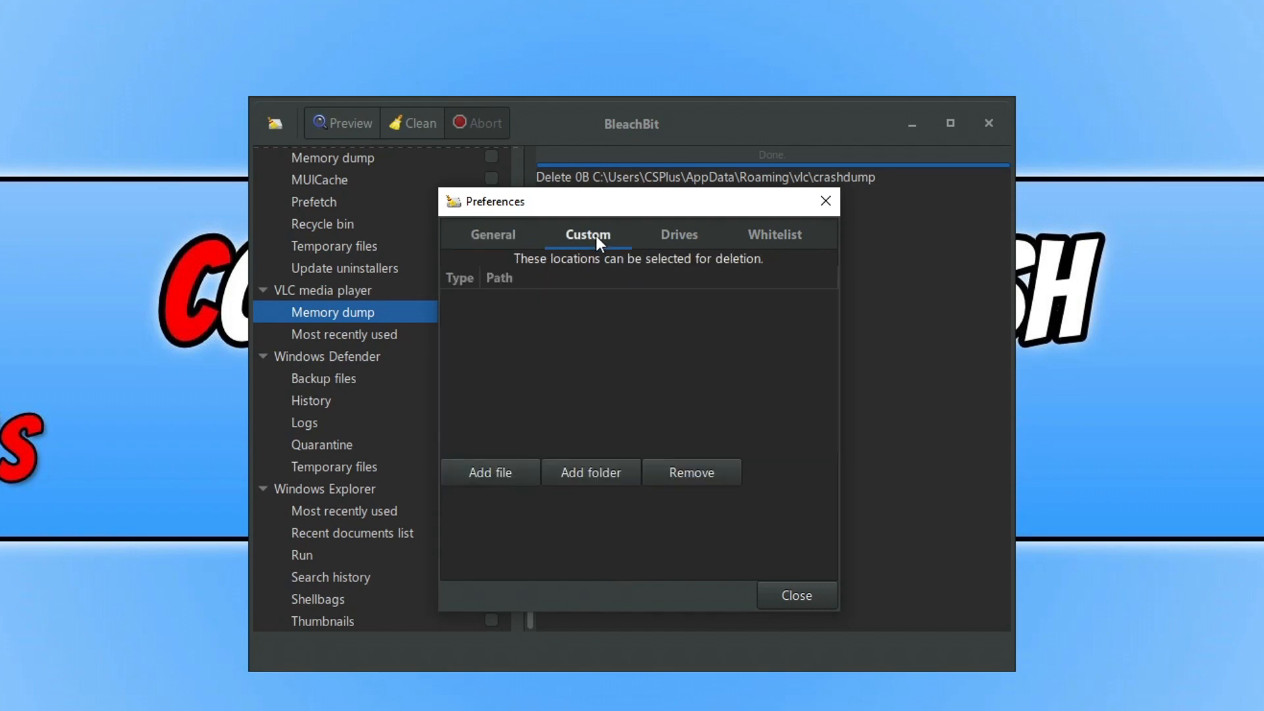
{"action": "mouse_move", "coordinate": [875, 313]}
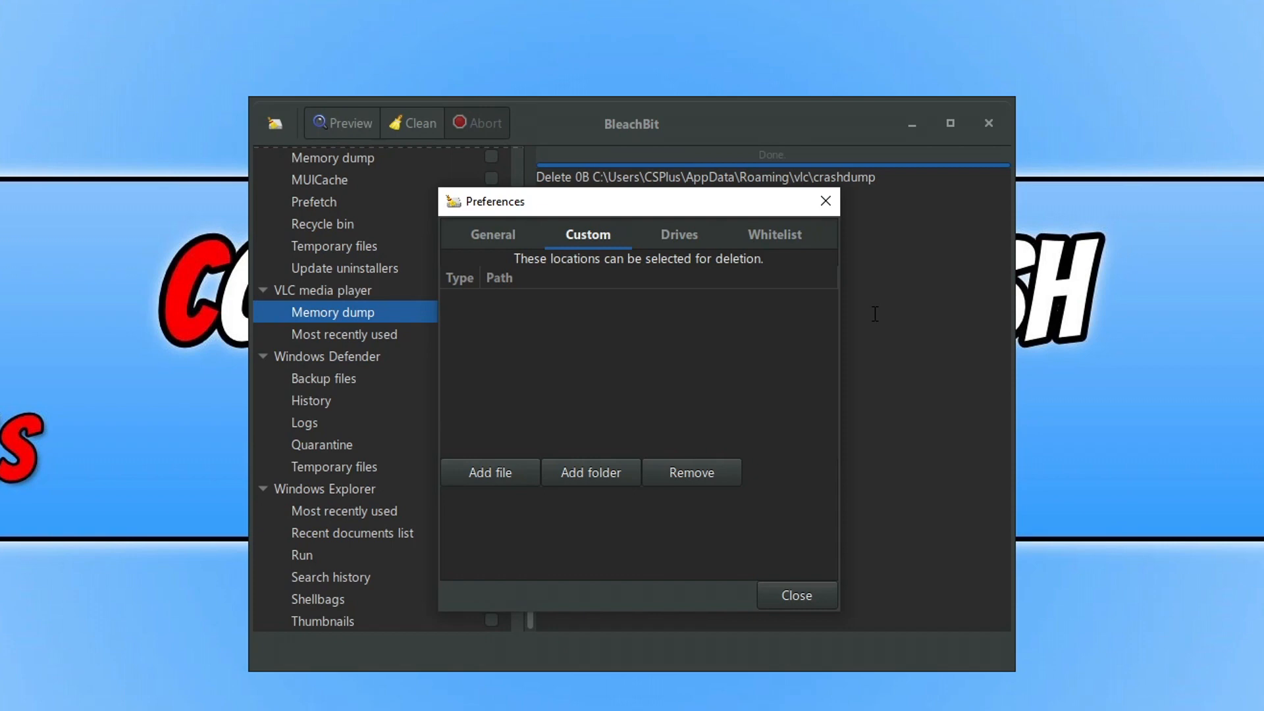
{"action": "left_click", "coordinate": [679, 235]}
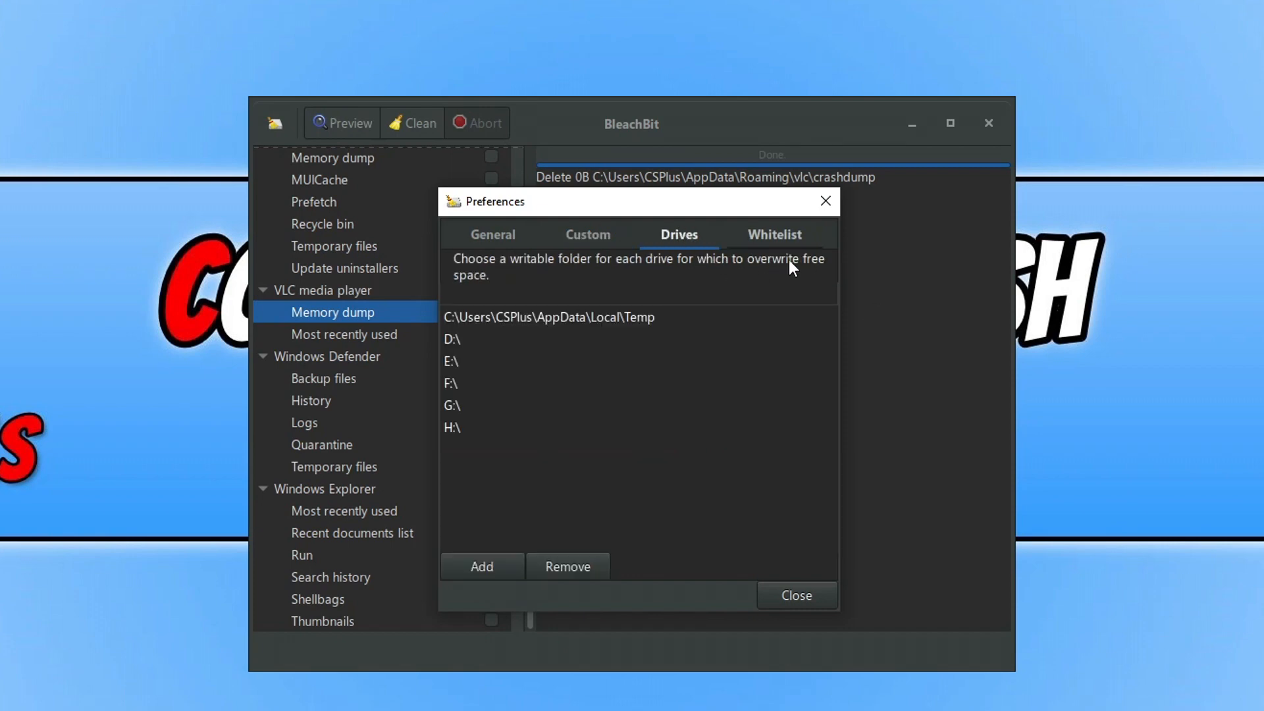
{"action": "mouse_move", "coordinate": [621, 375]}
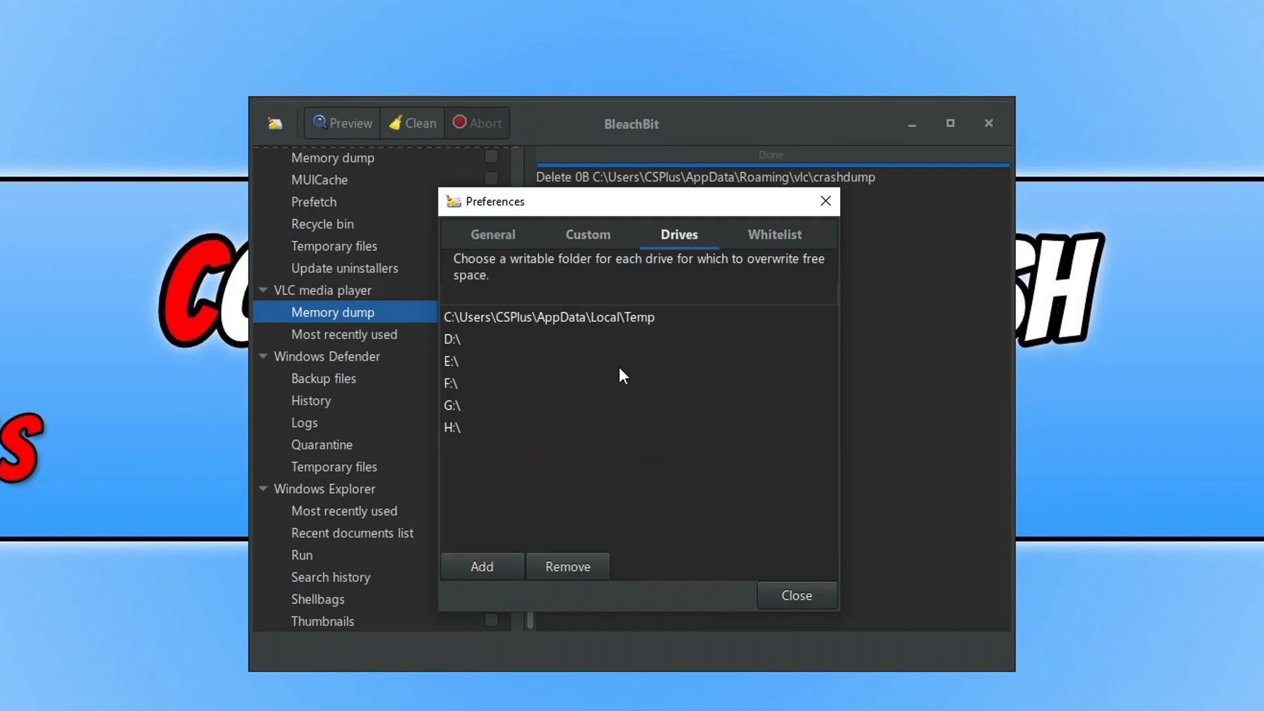
{"action": "mouse_move", "coordinate": [779, 256]}
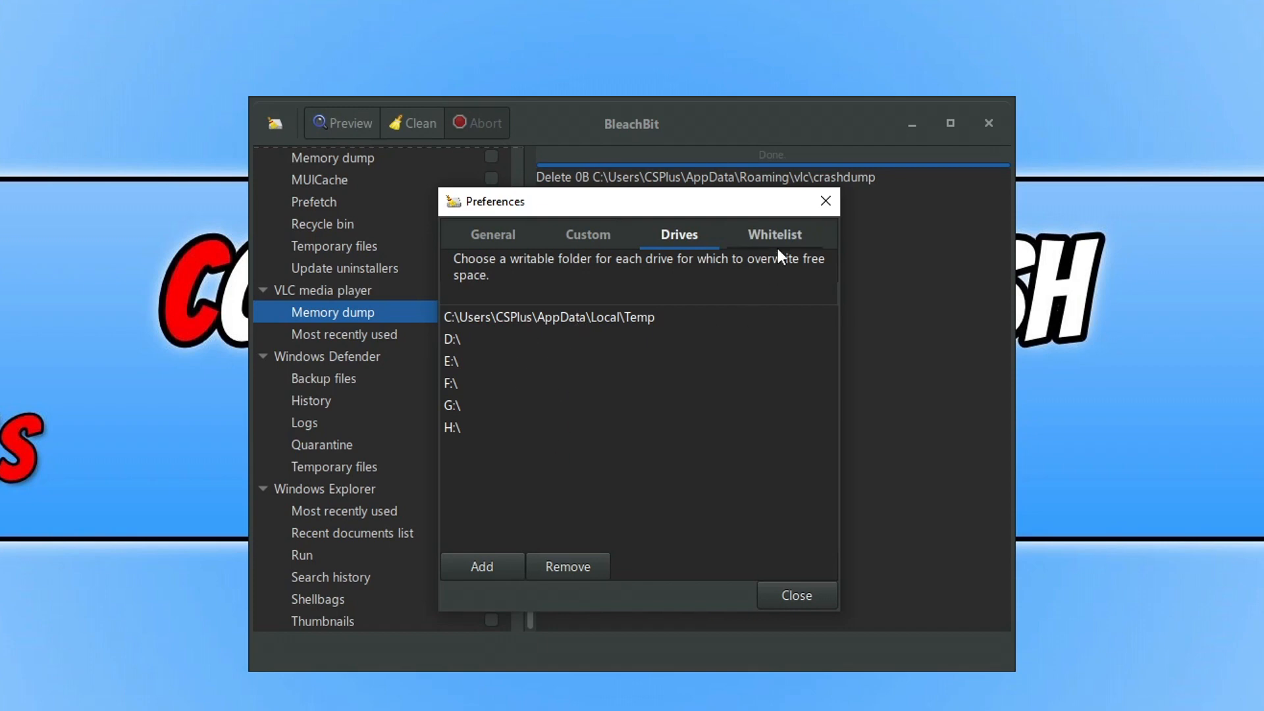
{"action": "left_click", "coordinate": [773, 234]}
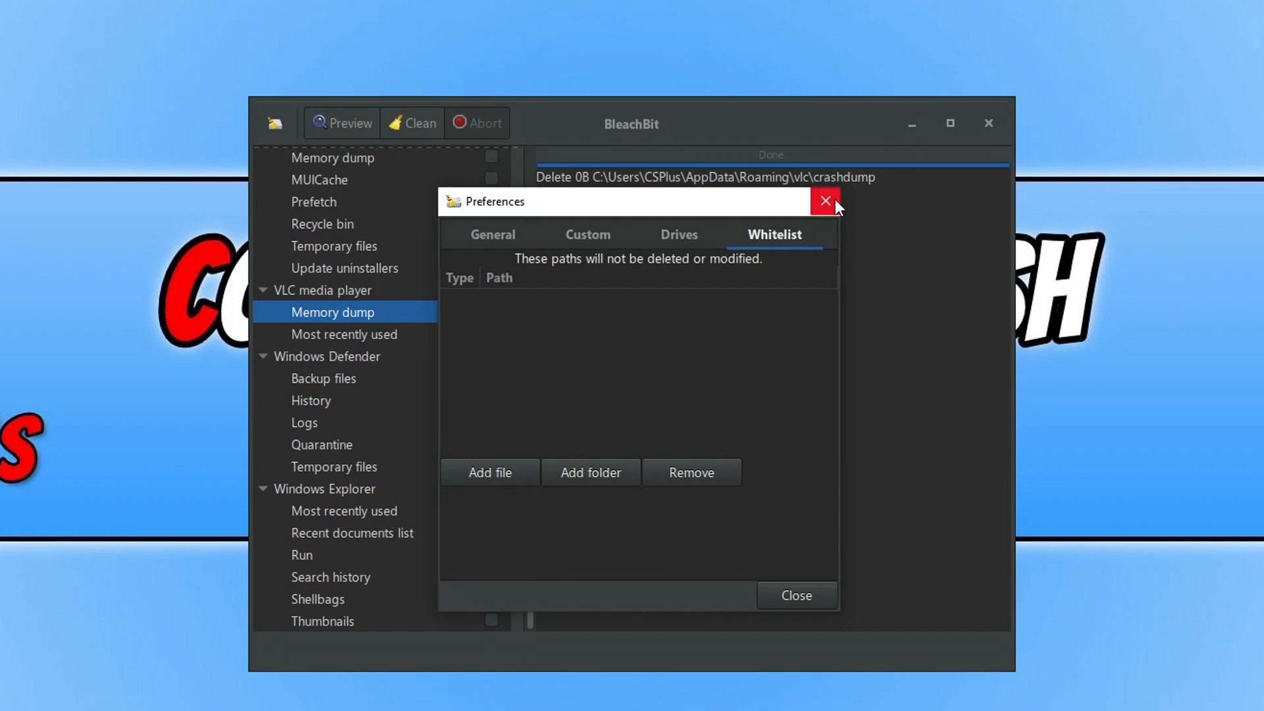
{"action": "left_click", "coordinate": [823, 201]}
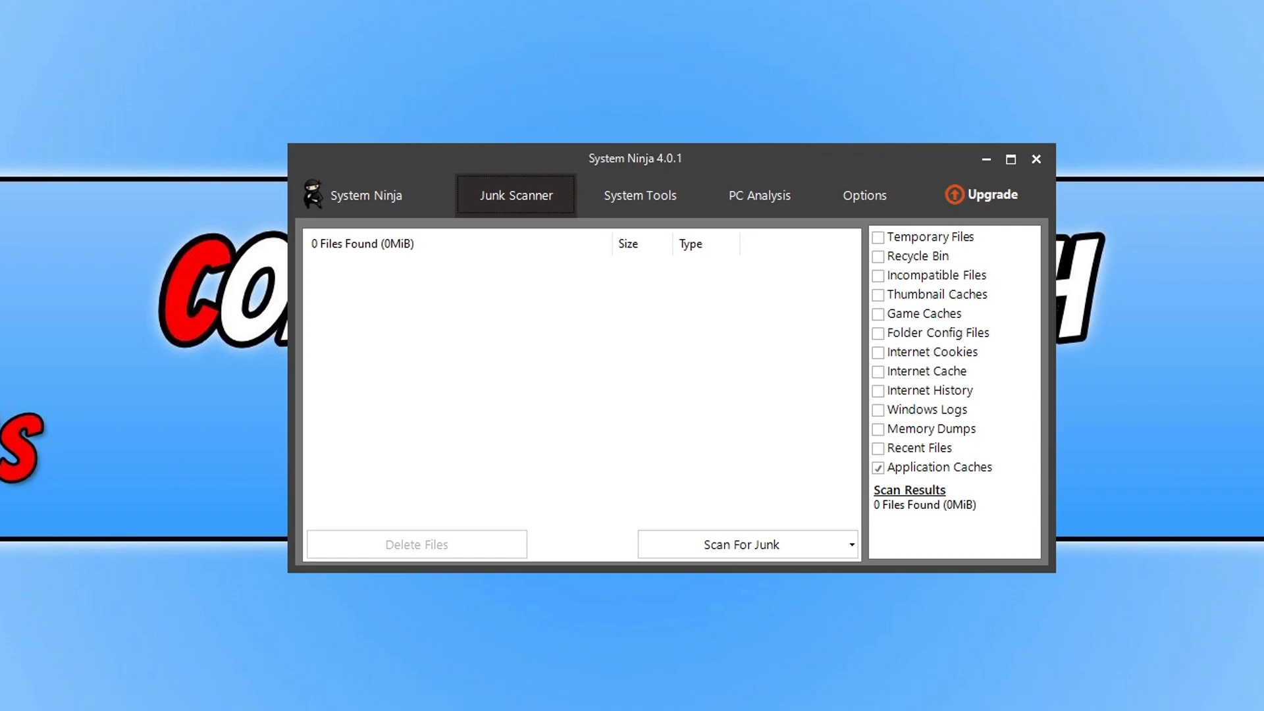
{"action": "mouse_move", "coordinate": [535, 235]}
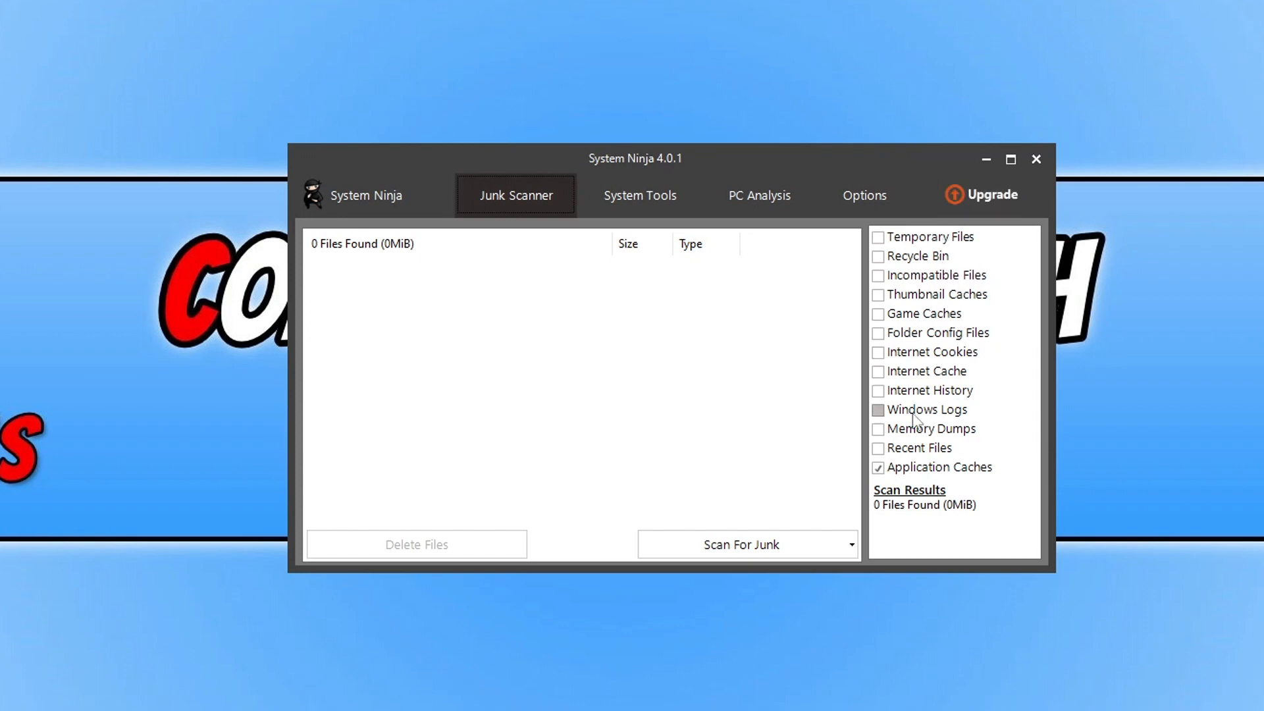
{"action": "mouse_move", "coordinate": [936, 506]}
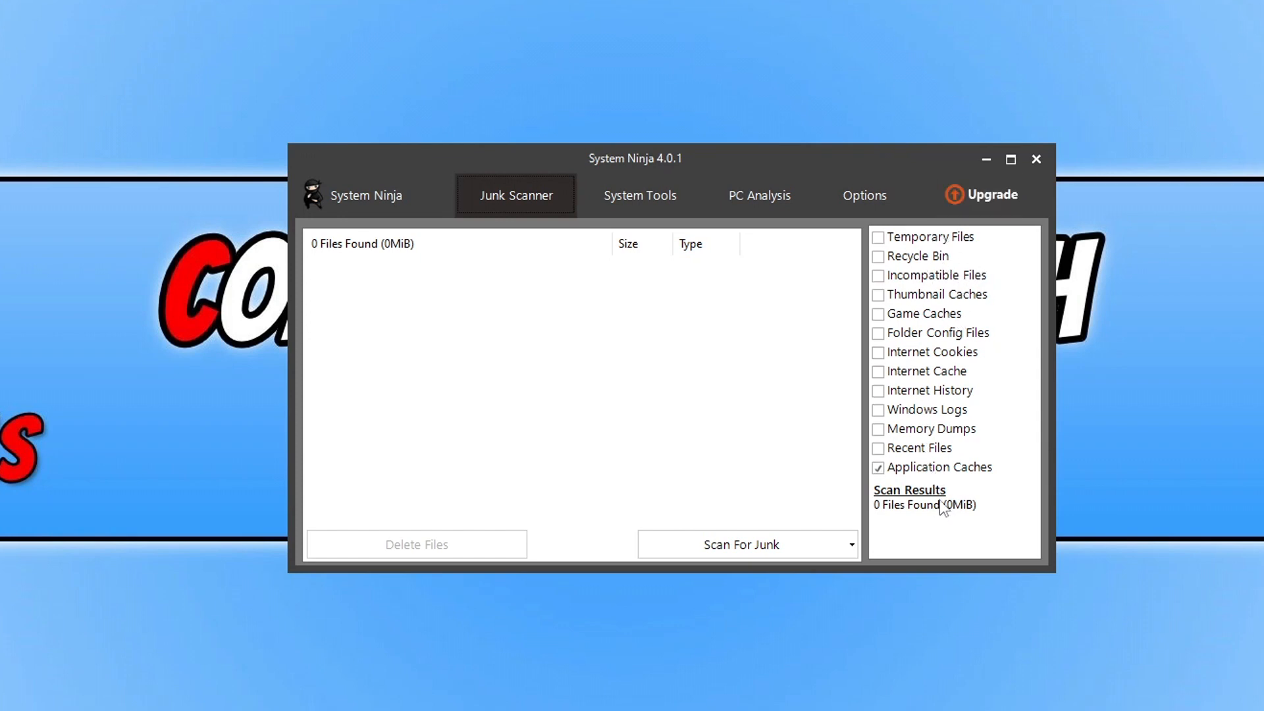
{"action": "mouse_move", "coordinate": [878, 447]}
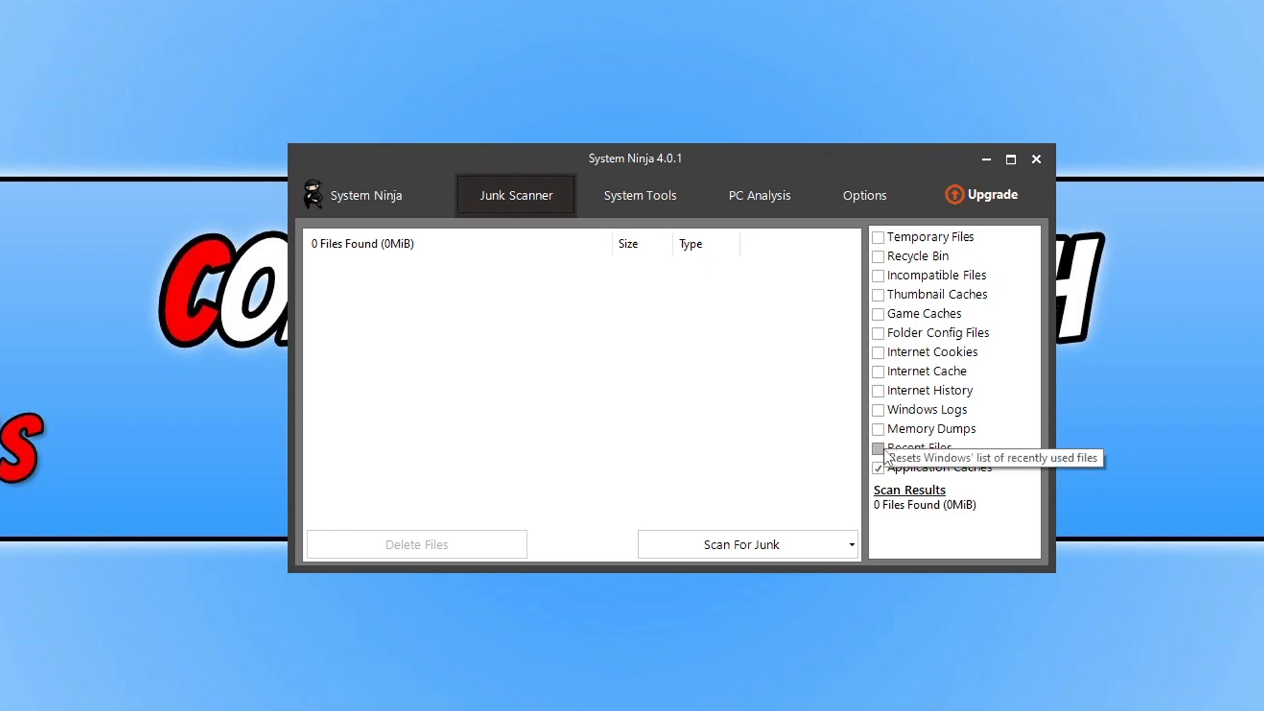
{"action": "mouse_move", "coordinate": [941, 476]}
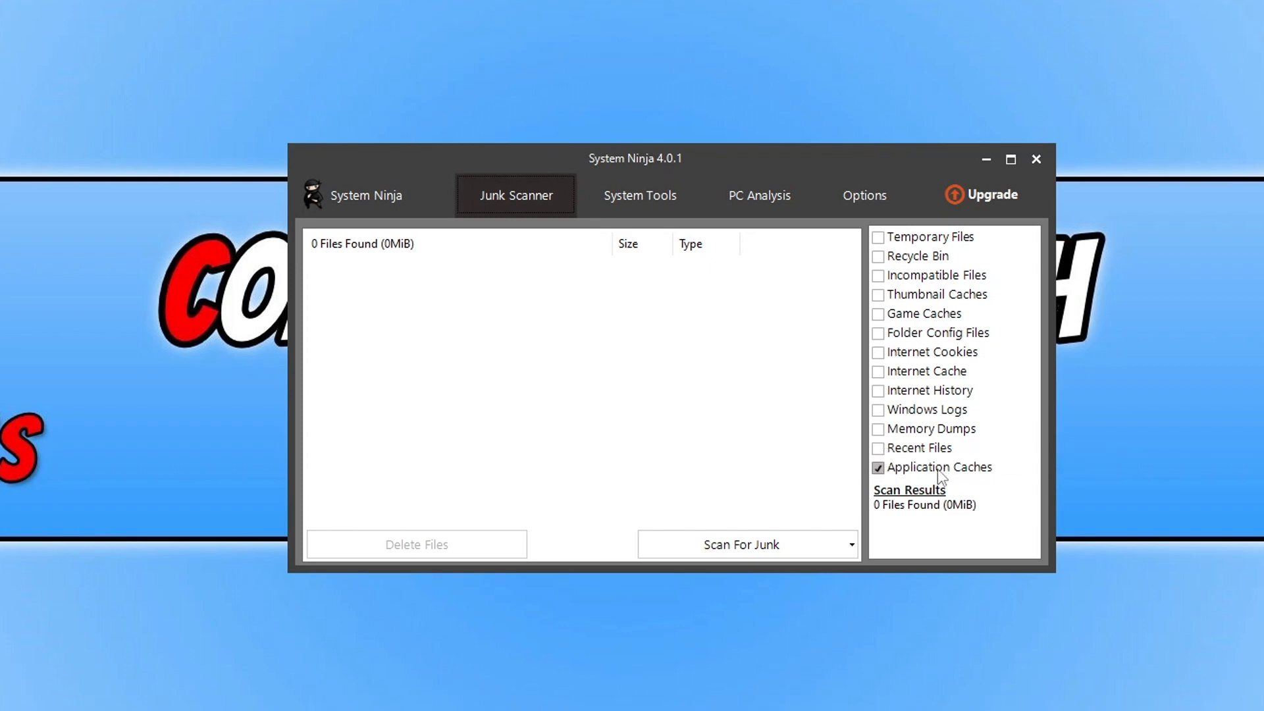
Step: Untick Application Caches in Junk Scanner, leaving no junk categories selected
{"action": "left_click", "coordinate": [878, 467]}
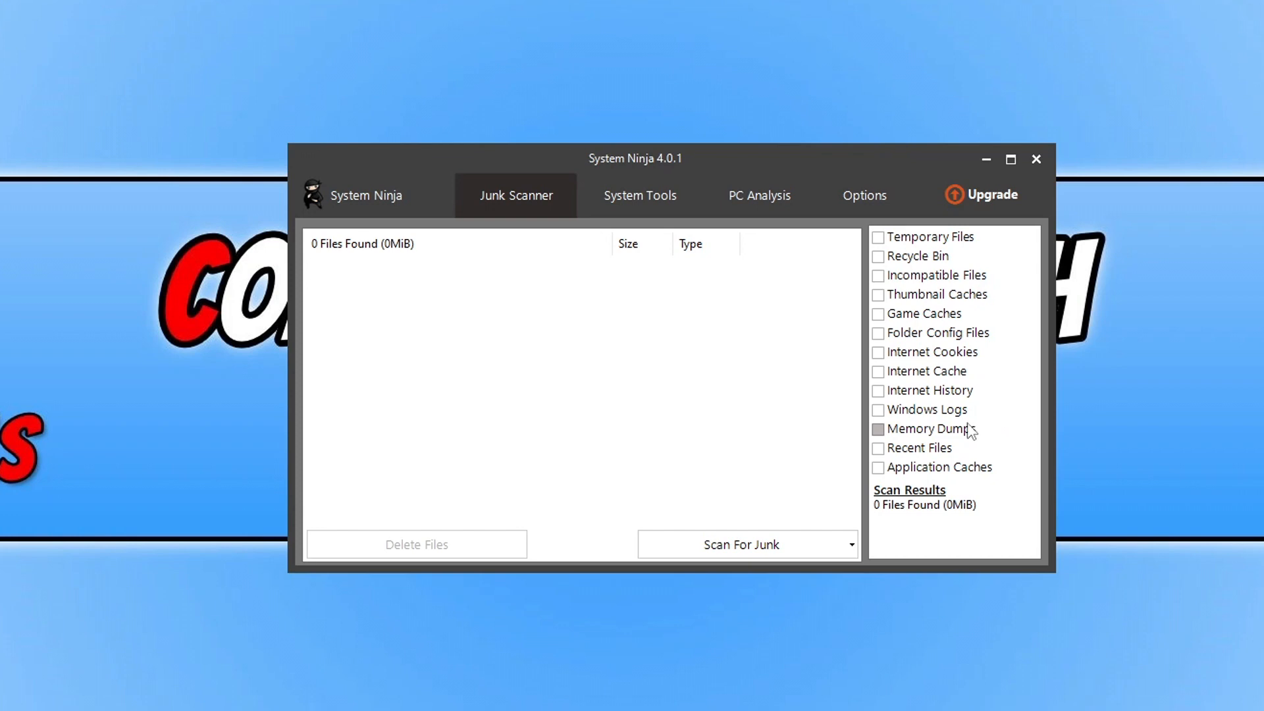
Step: Start a System Ninja junk scan for memory dumps on drives C:, D: and E:
{"action": "left_click", "coordinate": [736, 544]}
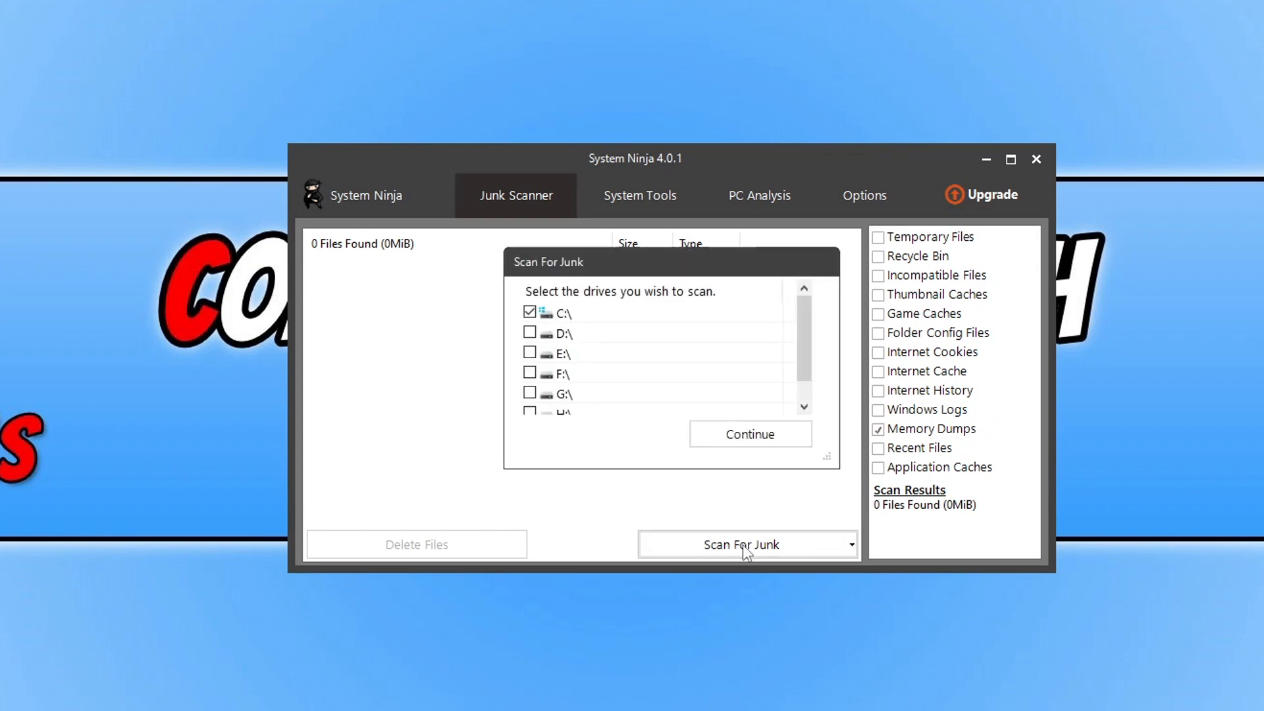
{"action": "left_click", "coordinate": [530, 352]}
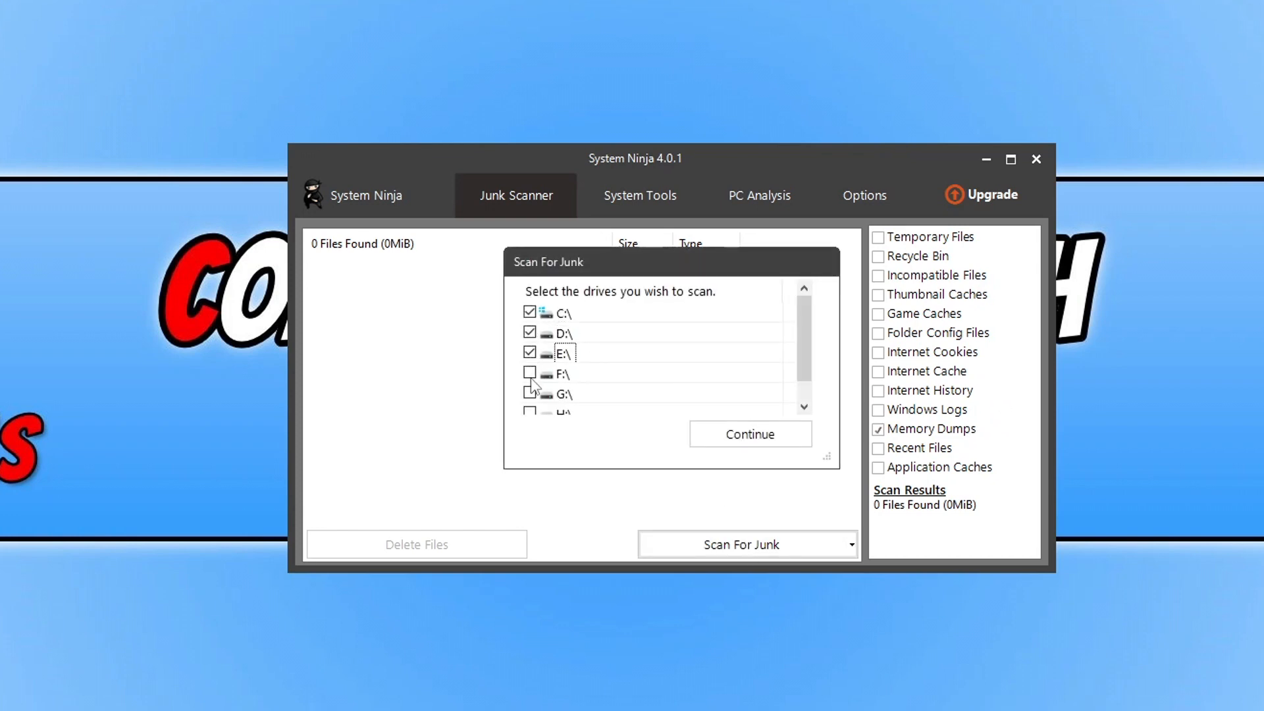
{"action": "left_click", "coordinate": [748, 434]}
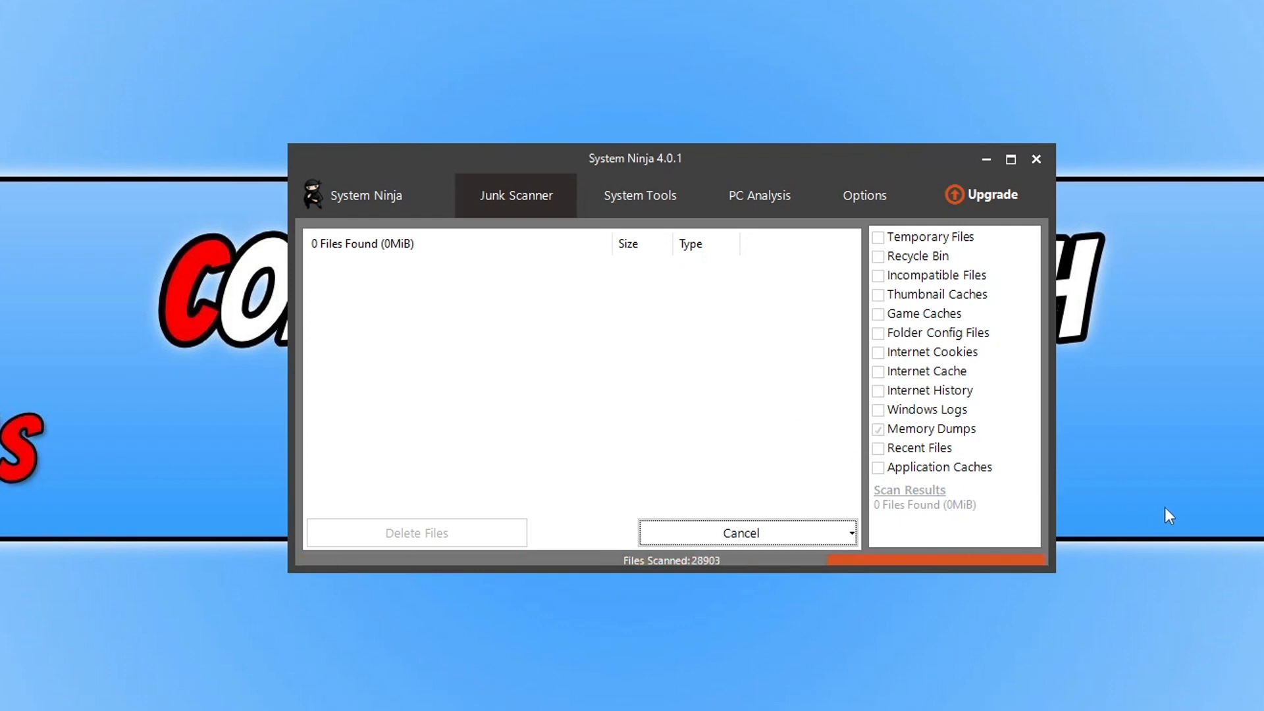
{"action": "mouse_move", "coordinate": [712, 619]}
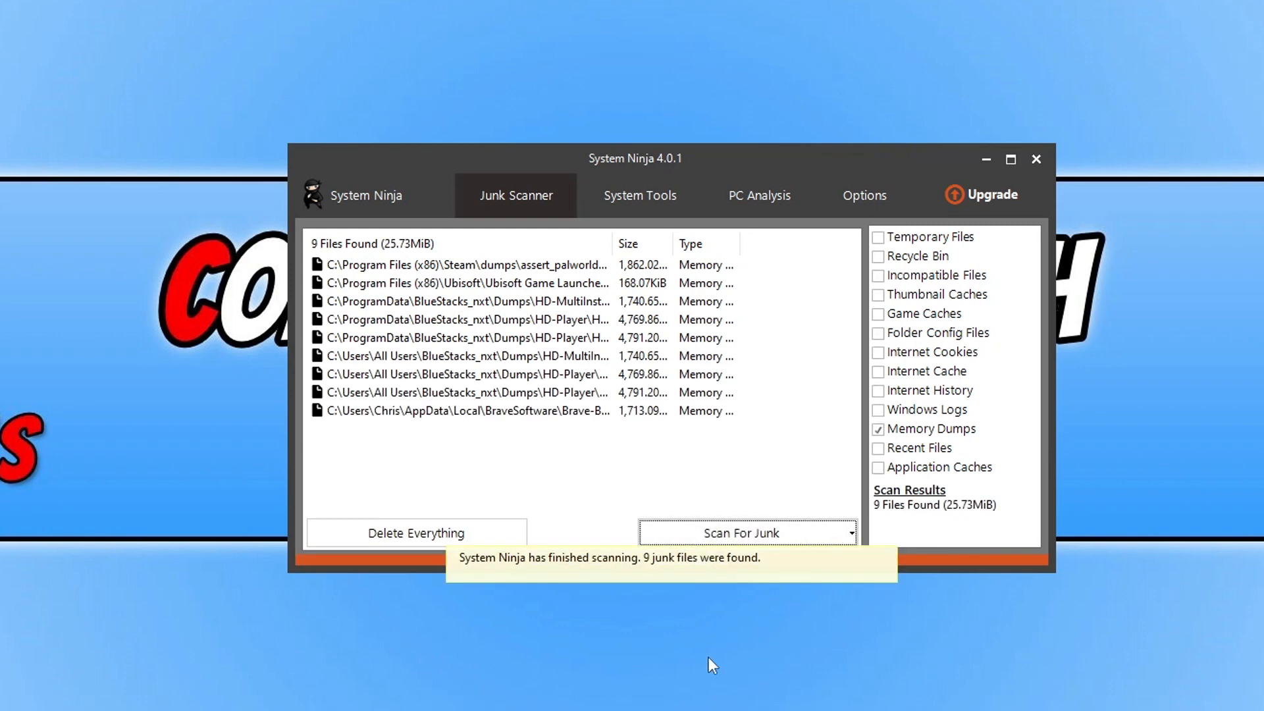
{"action": "mouse_move", "coordinate": [503, 424]}
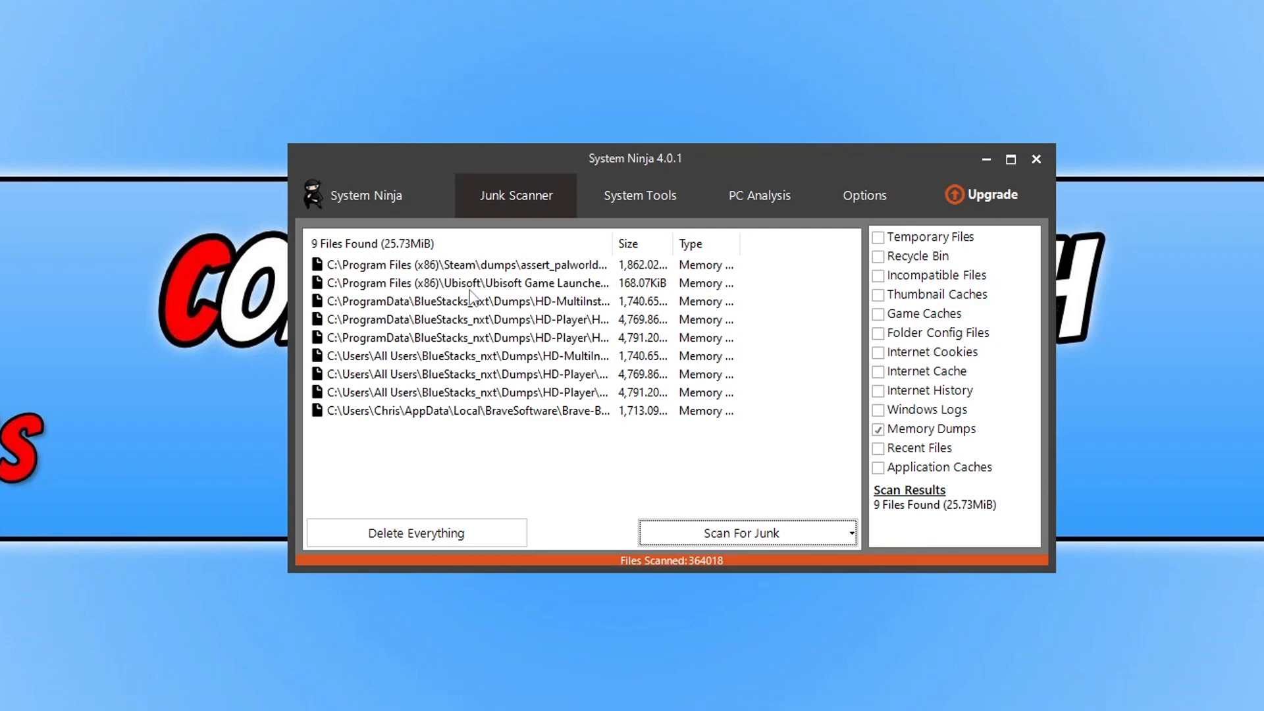
{"action": "mouse_move", "coordinate": [495, 269]}
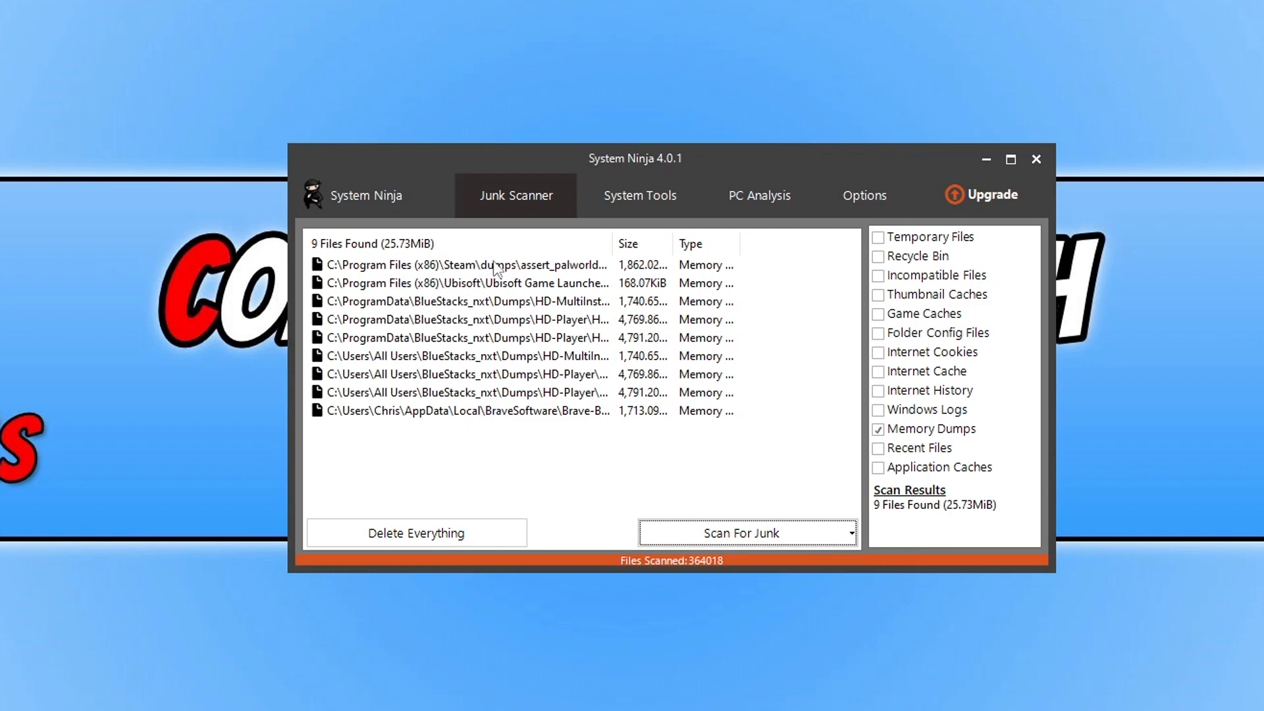
{"action": "mouse_move", "coordinate": [507, 268]}
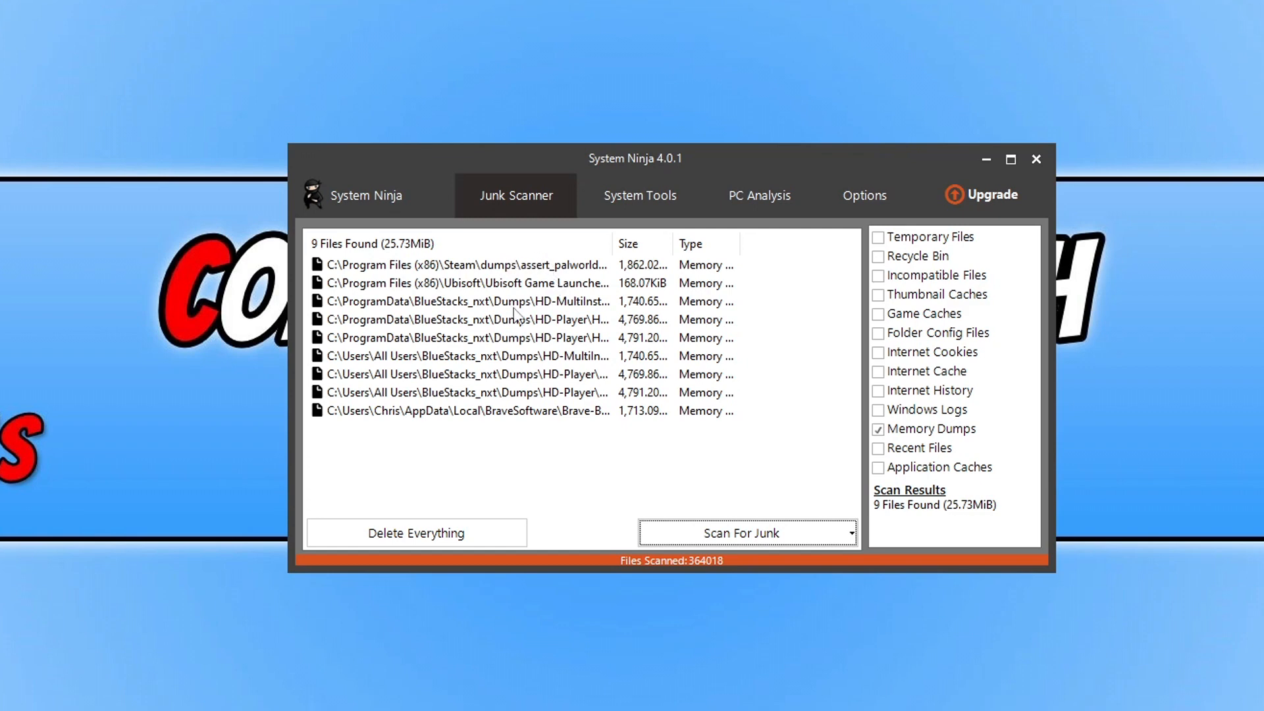
{"action": "mouse_move", "coordinate": [453, 428]}
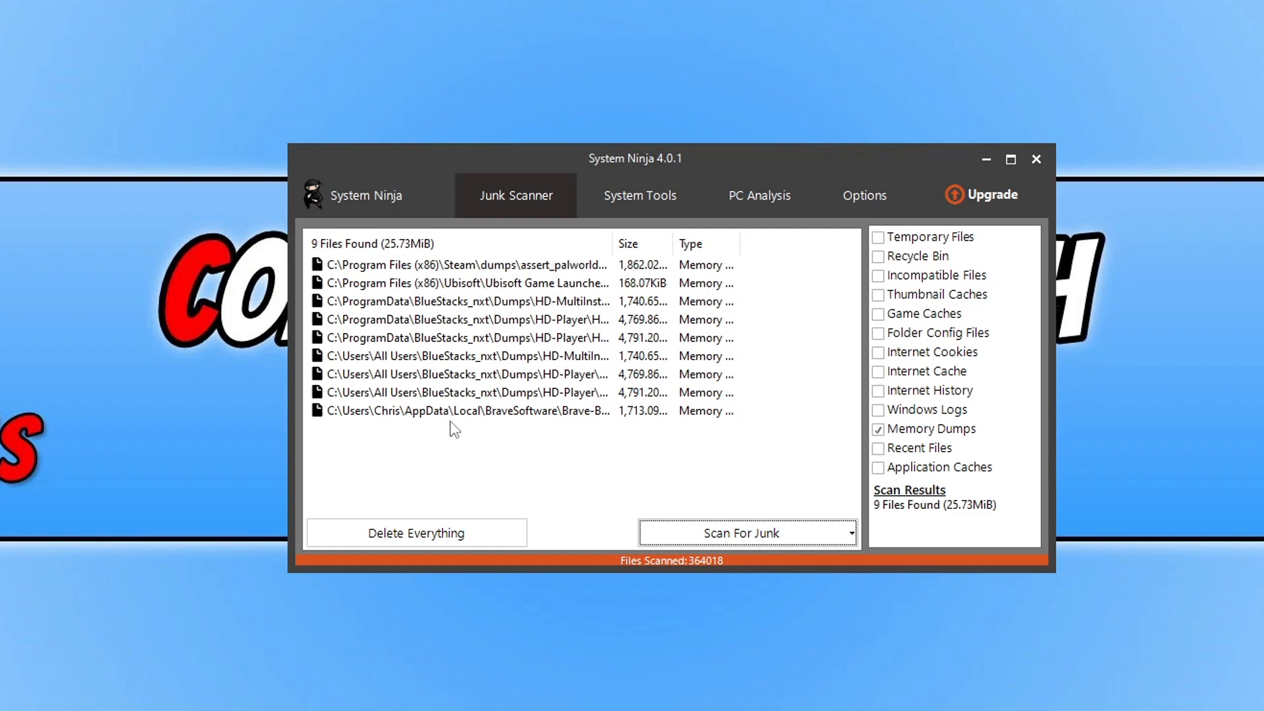
{"action": "mouse_move", "coordinate": [728, 482]}
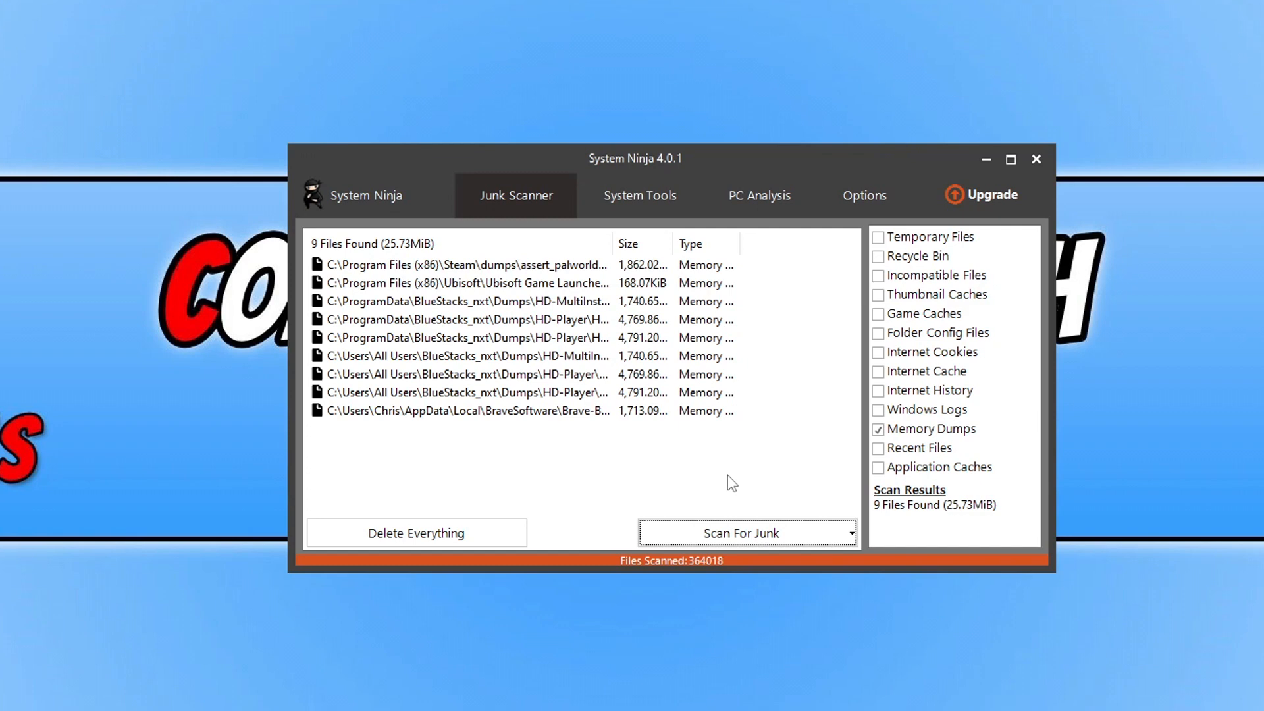
{"action": "mouse_move", "coordinate": [640, 195]}
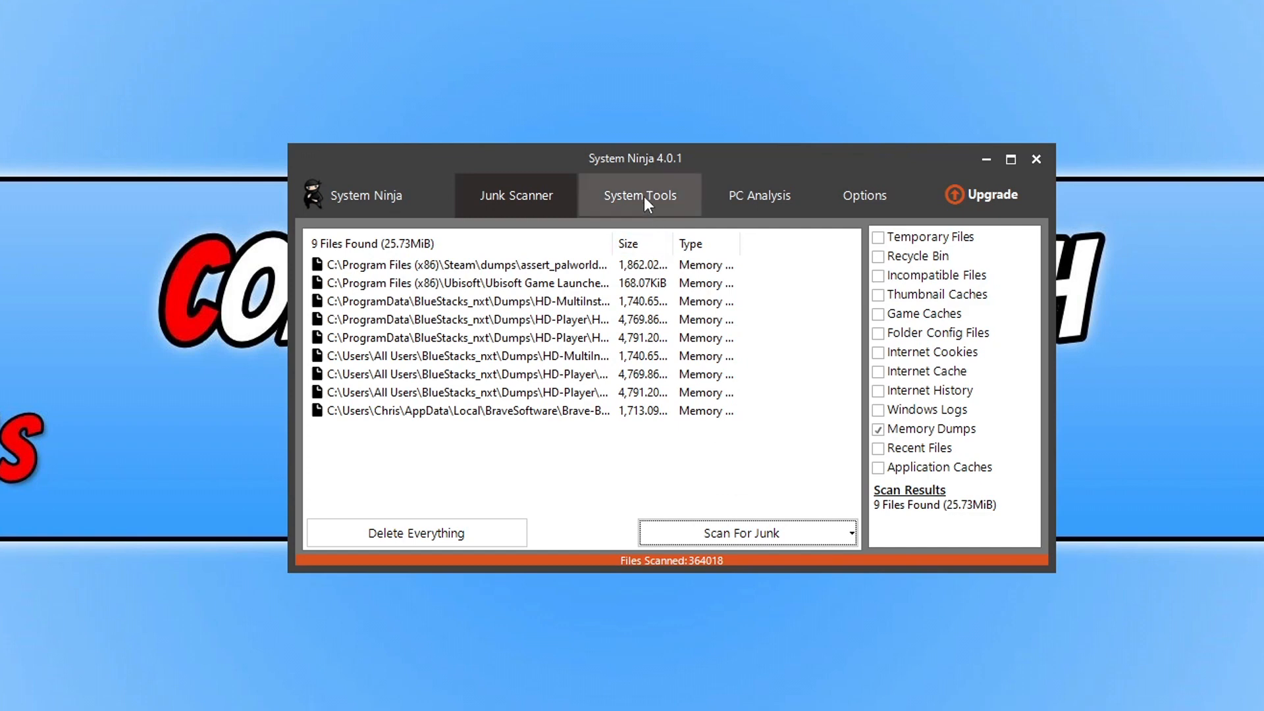
Step: Browse System Tools' startup items, App Uninstaller, Duplicate Finder and the empty Additional Tools page
{"action": "left_click", "coordinate": [639, 195]}
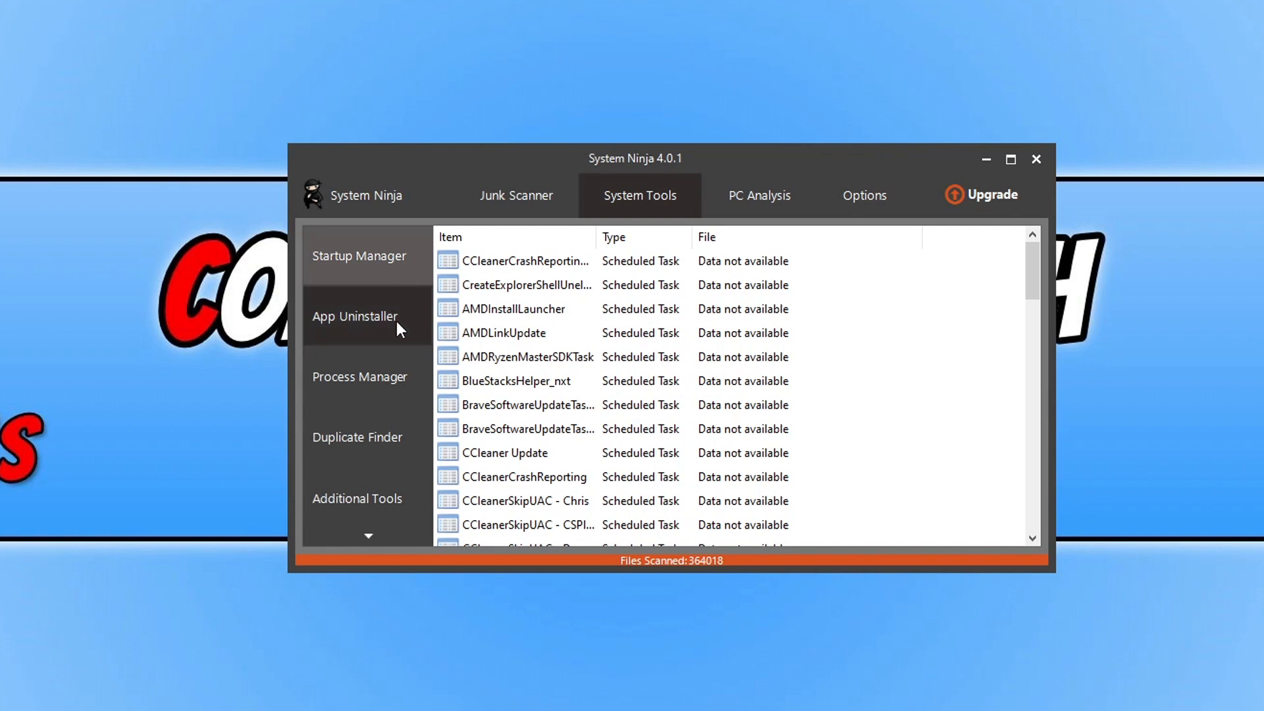
{"action": "left_click", "coordinate": [354, 315]}
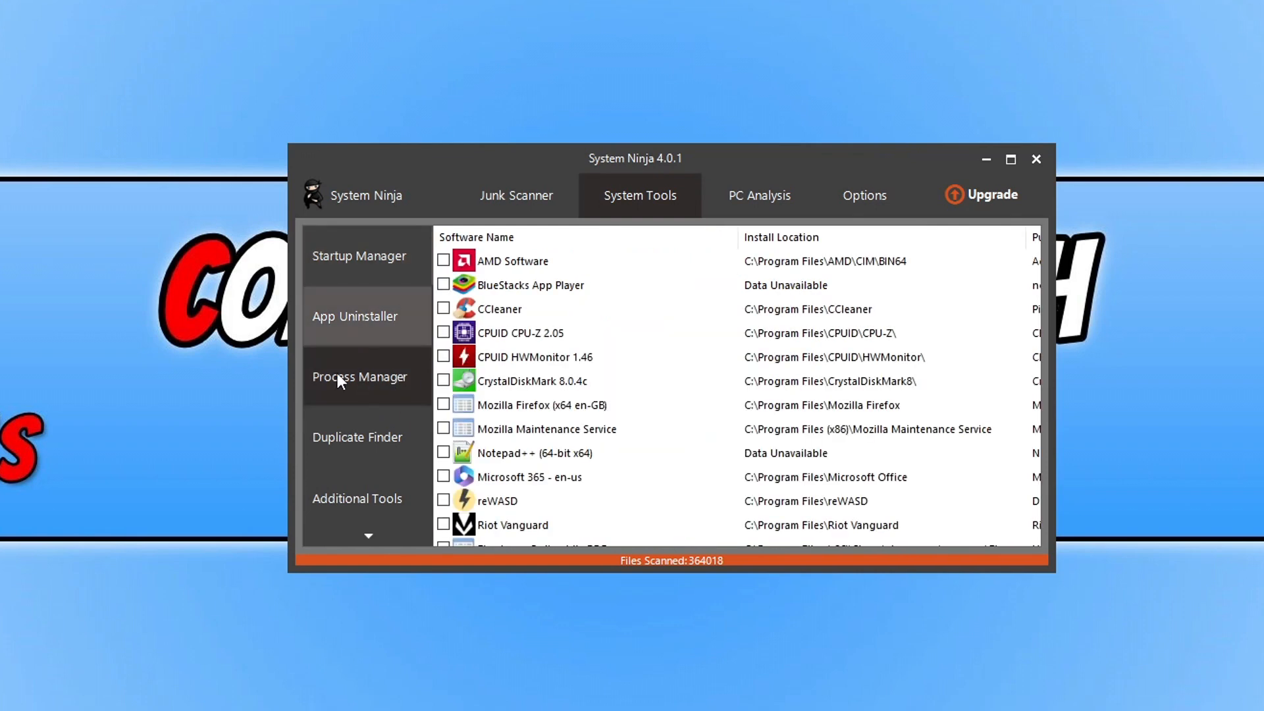
{"action": "mouse_move", "coordinate": [455, 474]}
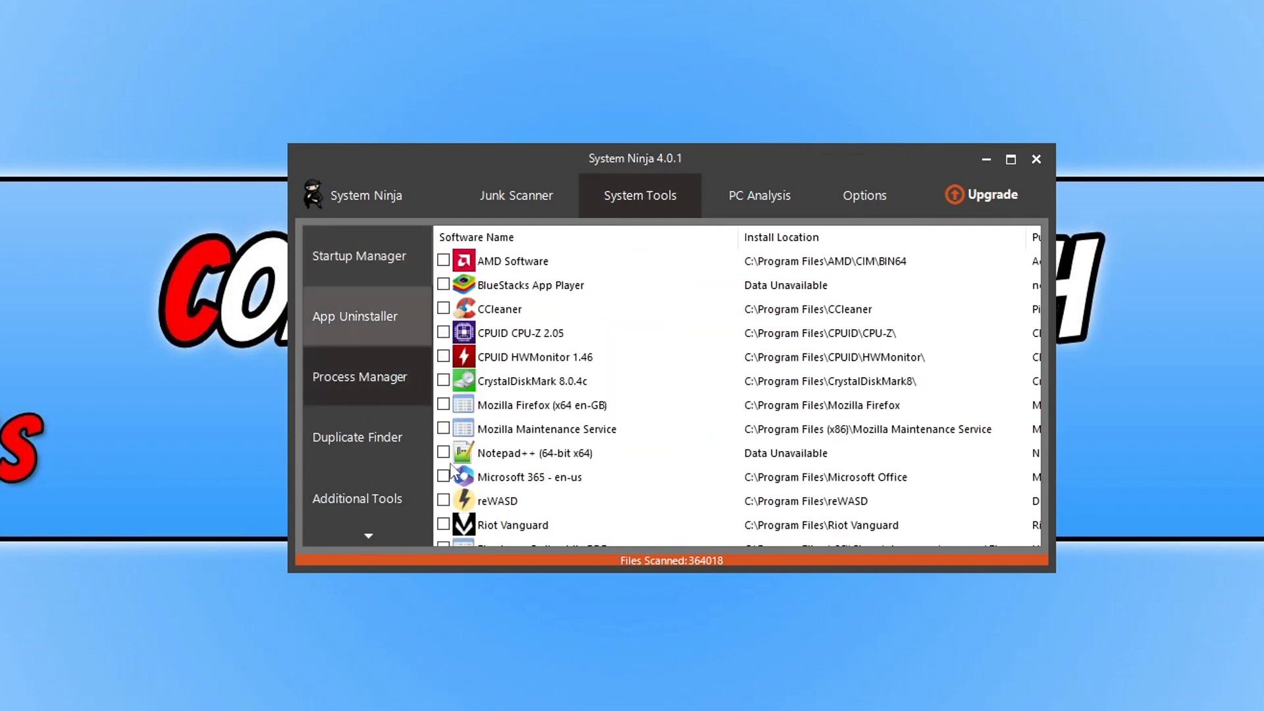
{"action": "mouse_move", "coordinate": [371, 463]}
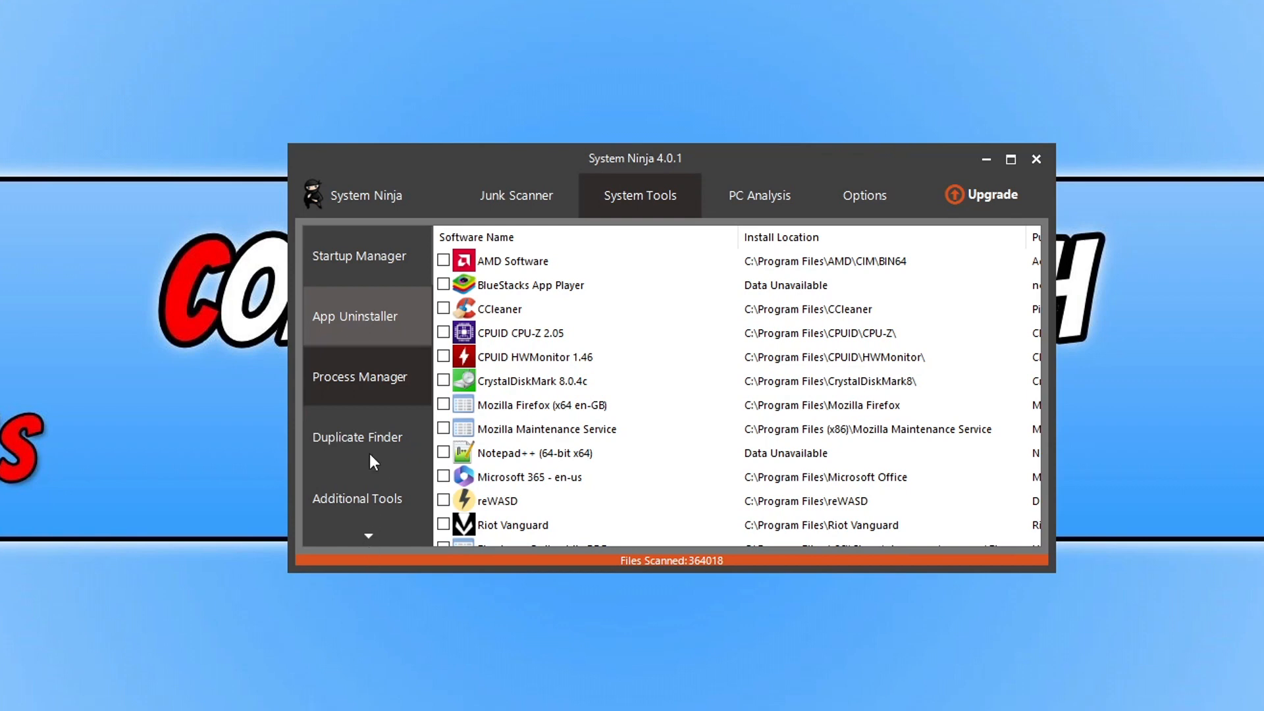
{"action": "left_click", "coordinate": [356, 437]}
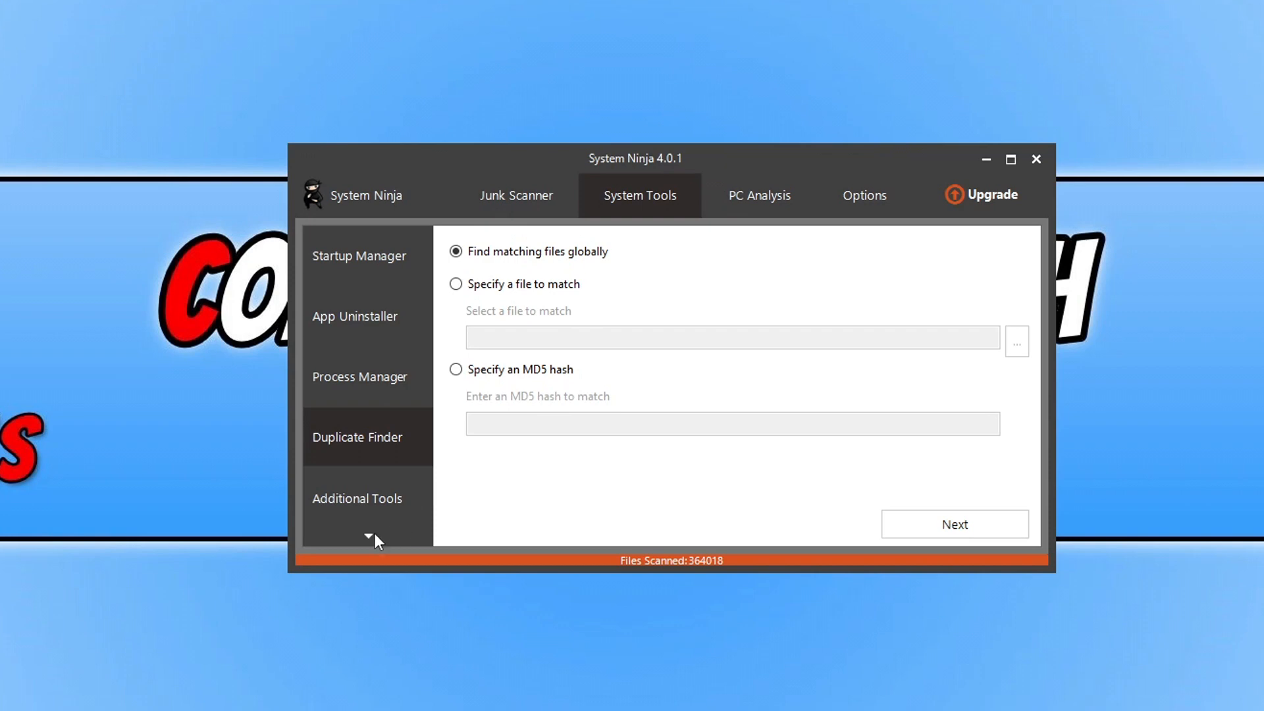
{"action": "left_click", "coordinate": [357, 499]}
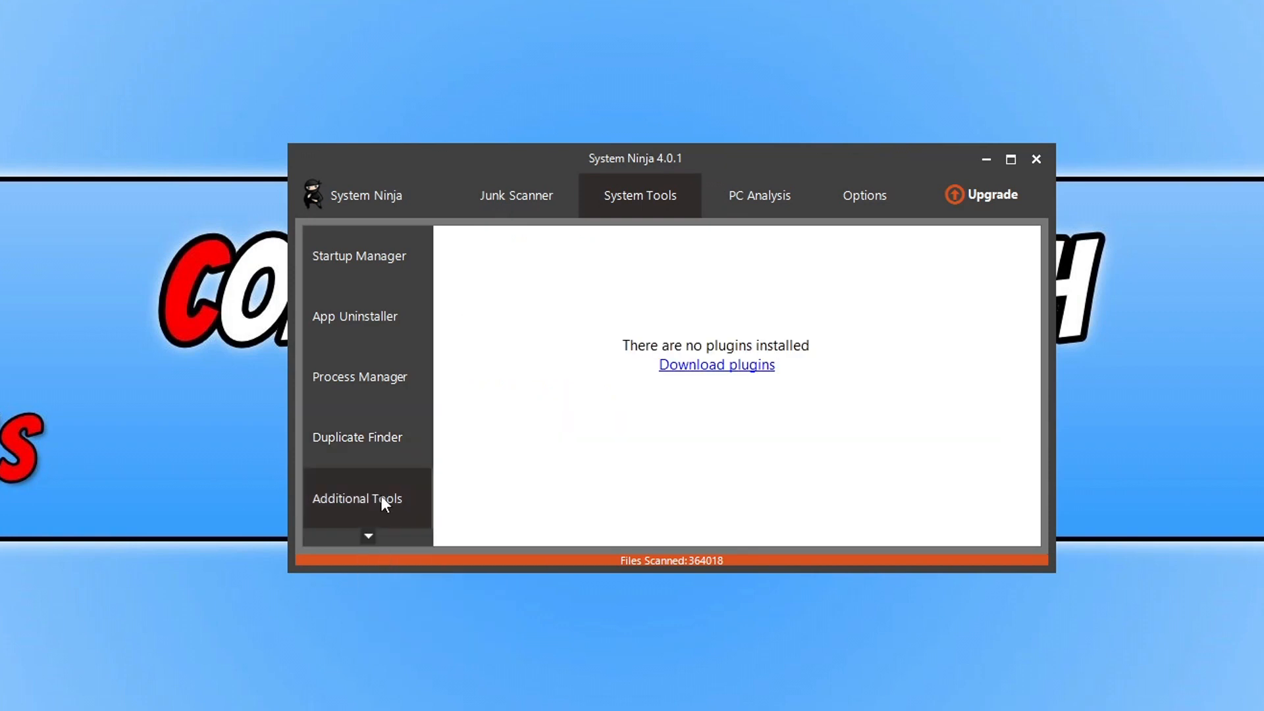
{"action": "mouse_move", "coordinate": [782, 338]}
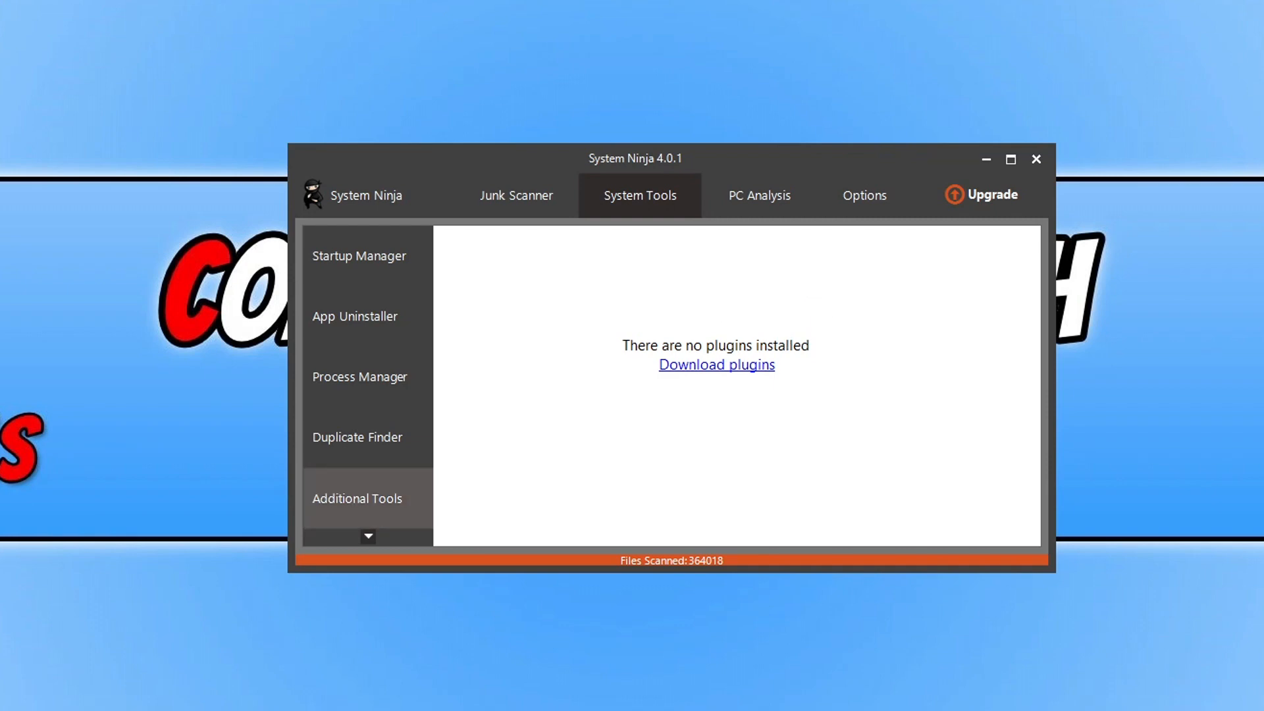
Step: Open System Ninja Options, view Scan Exclusions, then switch to Scan Inclusions
{"action": "left_click", "coordinate": [864, 195]}
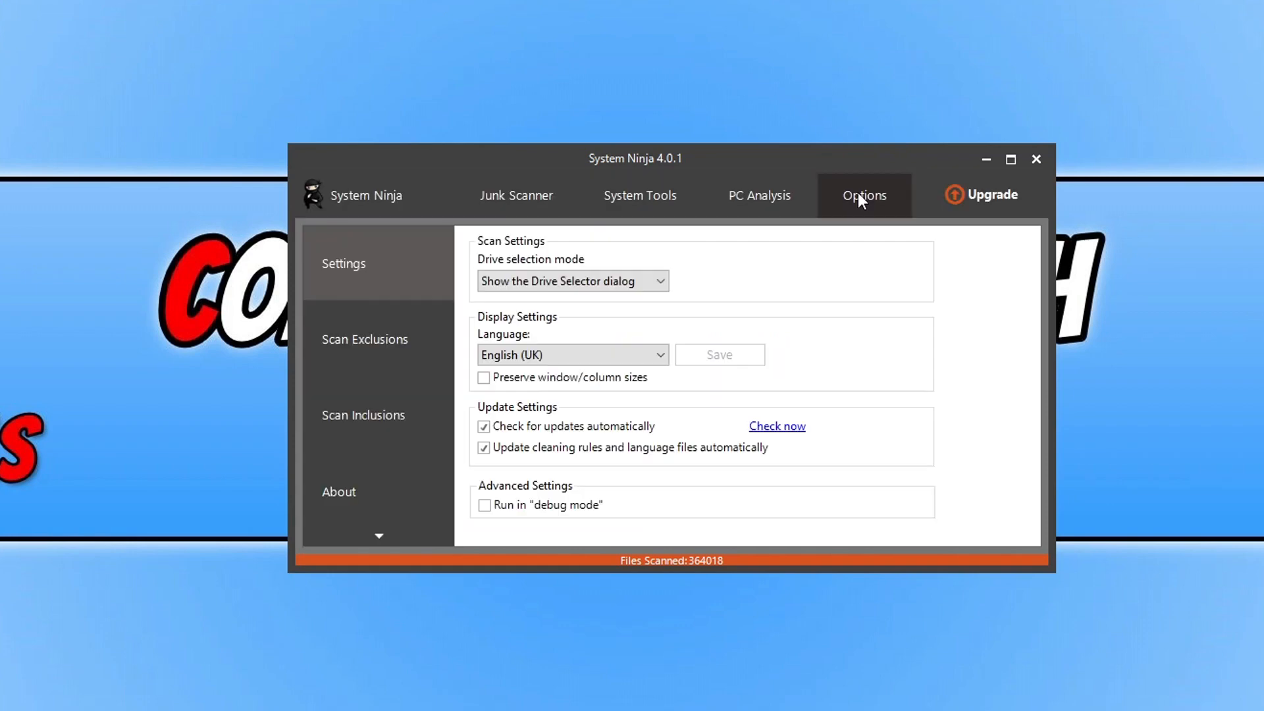
{"action": "mouse_move", "coordinate": [378, 409]}
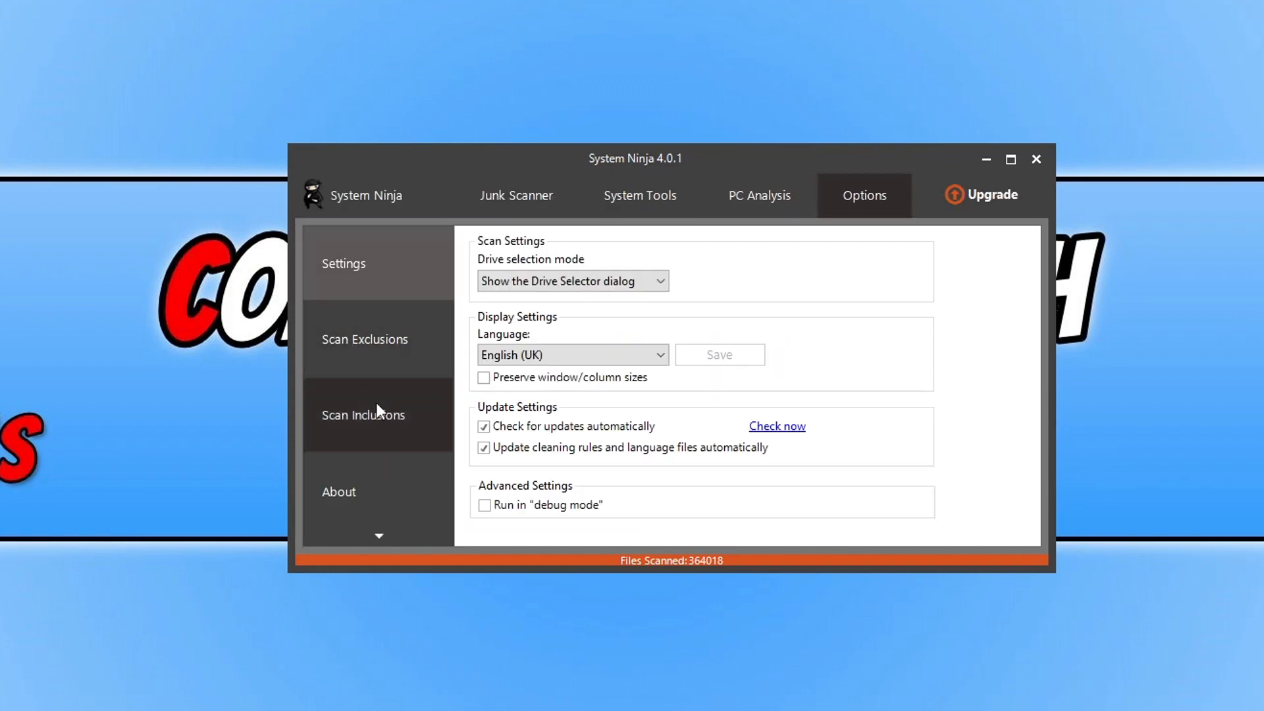
{"action": "left_click", "coordinate": [363, 338]}
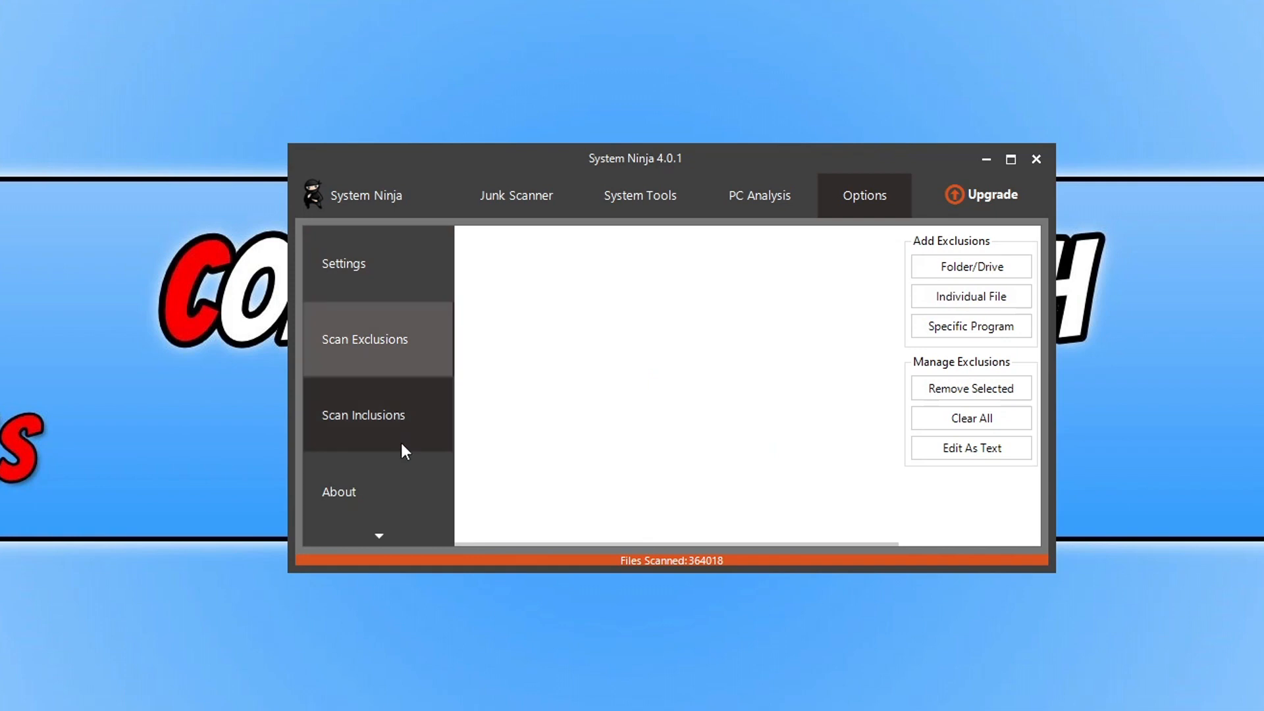
{"action": "left_click", "coordinate": [363, 415]}
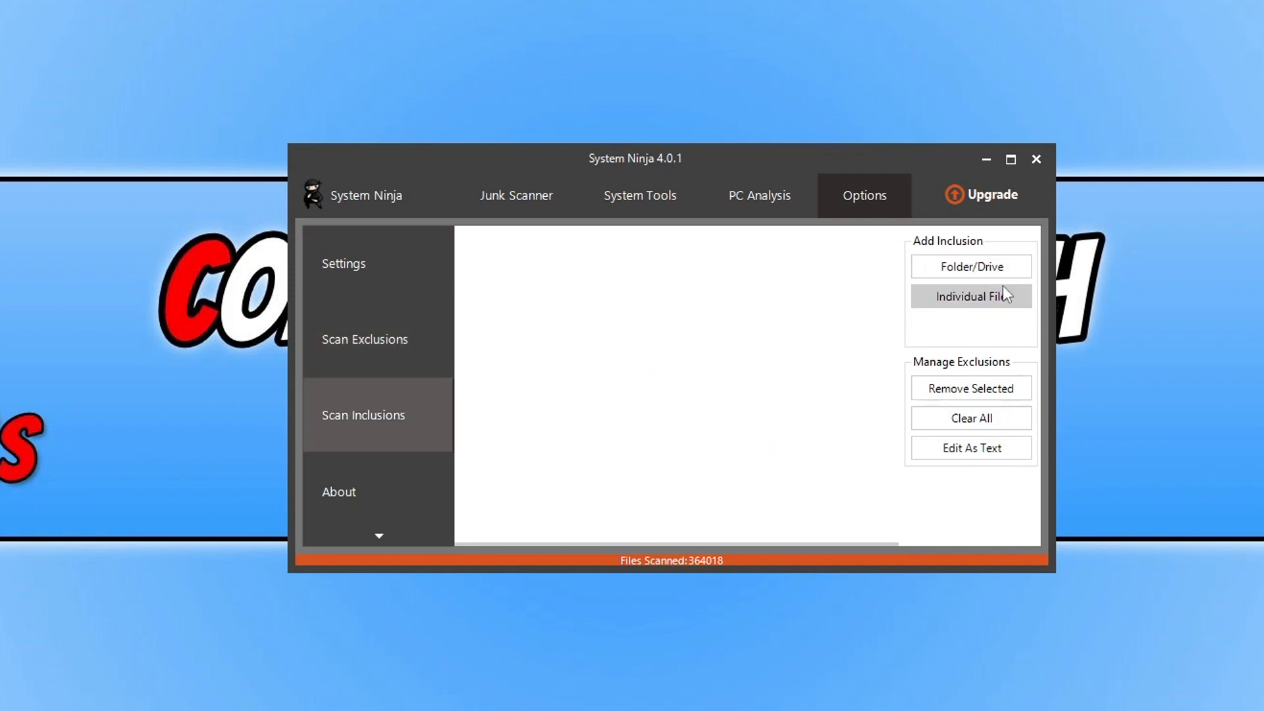
{"action": "mouse_move", "coordinate": [1200, 438]}
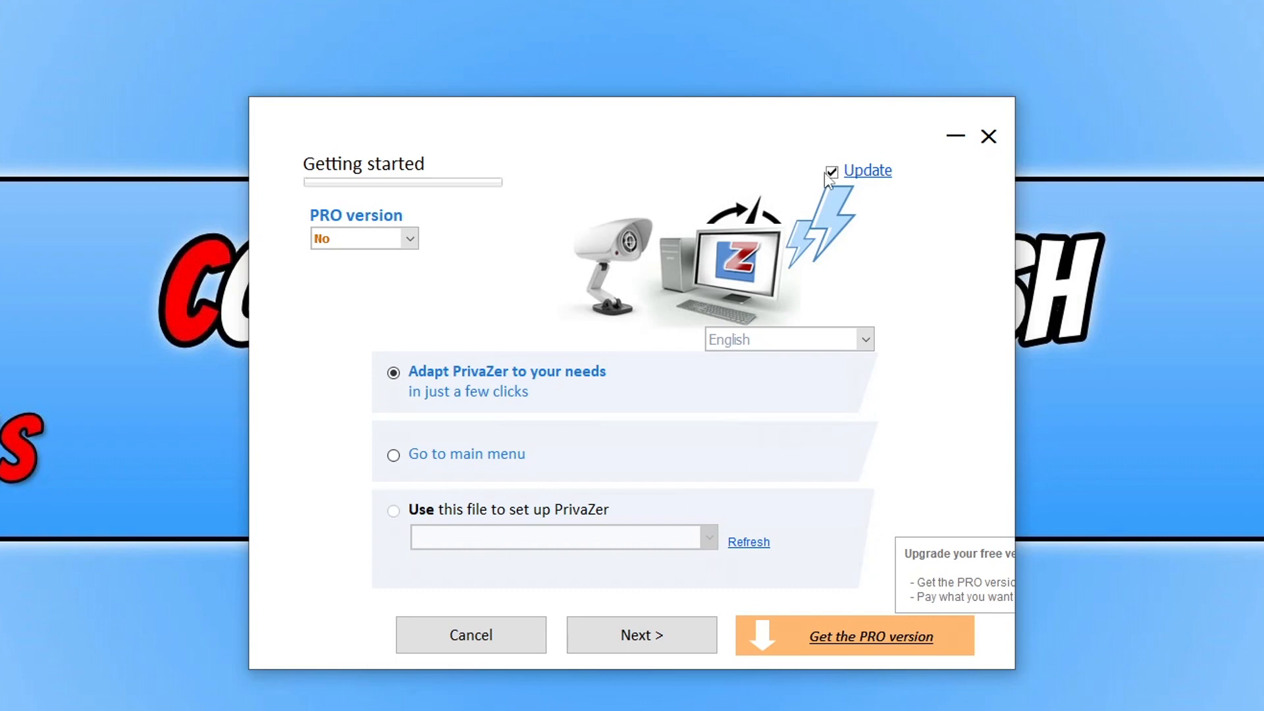
Step: Turn off startup updating and choose 'Go to main menu' on PrivaZer's Getting started screen
{"action": "left_click", "coordinate": [831, 171]}
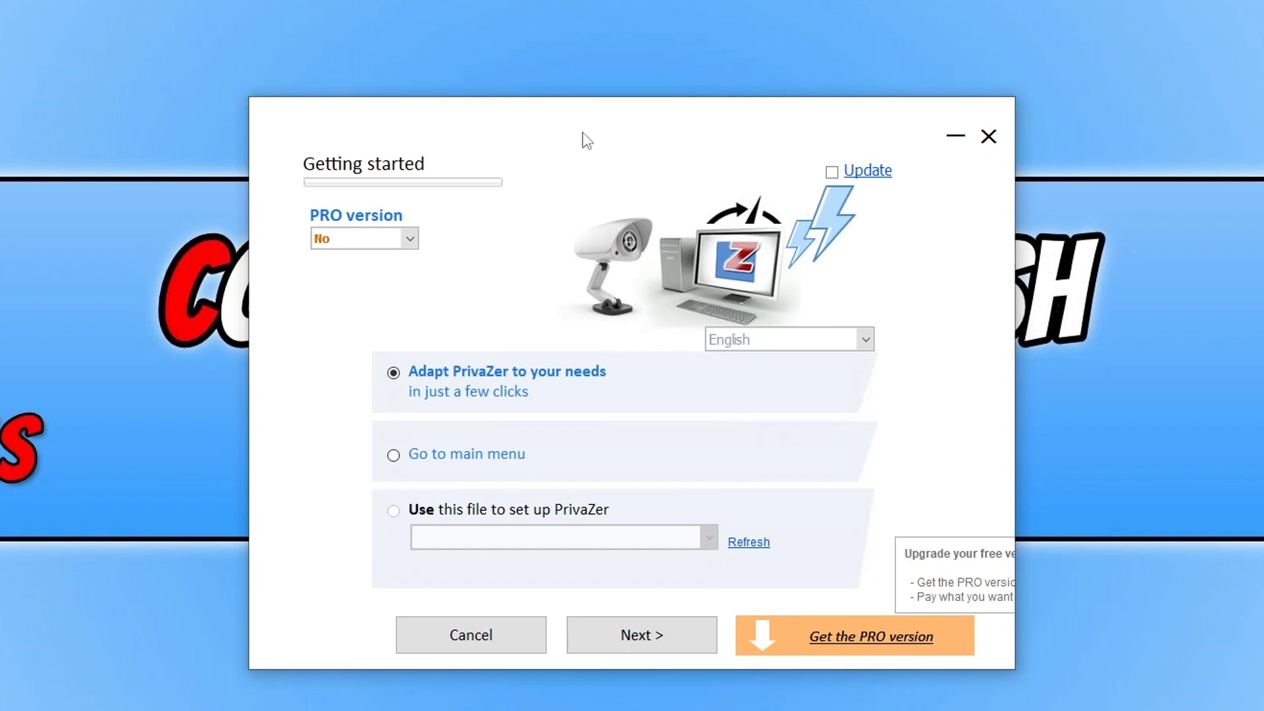
{"action": "left_click", "coordinate": [393, 454]}
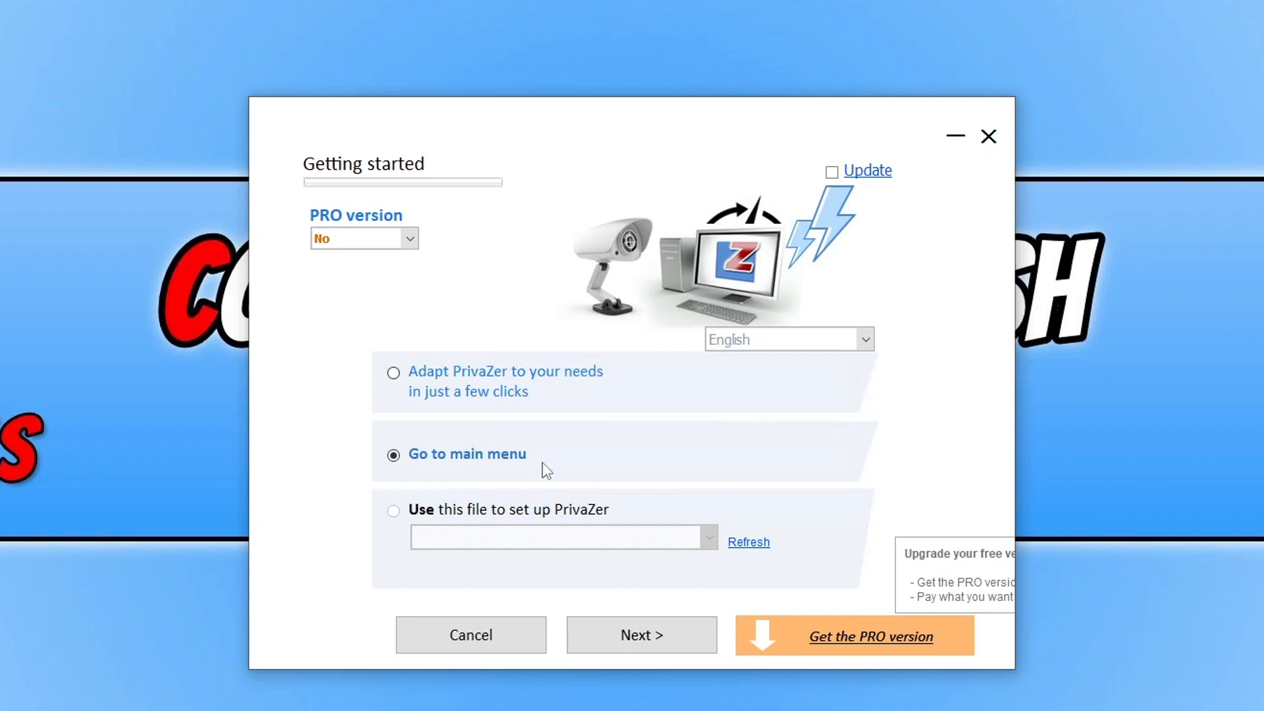
{"action": "mouse_move", "coordinate": [641, 635]}
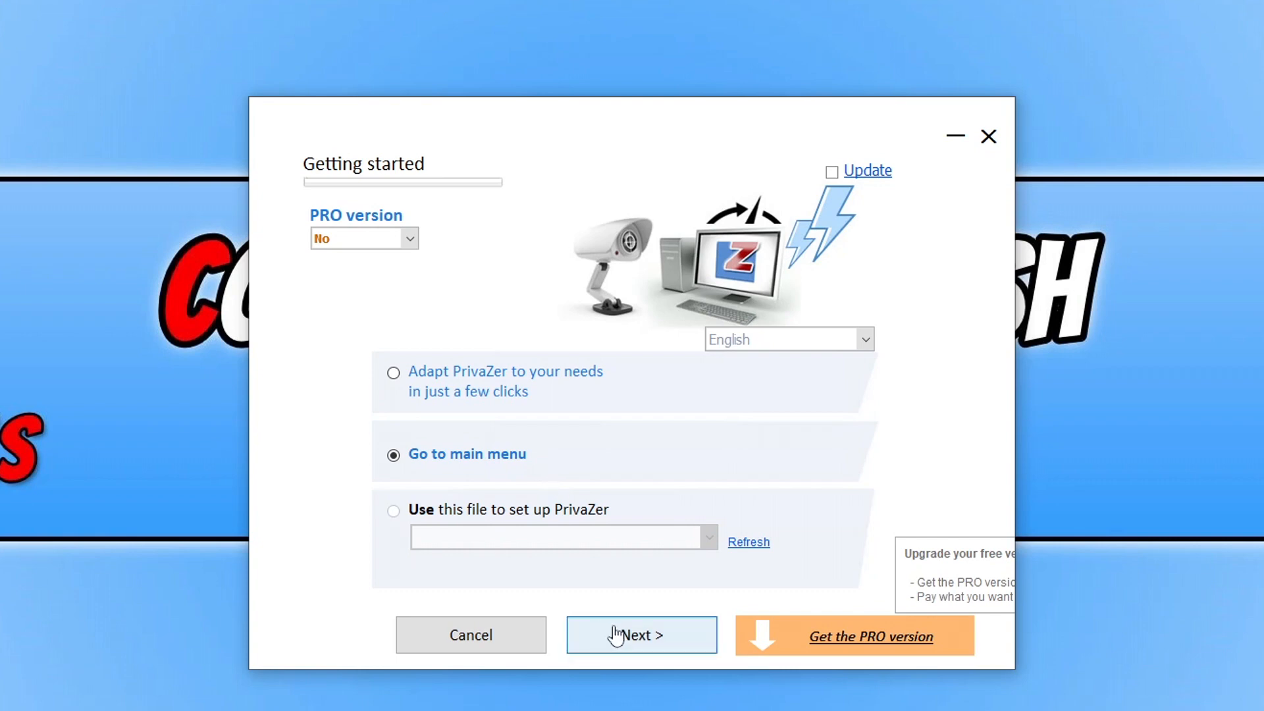
{"action": "left_click", "coordinate": [640, 635]}
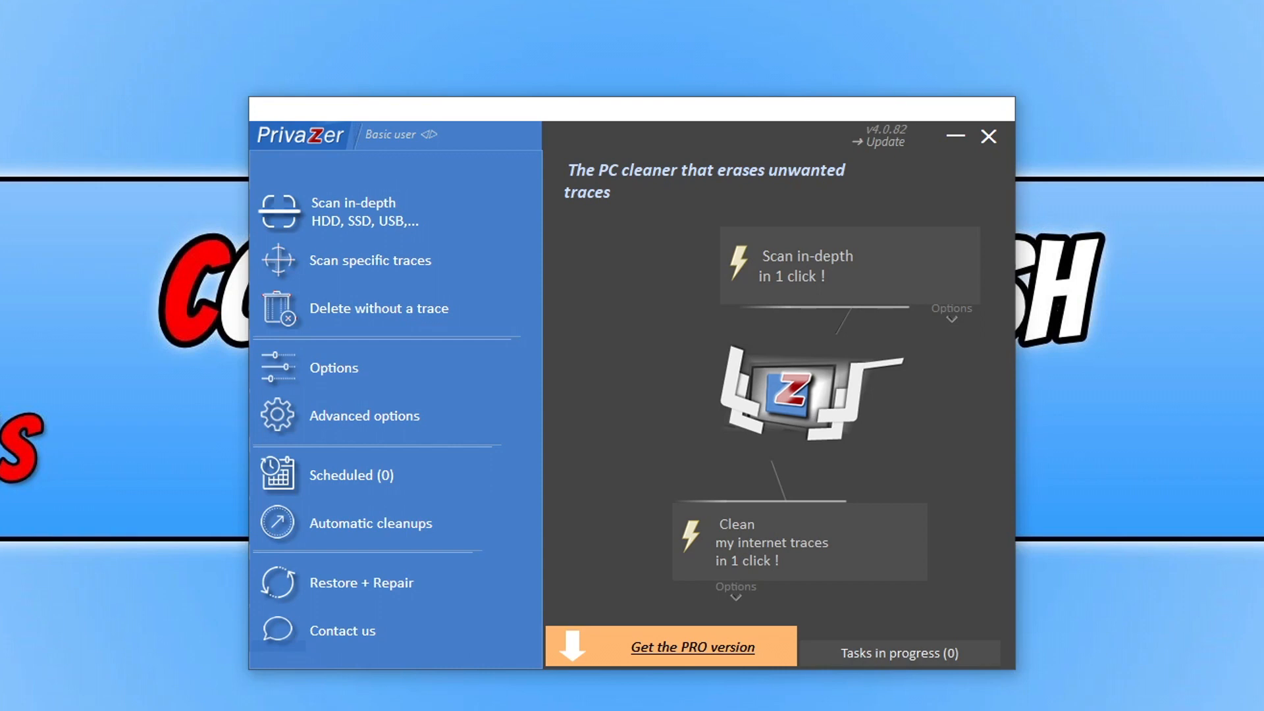
{"action": "mouse_move", "coordinate": [342, 326]}
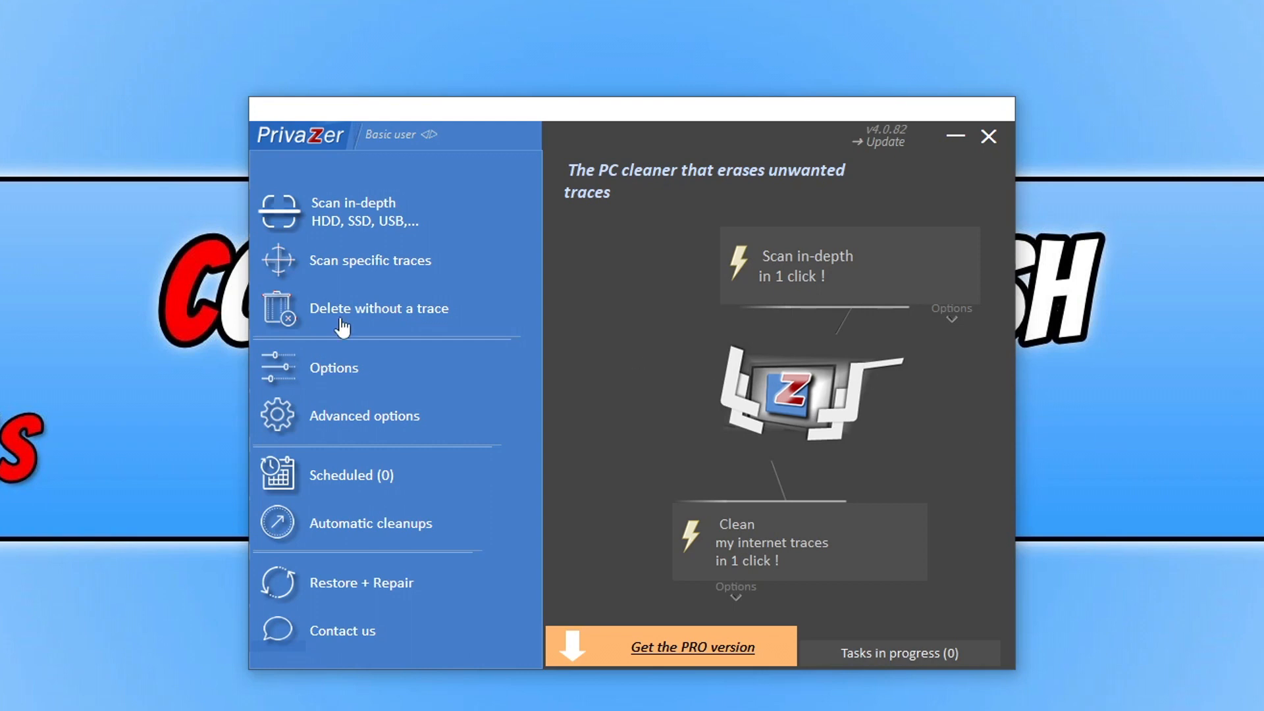
Step: Browse the devices for an in-depth scan and the specific trace types
{"action": "left_click", "coordinate": [353, 212]}
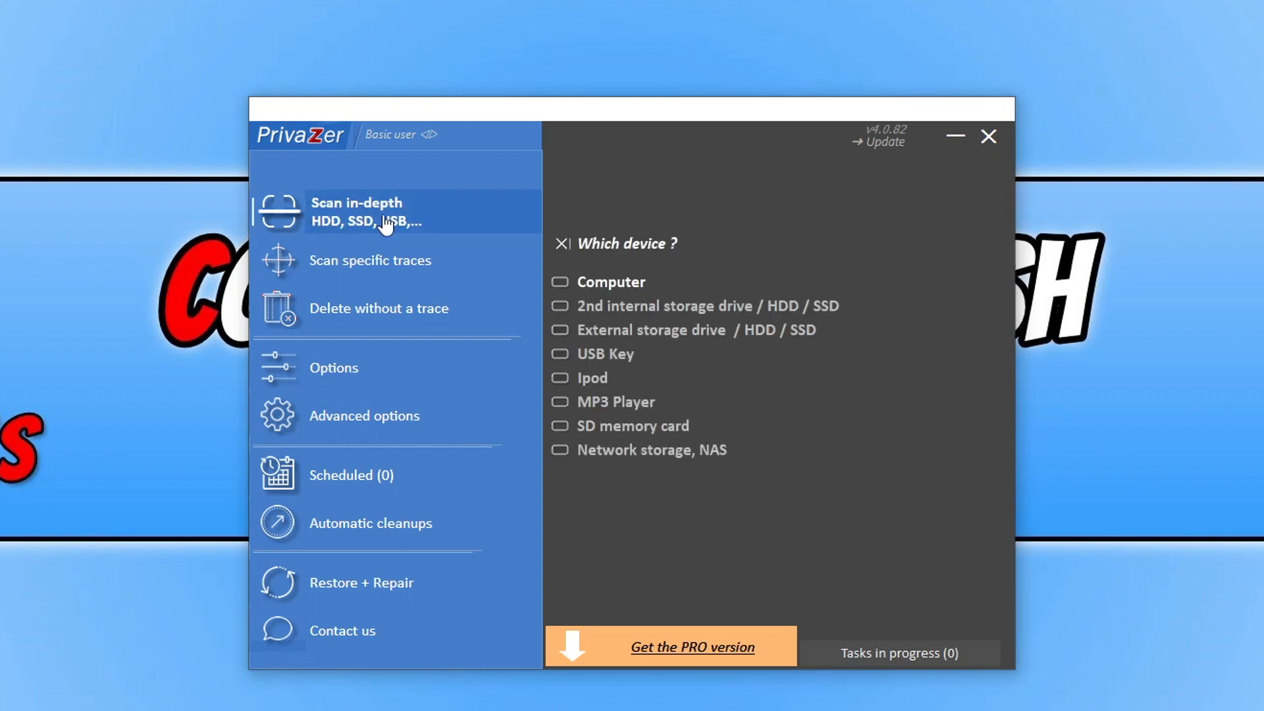
{"action": "left_click", "coordinate": [701, 306]}
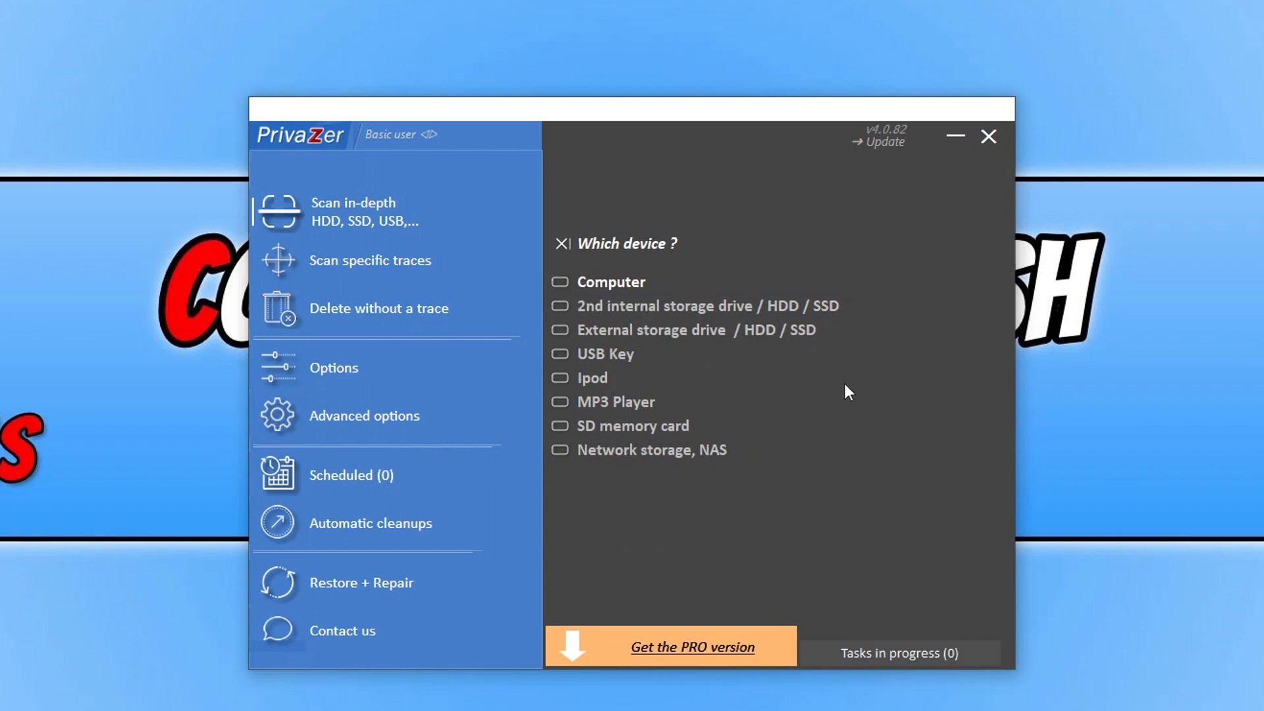
{"action": "left_click", "coordinate": [369, 259]}
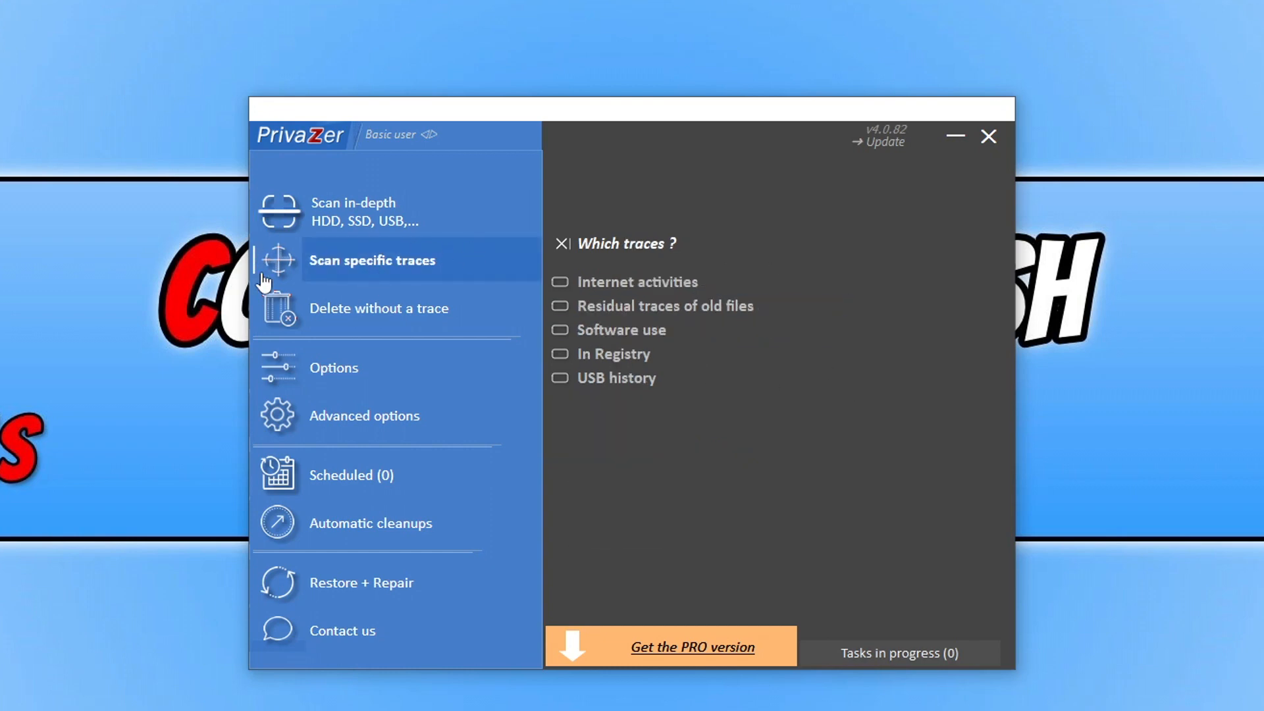
{"action": "mouse_move", "coordinate": [632, 300]}
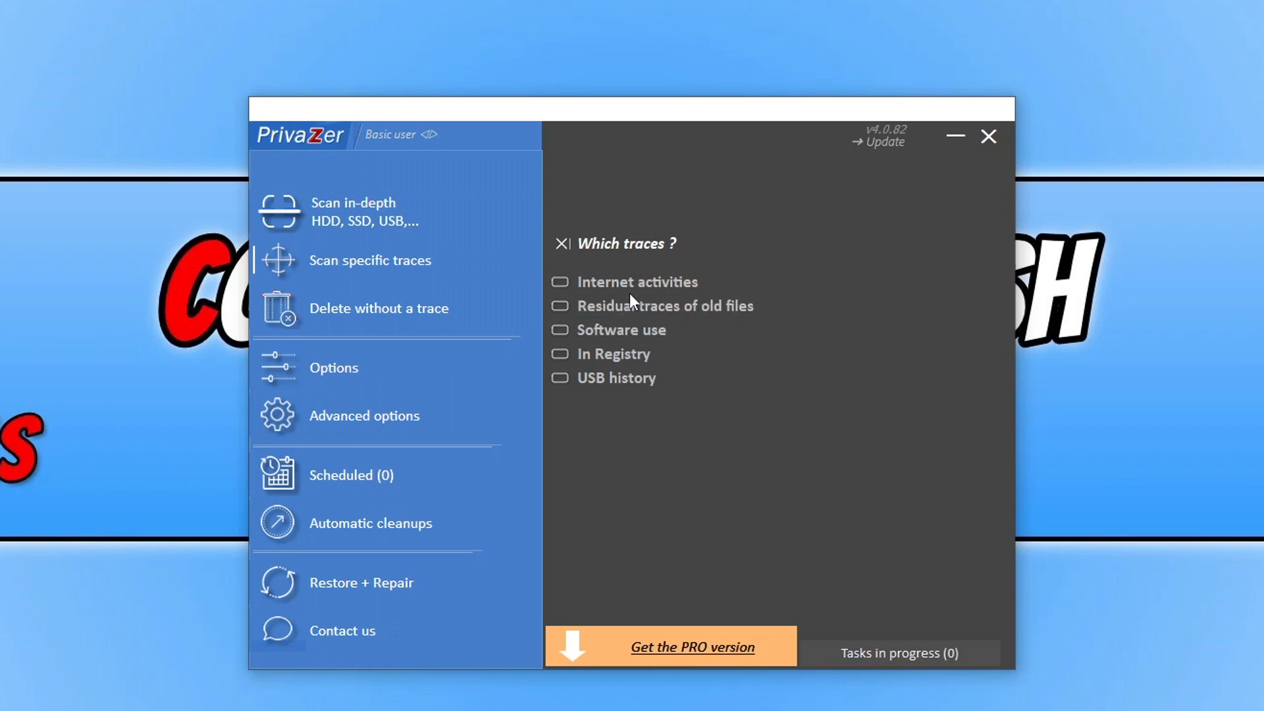
{"action": "mouse_move", "coordinate": [661, 356]}
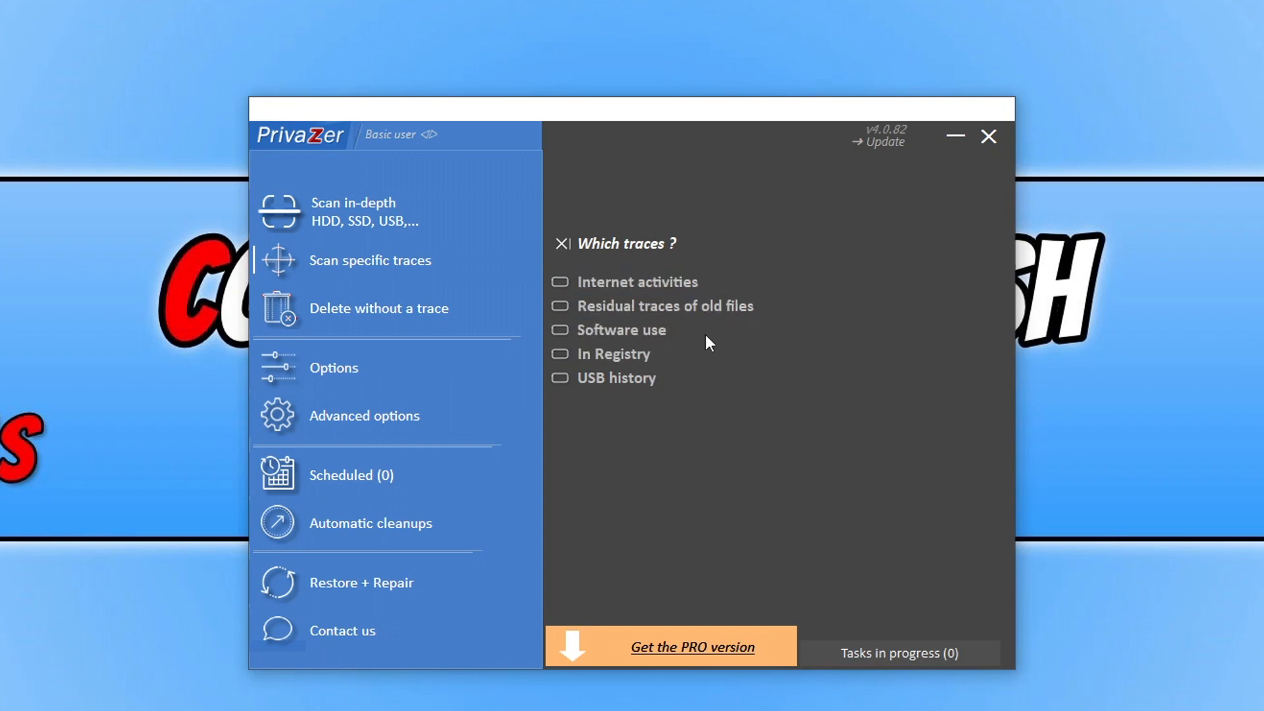
Step: Show the Delete without a trace options and choose Sensitive files
{"action": "left_click", "coordinate": [379, 308]}
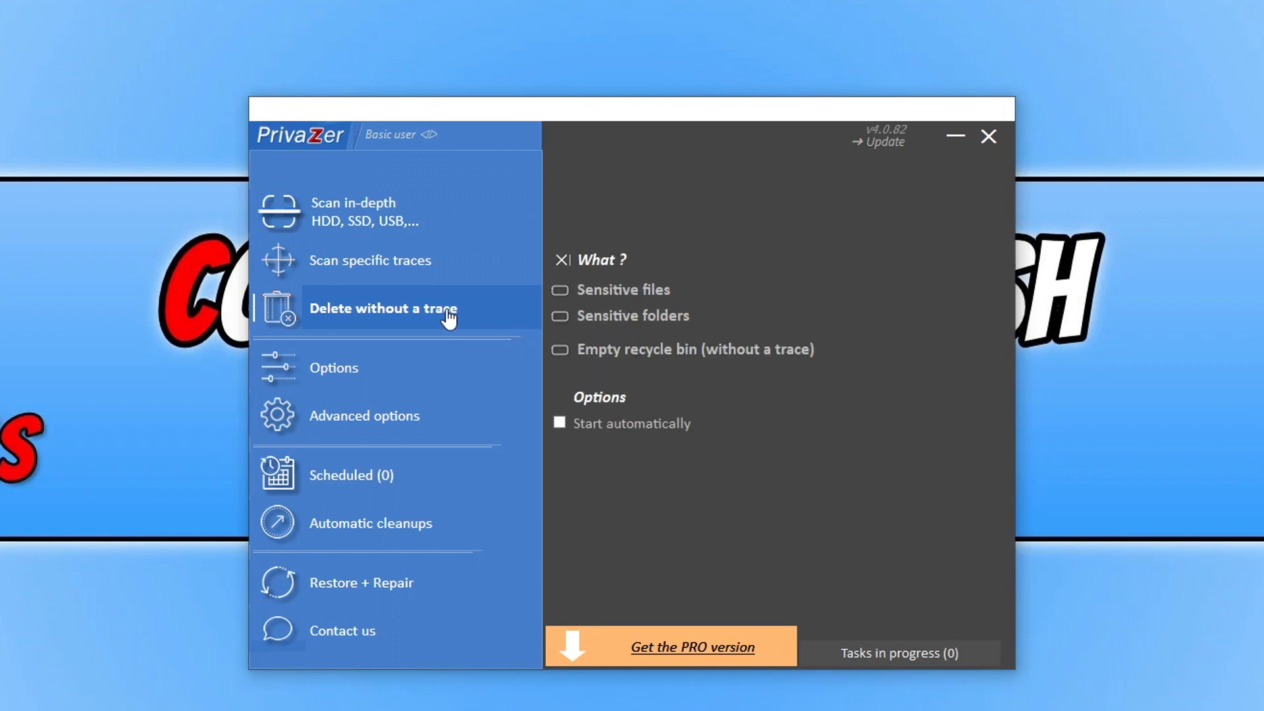
{"action": "left_click", "coordinate": [626, 290]}
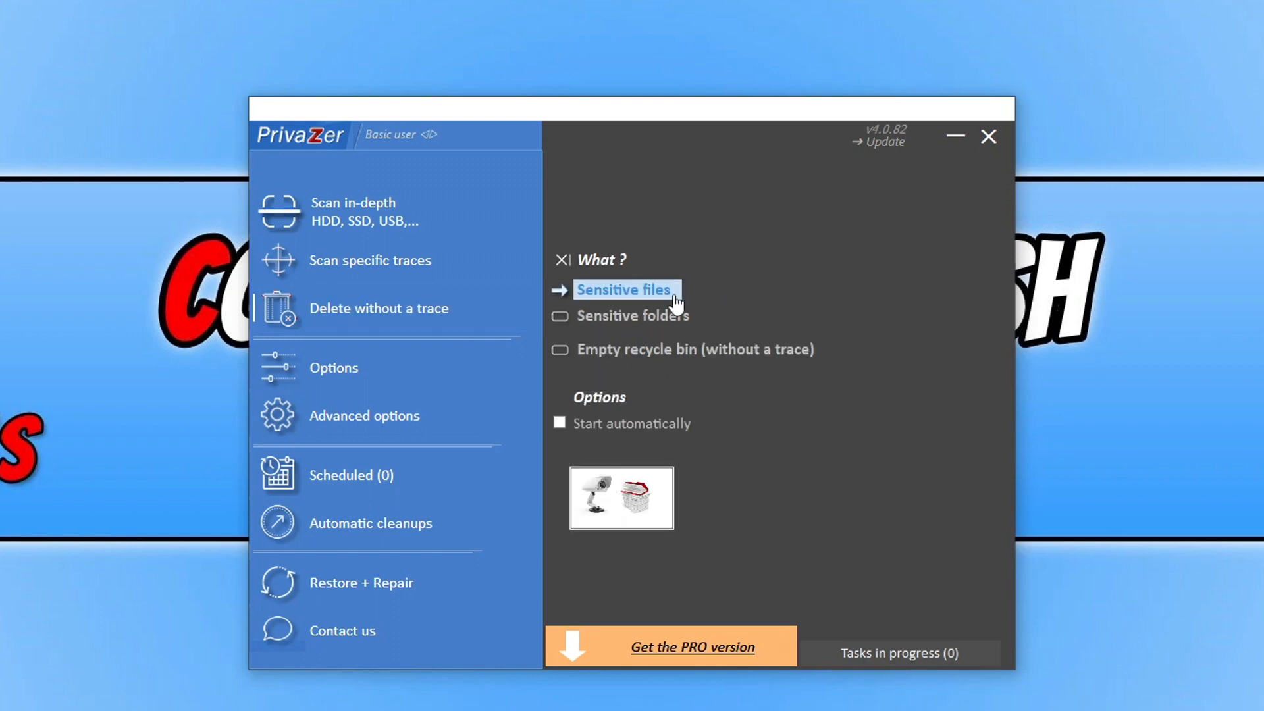
{"action": "left_click", "coordinate": [695, 349]}
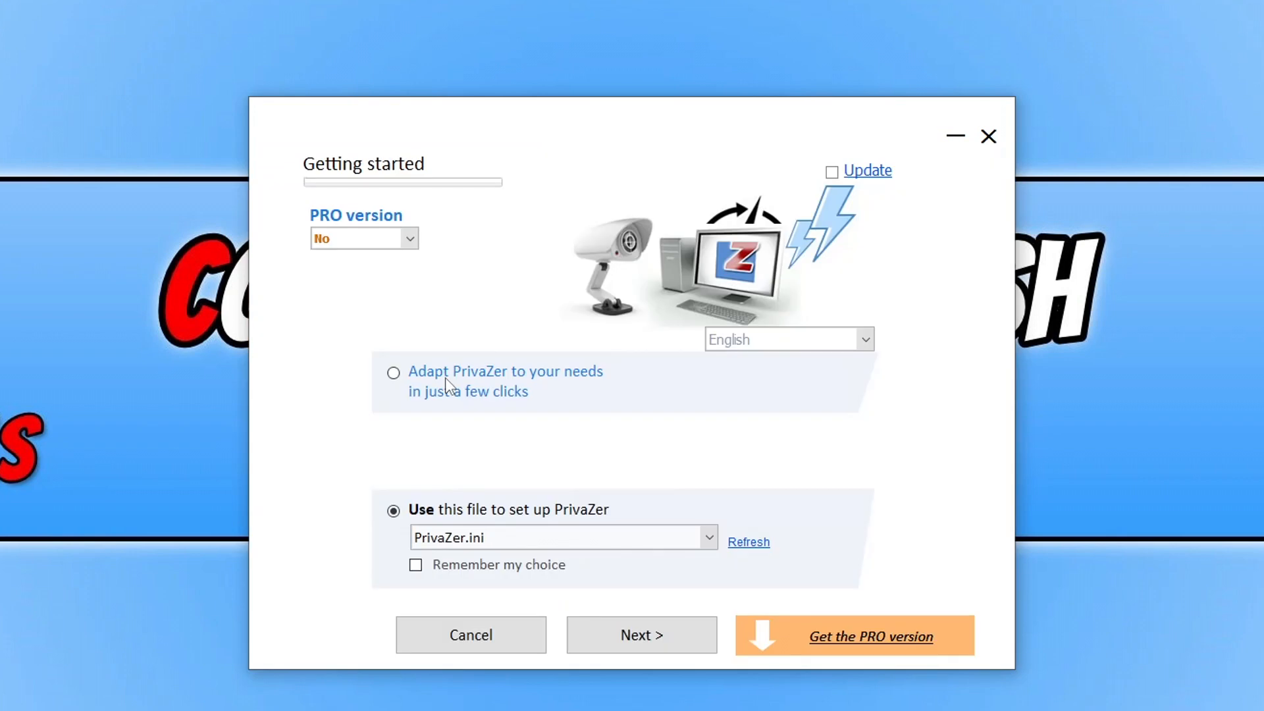
{"action": "mouse_move", "coordinate": [547, 205]}
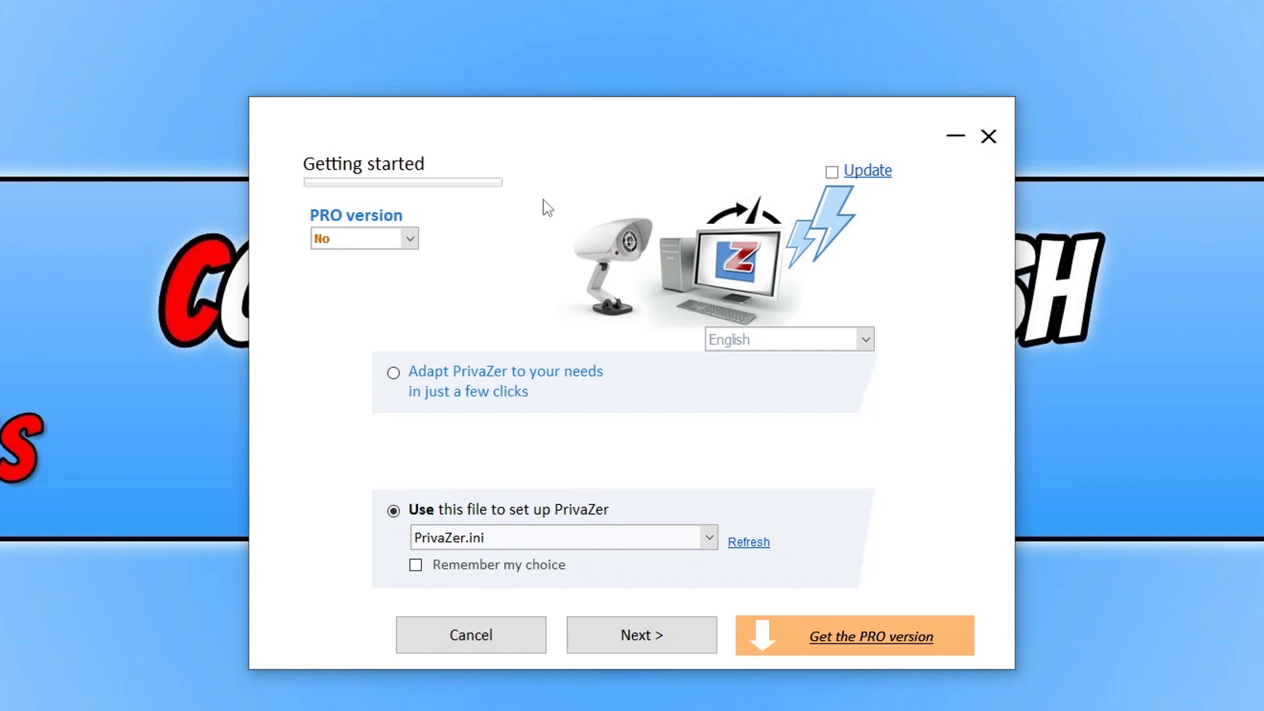
{"action": "mouse_move", "coordinate": [539, 348]}
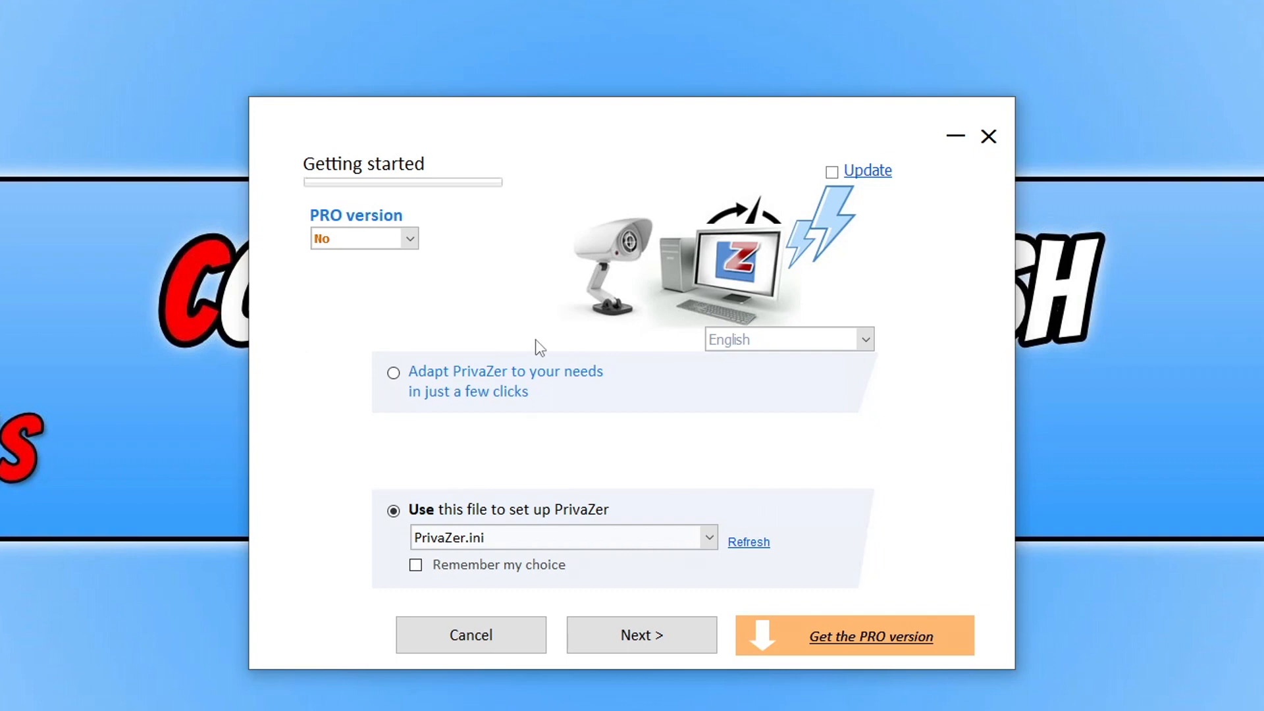
Step: Continue past Getting started with PrivaZer.ini as the setup file
{"action": "left_click", "coordinate": [640, 635]}
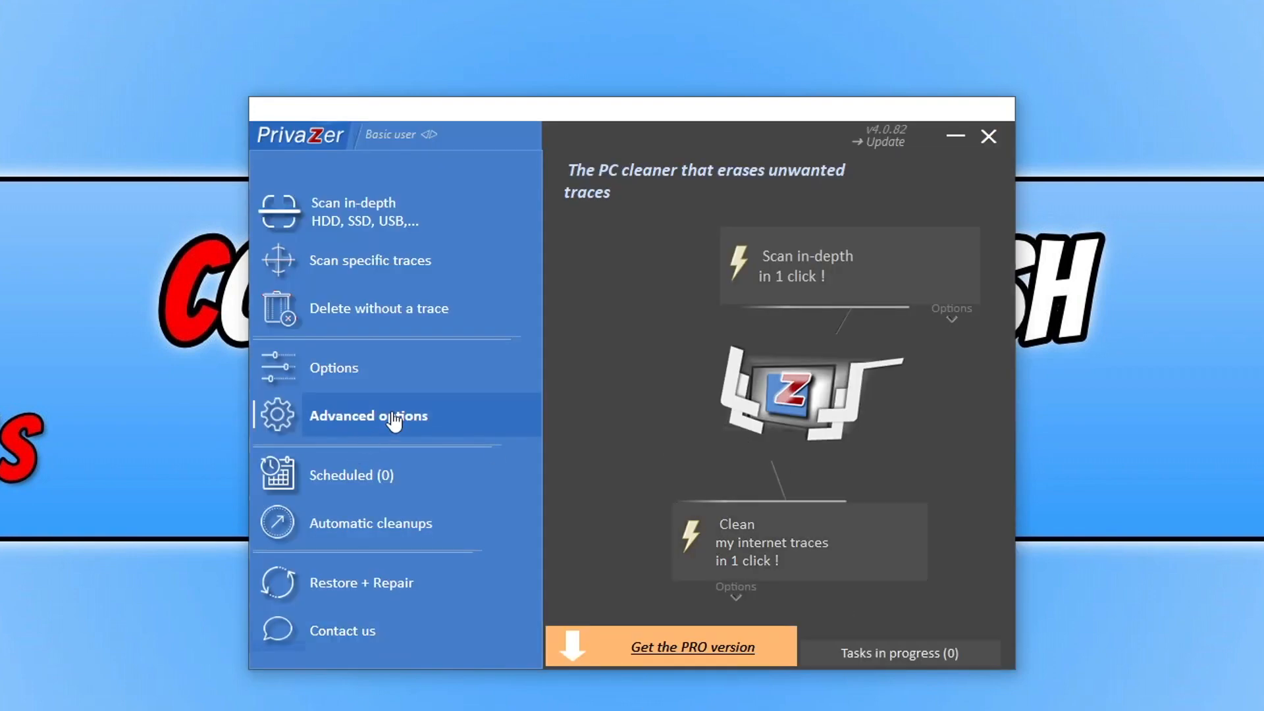
{"action": "left_click", "coordinate": [367, 415]}
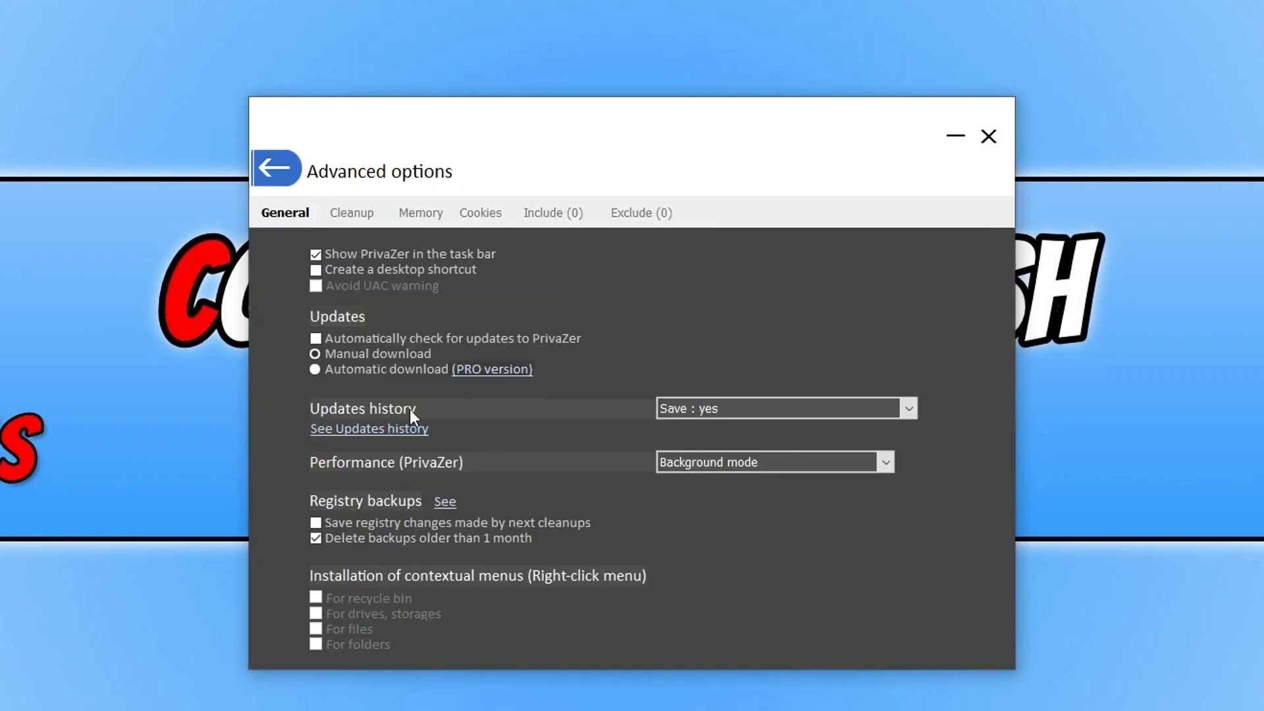
{"action": "mouse_move", "coordinate": [1239, 387]}
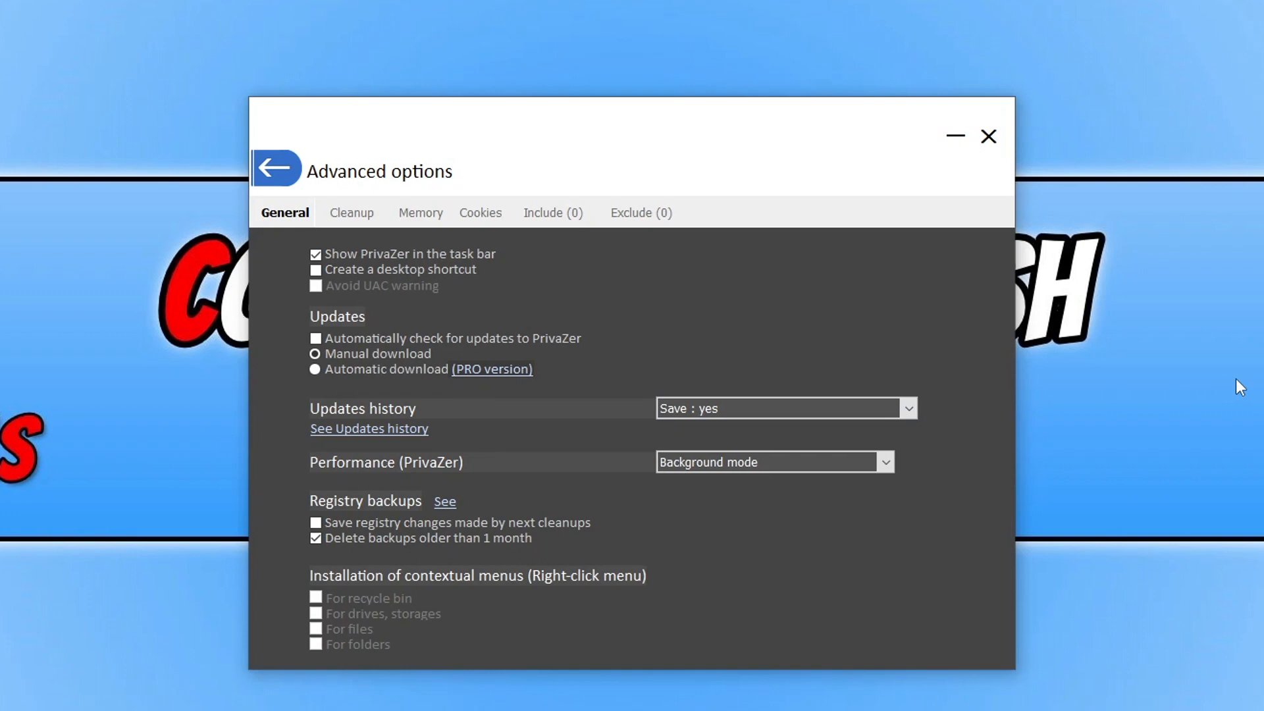
{"action": "mouse_move", "coordinate": [1050, 377]}
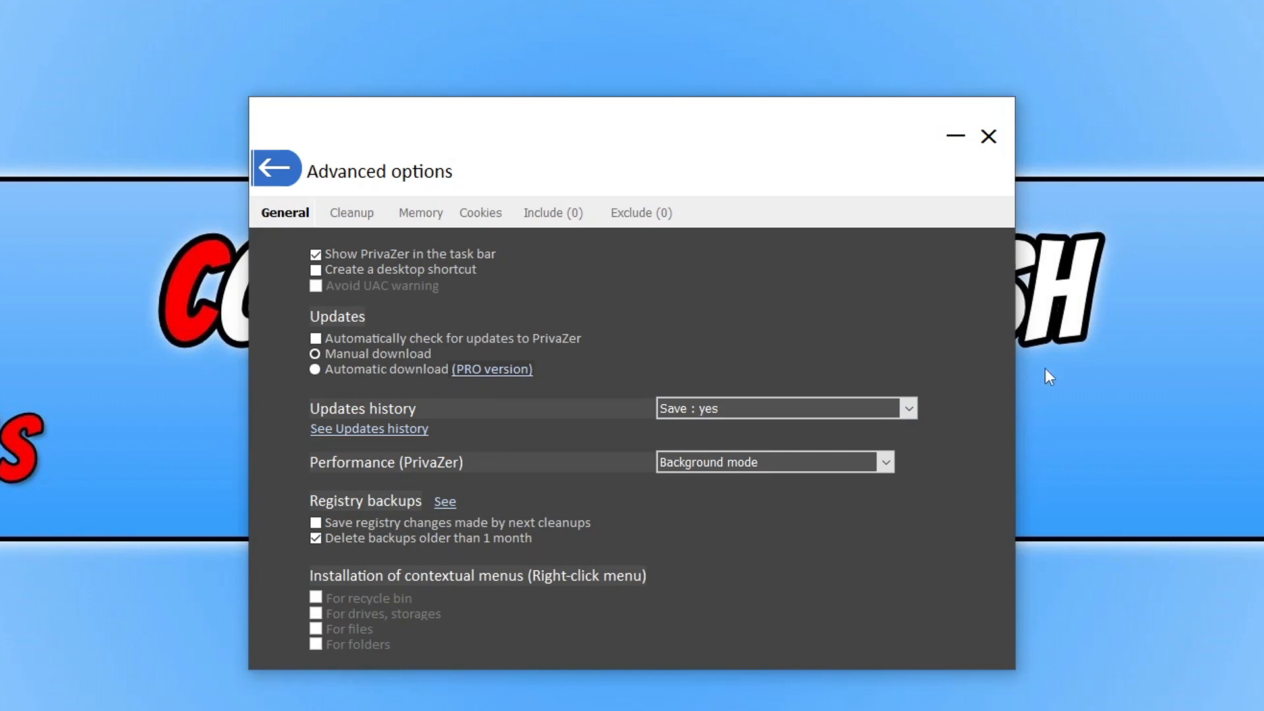
{"action": "left_click", "coordinate": [351, 212]}
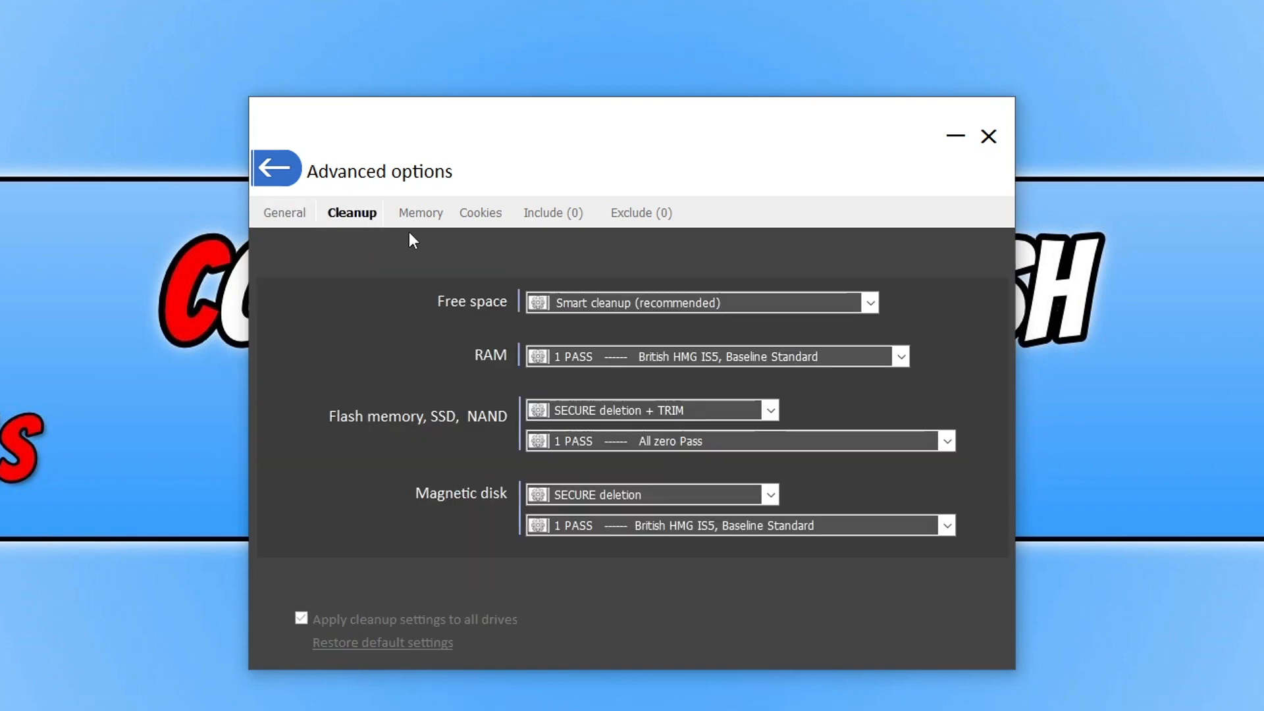
{"action": "left_click", "coordinate": [420, 212]}
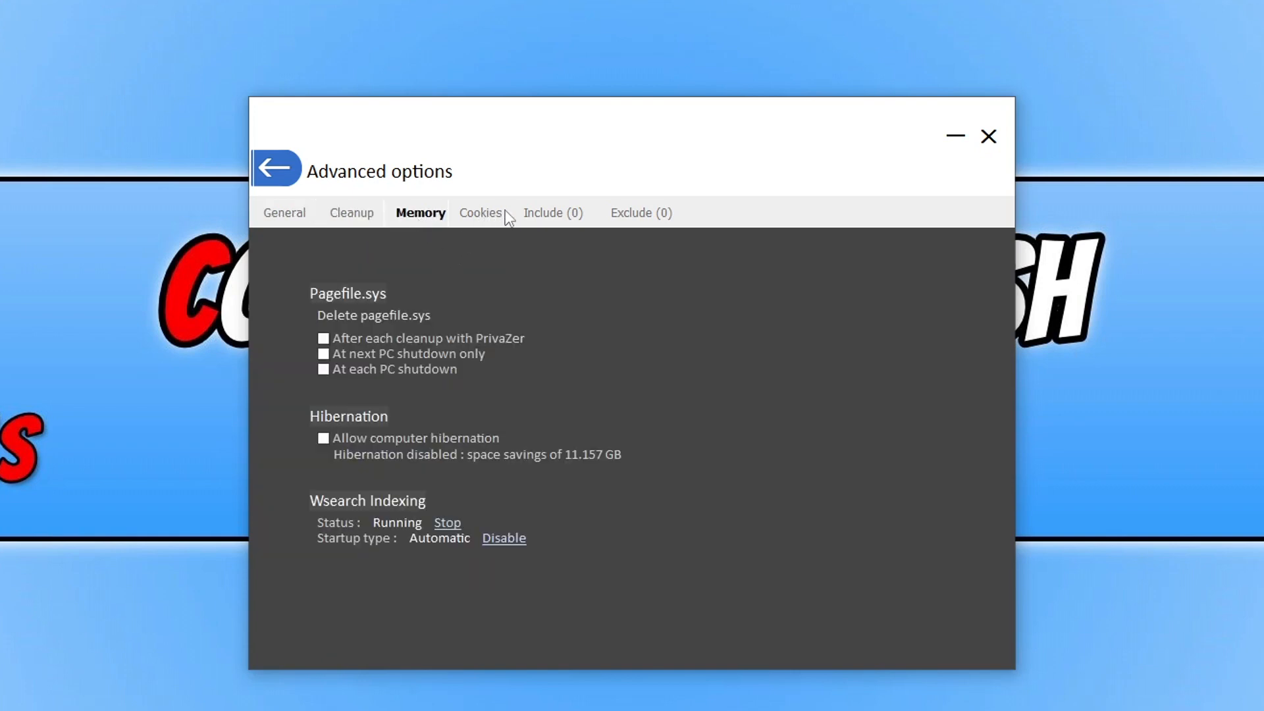
{"action": "left_click", "coordinate": [639, 212]}
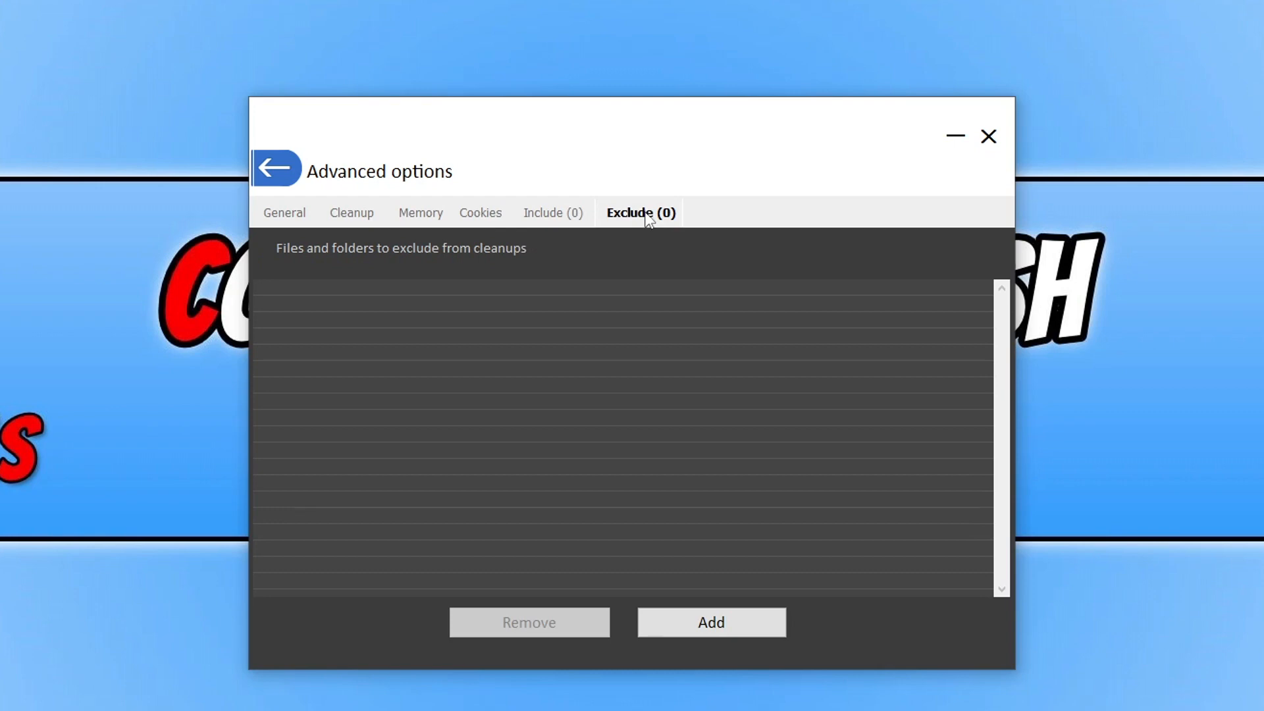
{"action": "left_click", "coordinate": [276, 169]}
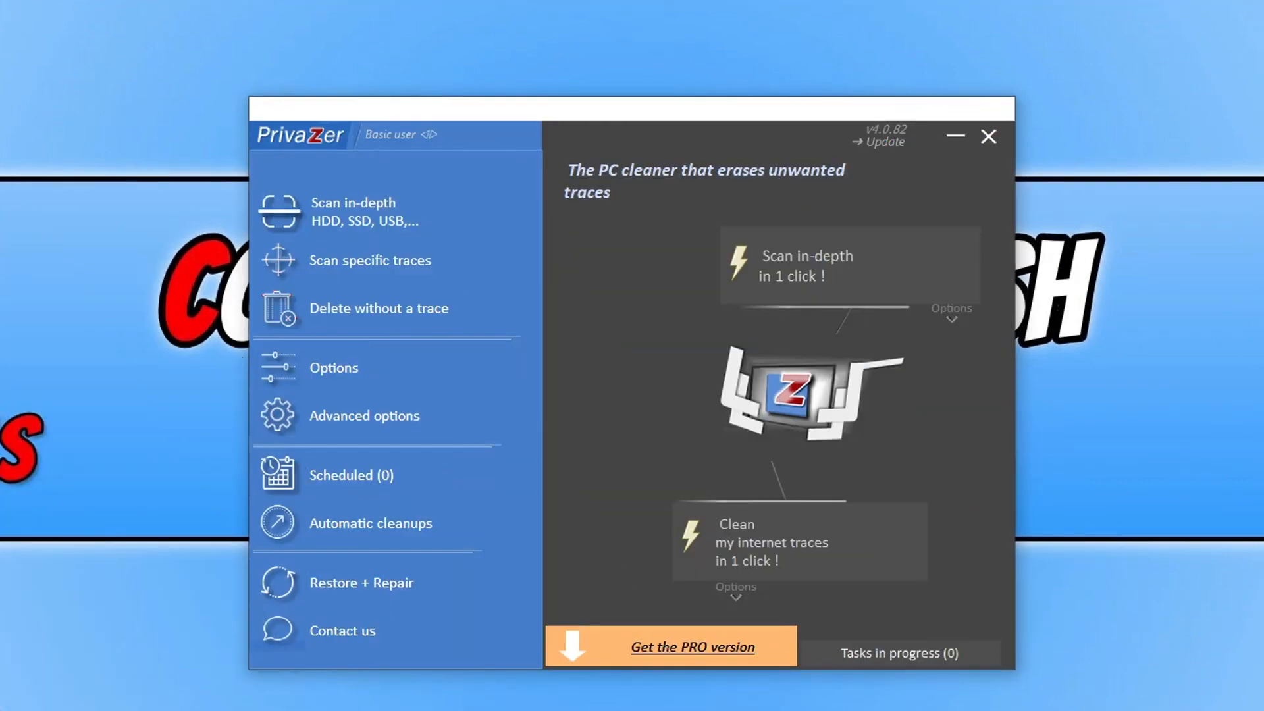
{"action": "mouse_move", "coordinate": [400, 134]}
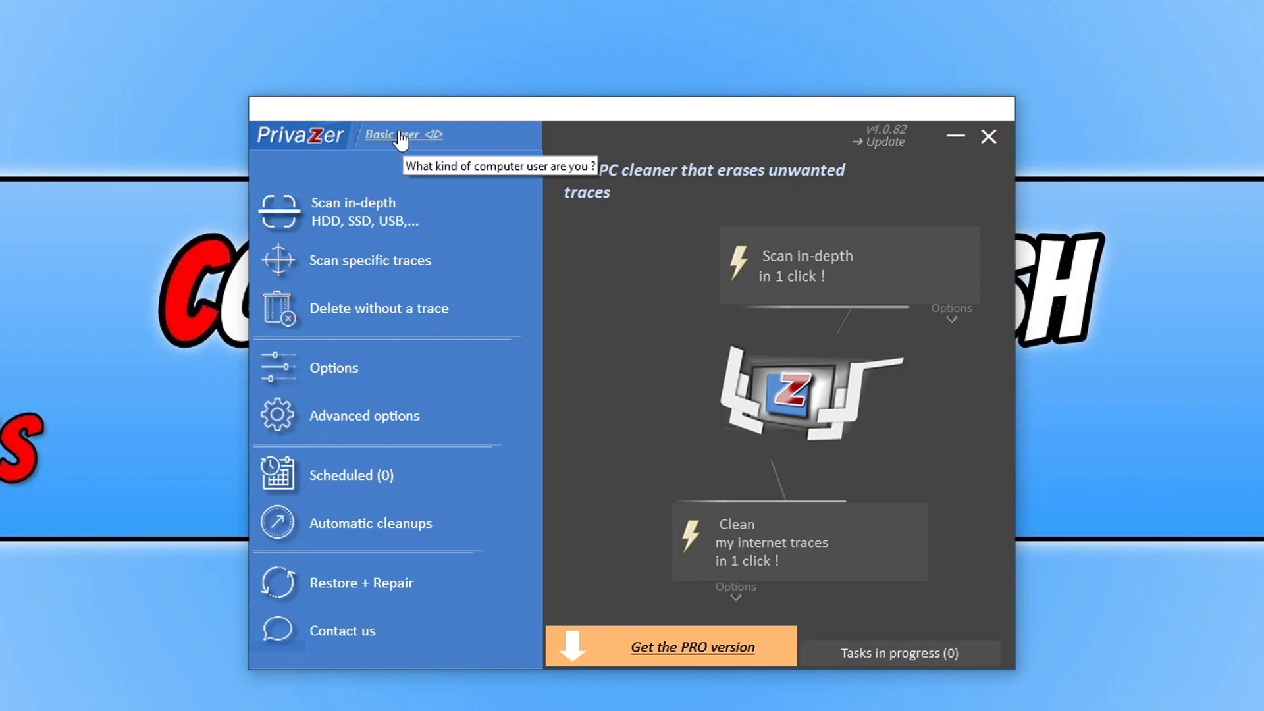